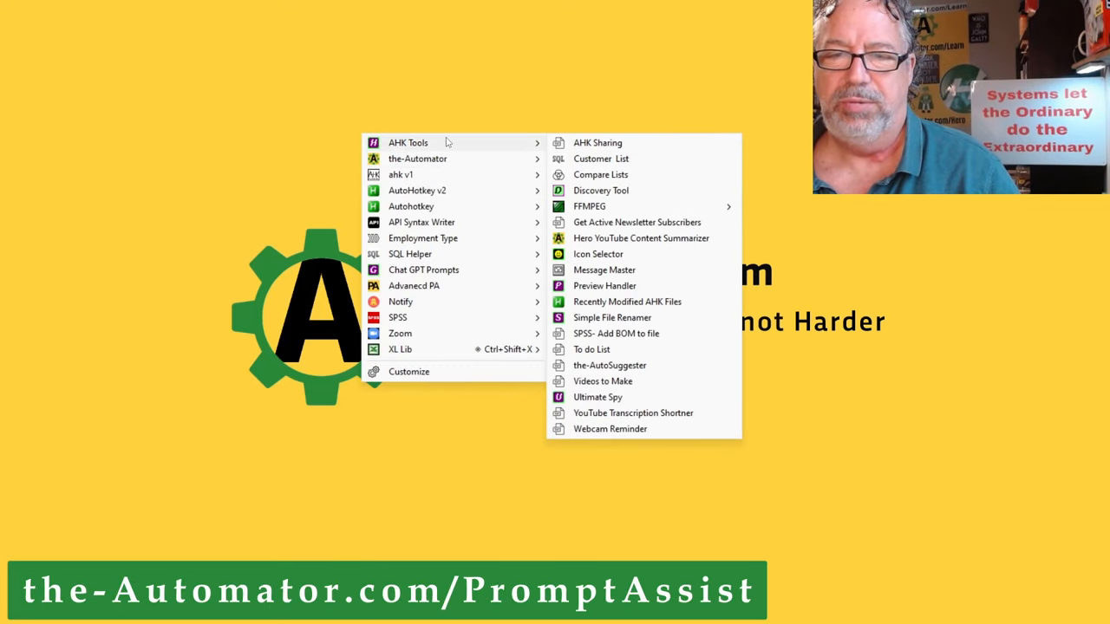
mouse_move(626, 300)
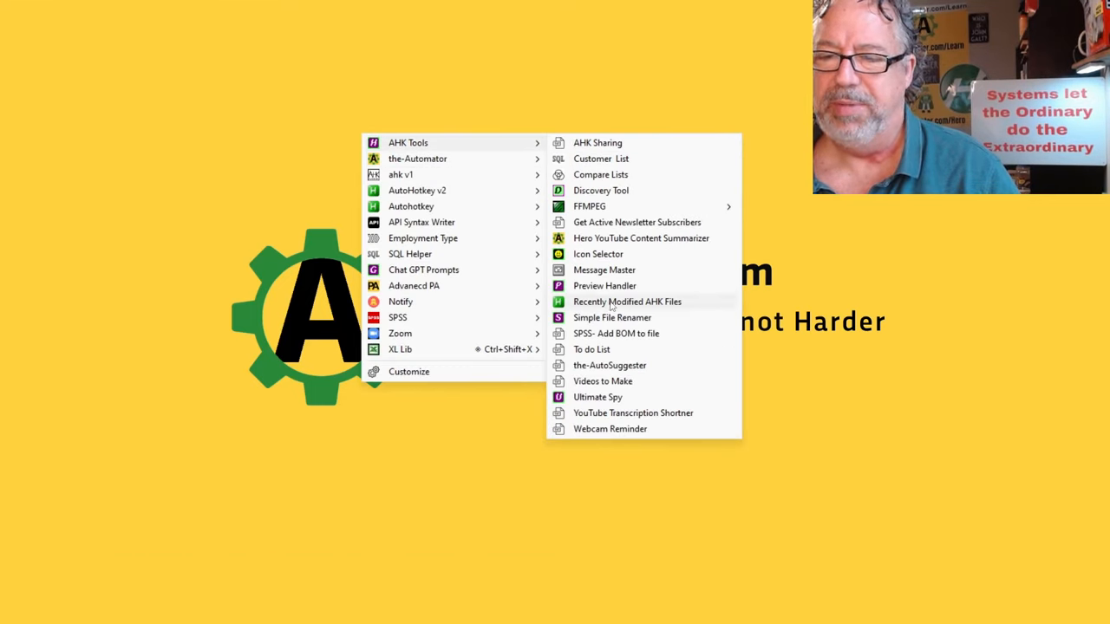
- Launch Recently Modified AHK Files from the AHK Tools tray menu to list 52 scripts
left_click(626, 301)
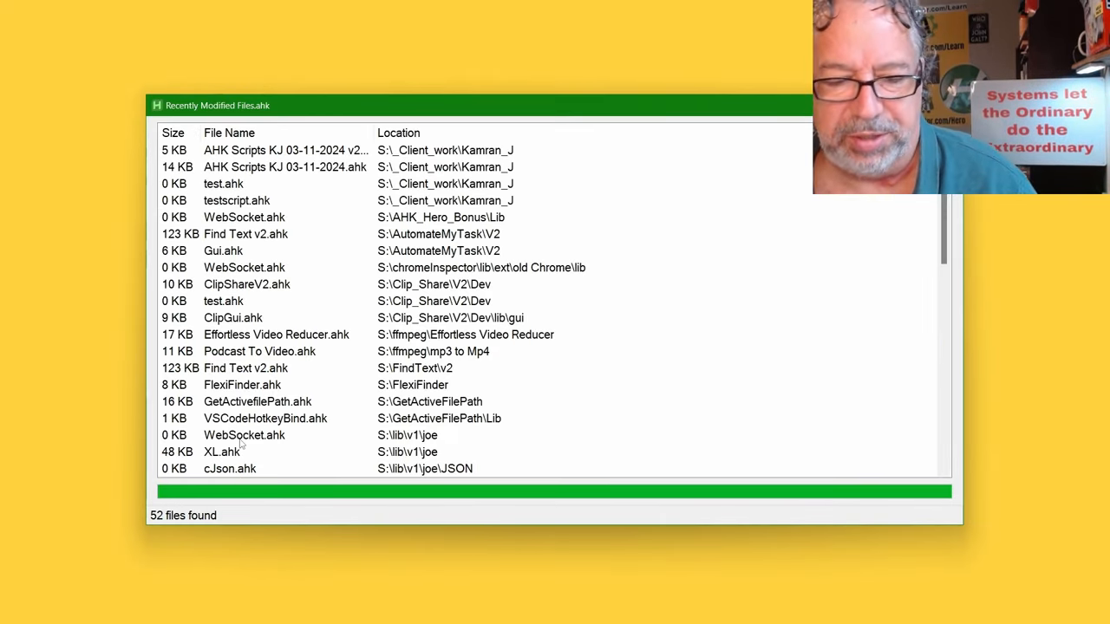
mouse_move(328, 195)
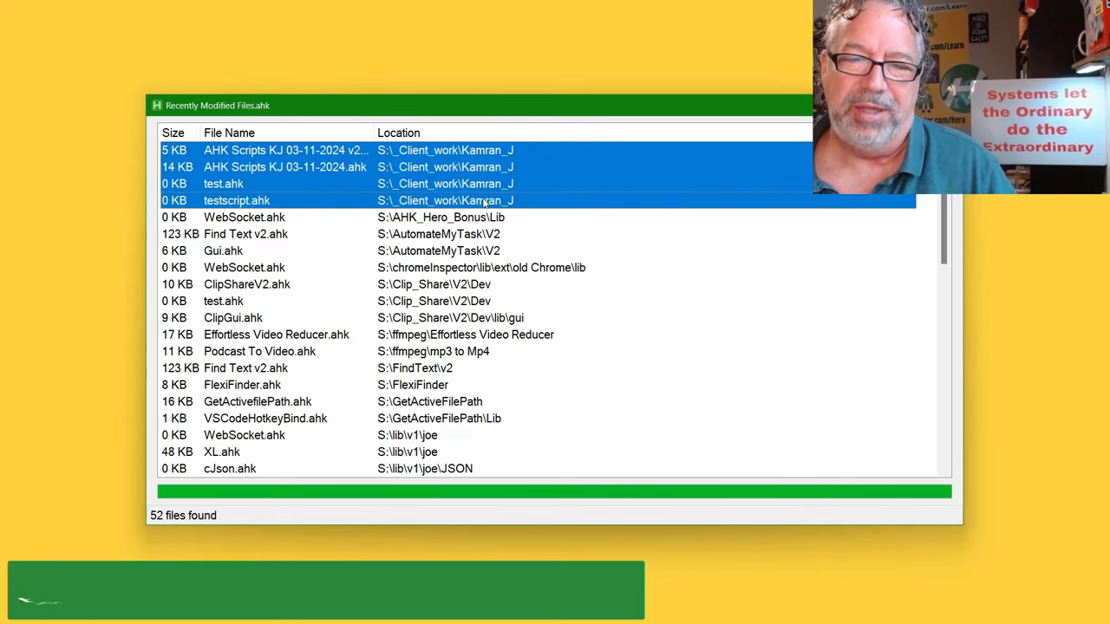
mouse_move(590, 207)
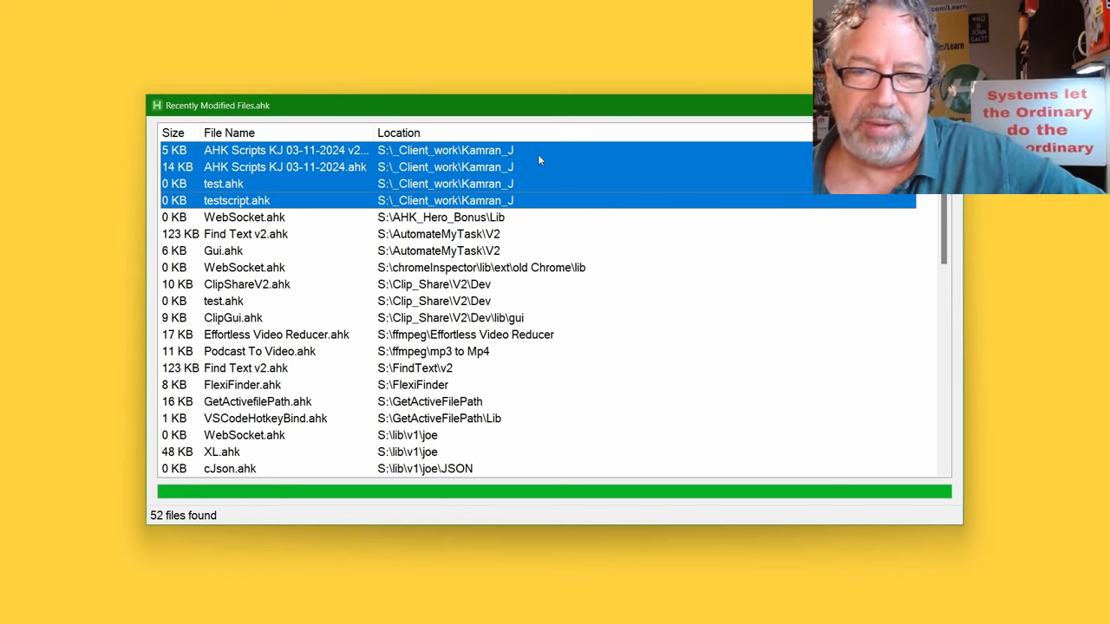
- Select the Find Text v2.ahk entry from the AutomateMyTask V2 folder
left_click(244, 216)
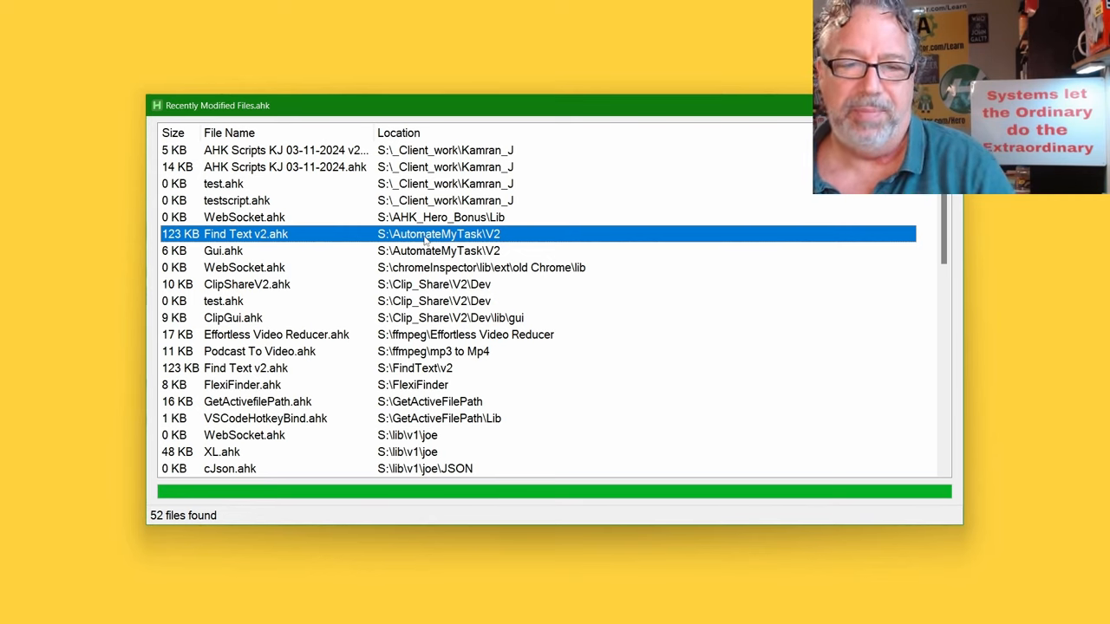
- Step through the WebSocket.ahk, ClipShareV2.ahk and ClipGui.ahk entries in the file list
left_click(223, 250)
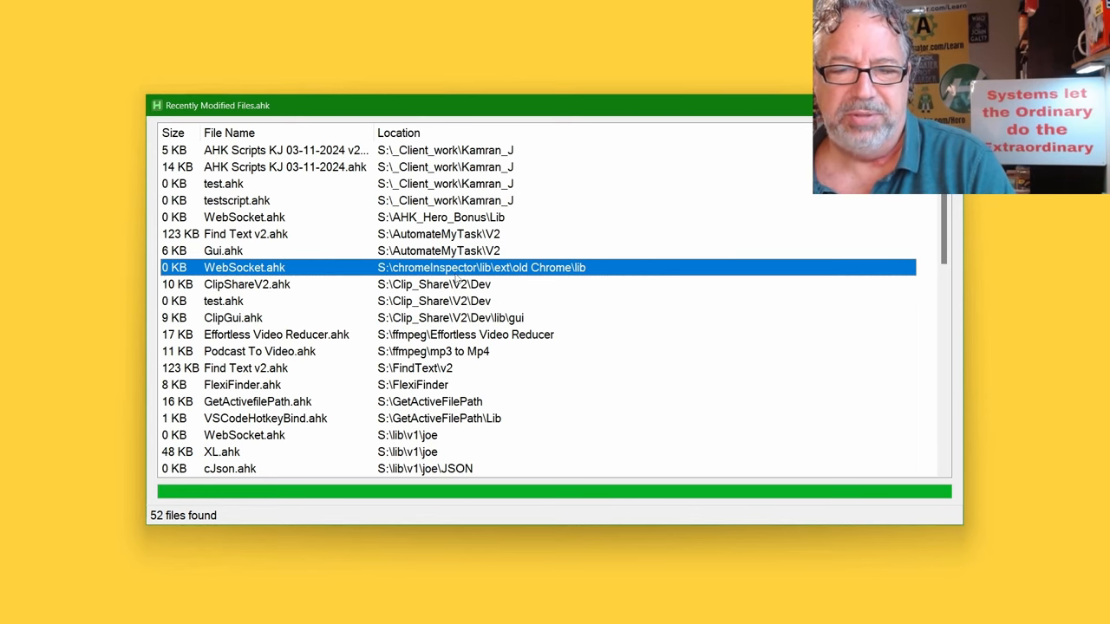
left_click(247, 285)
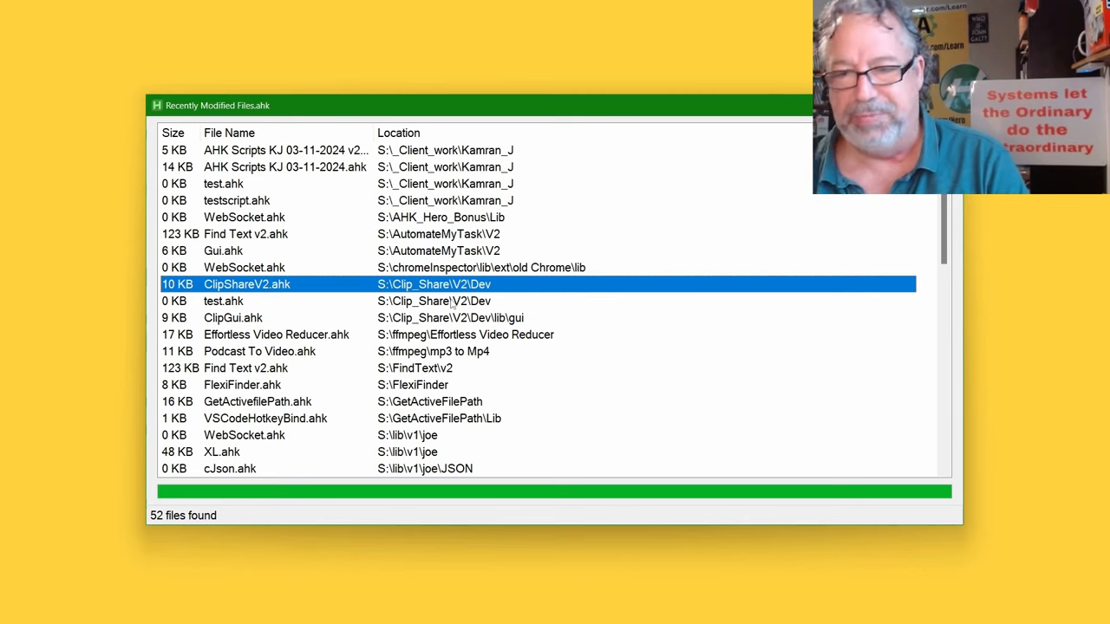
mouse_move(439, 310)
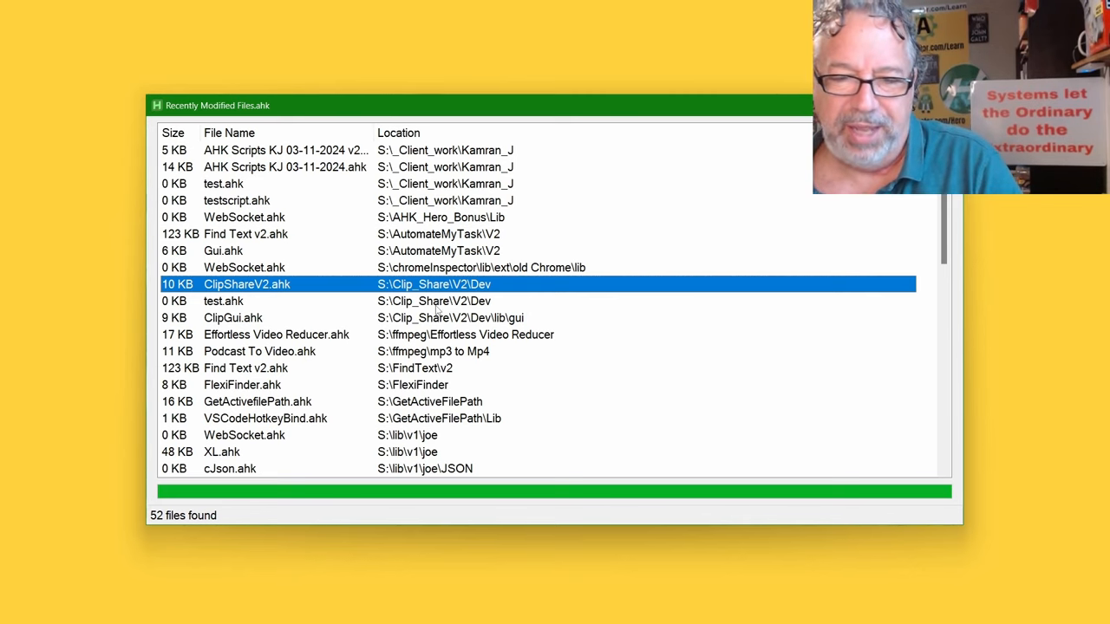
left_click(233, 317)
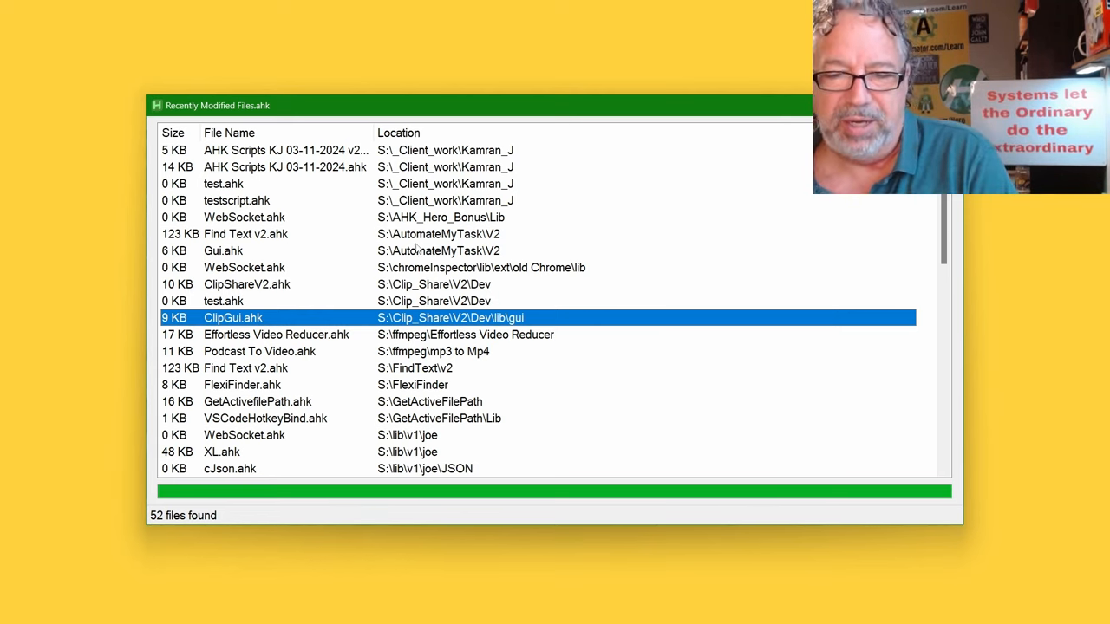
left_click(276, 334)
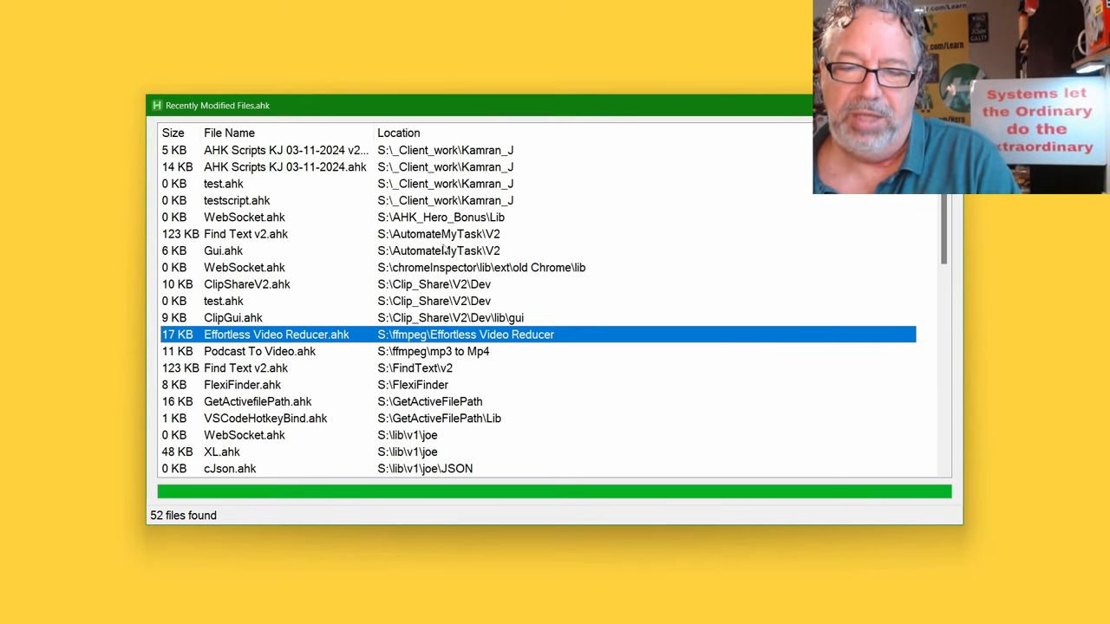
mouse_move(437, 349)
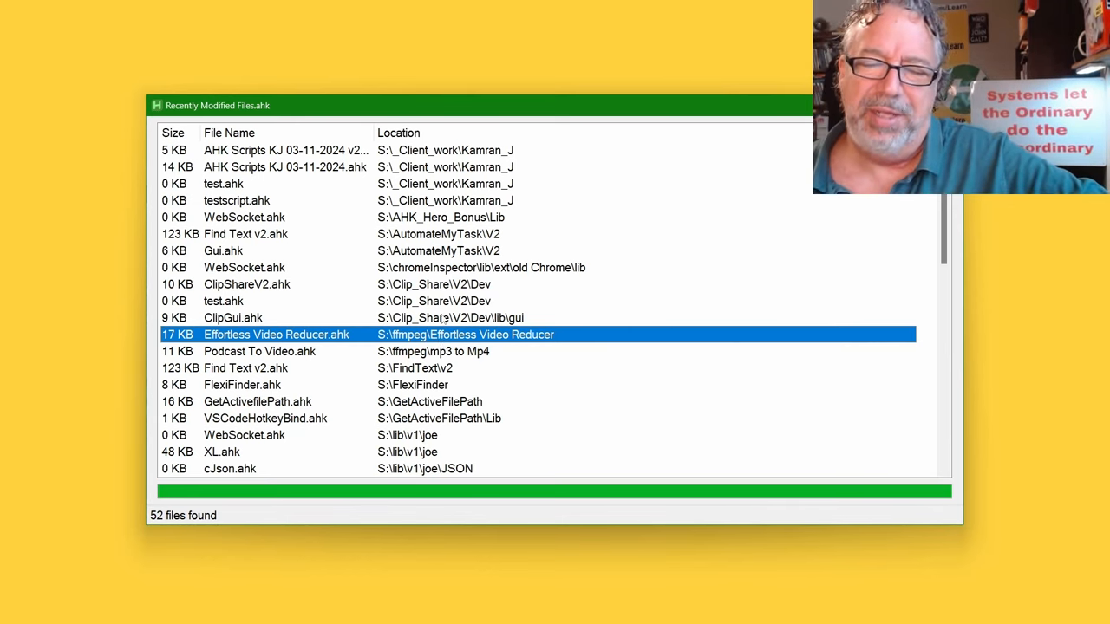
mouse_move(461, 361)
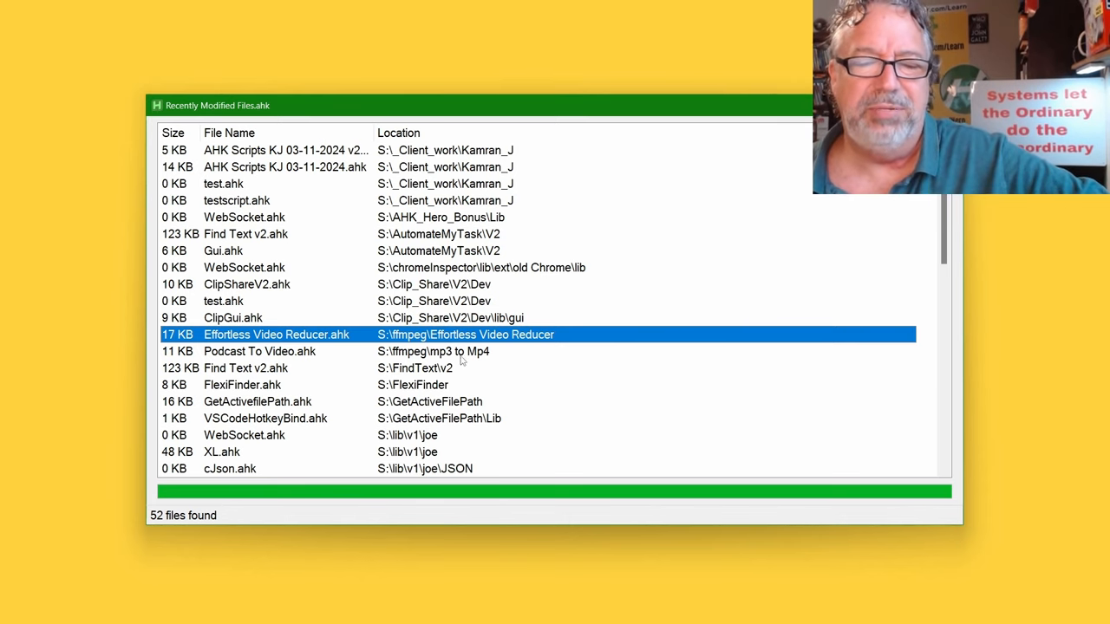
left_click(259, 351)
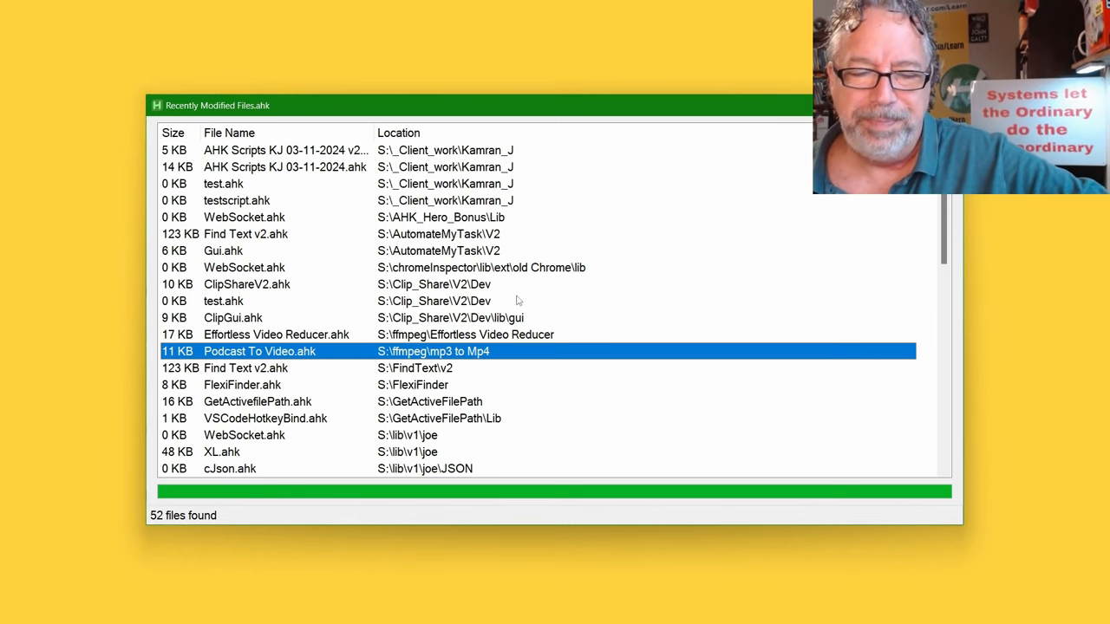
mouse_move(282, 355)
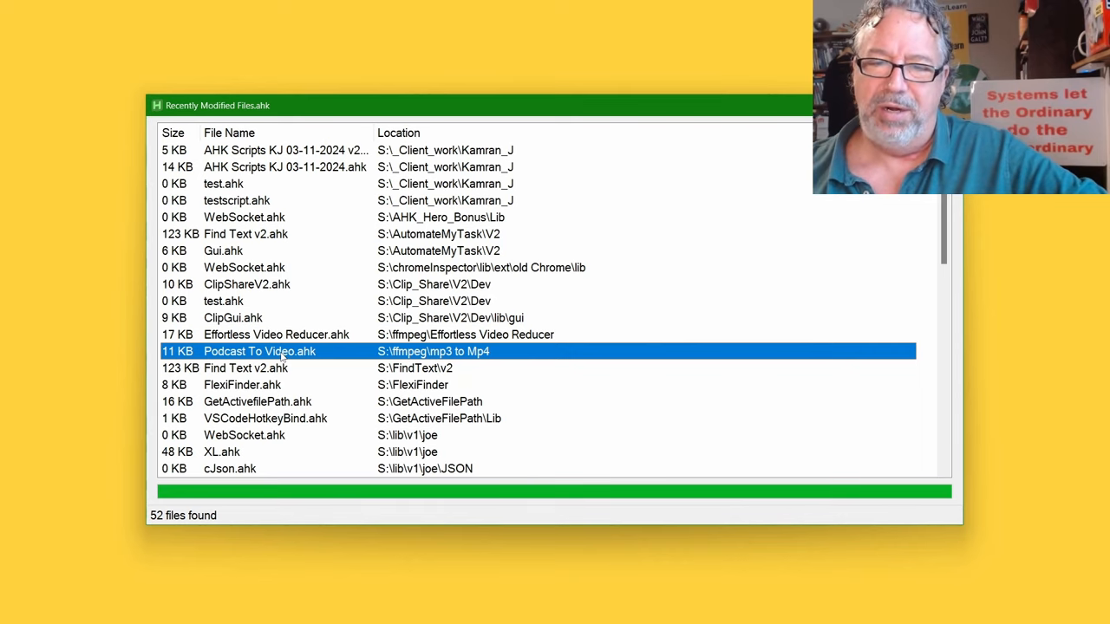
mouse_move(333, 351)
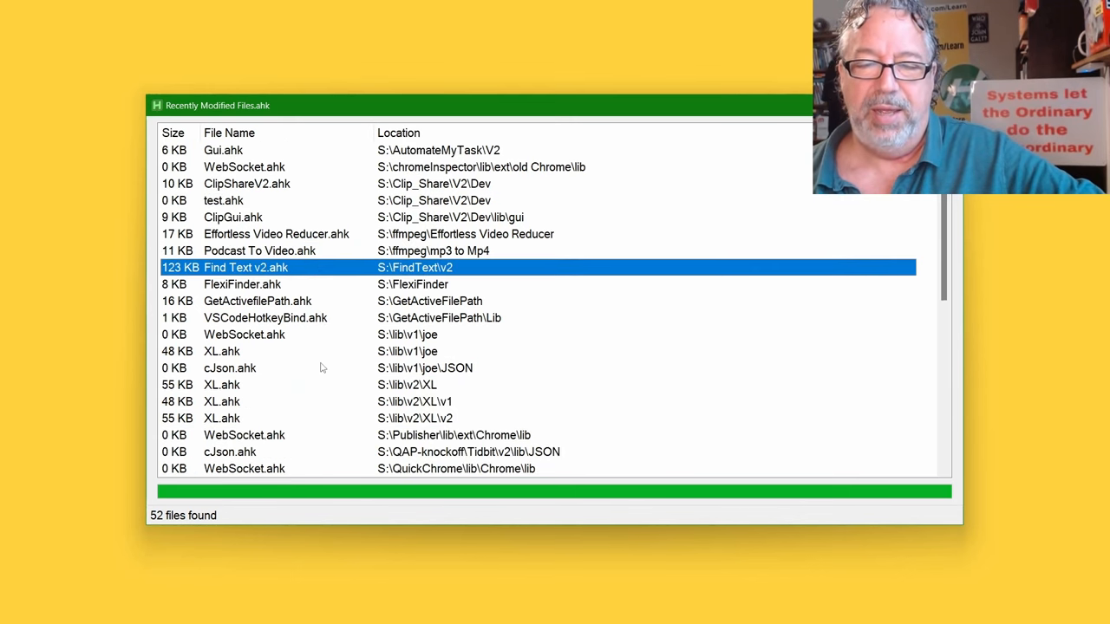
mouse_move(355, 272)
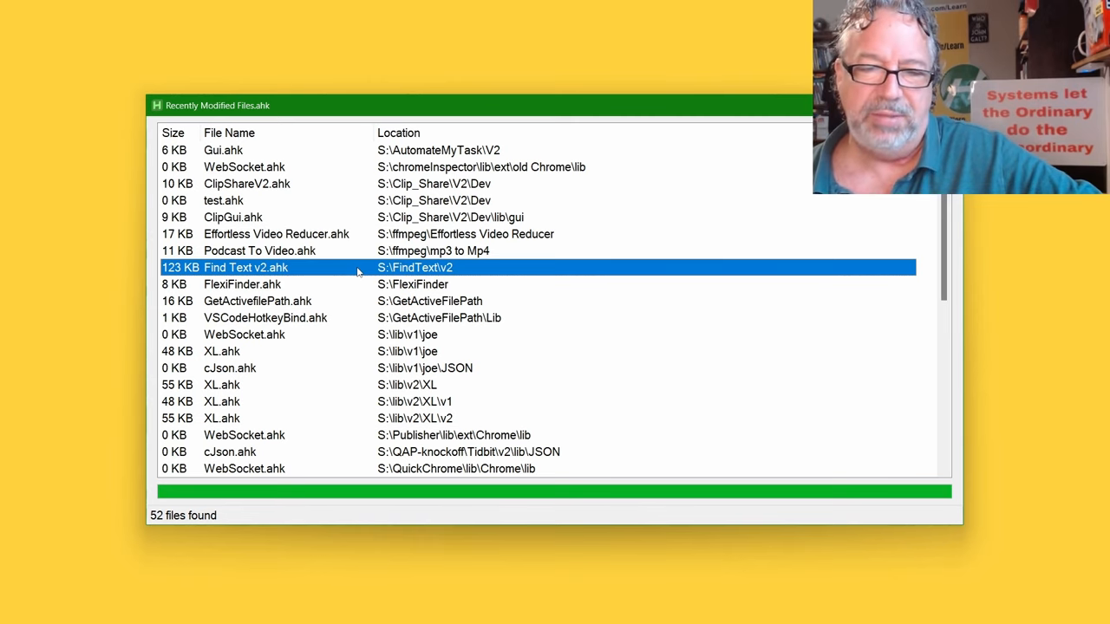
mouse_move(351, 279)
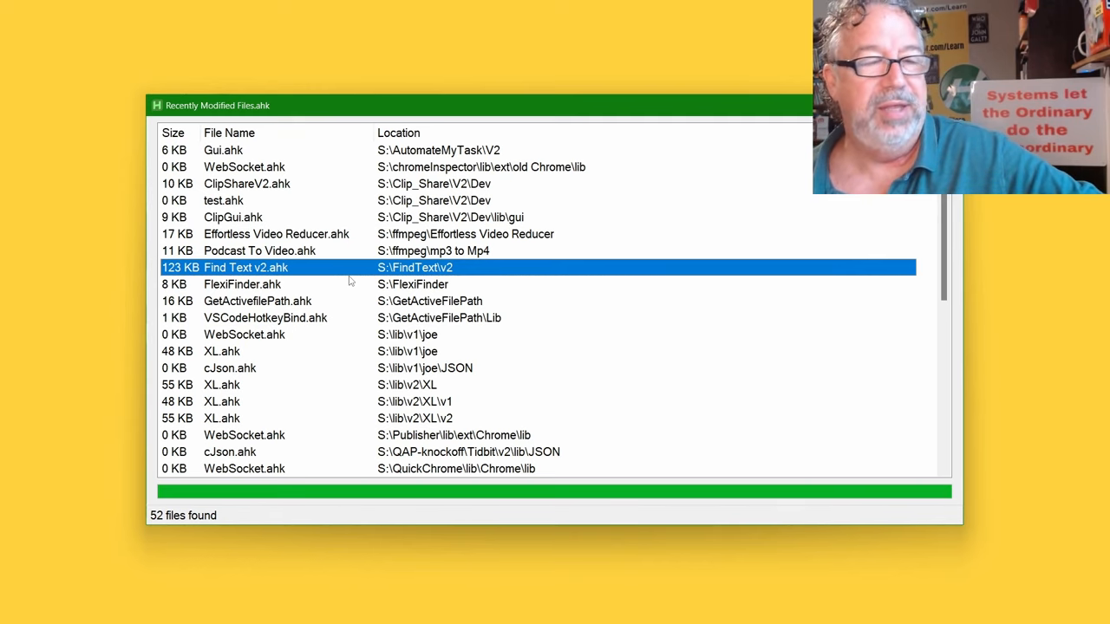
mouse_move(338, 232)
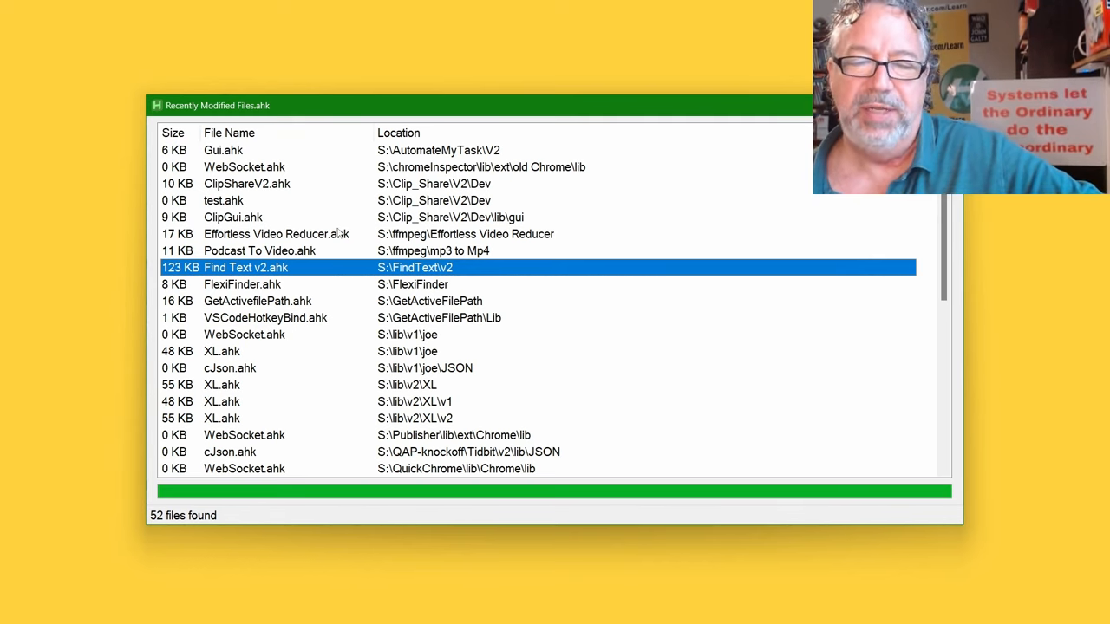
left_click(242, 284)
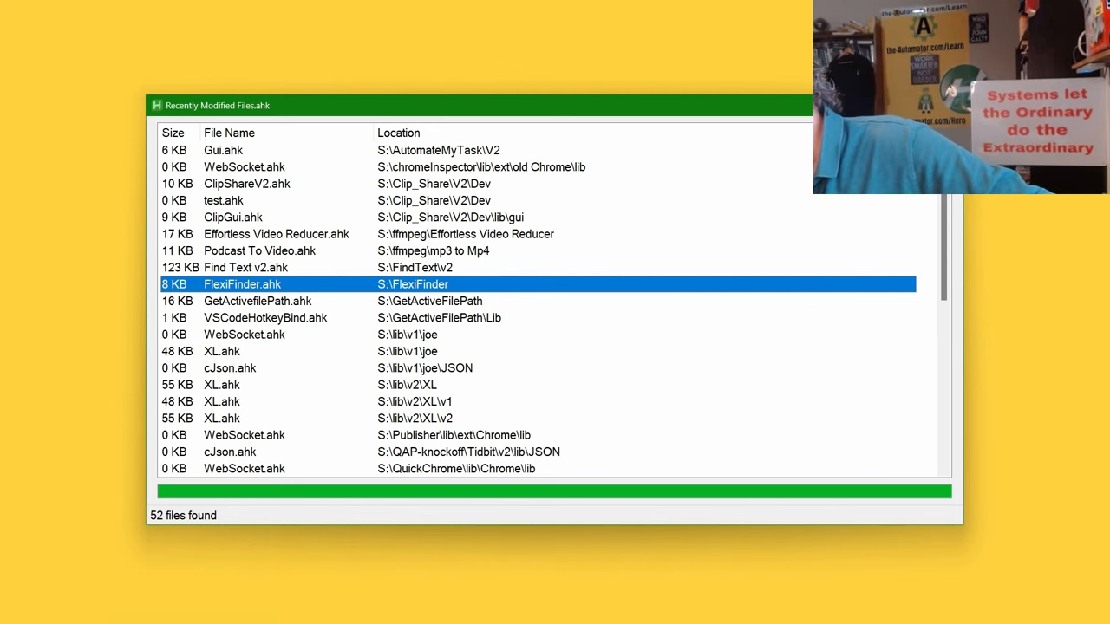
double_click(241, 284)
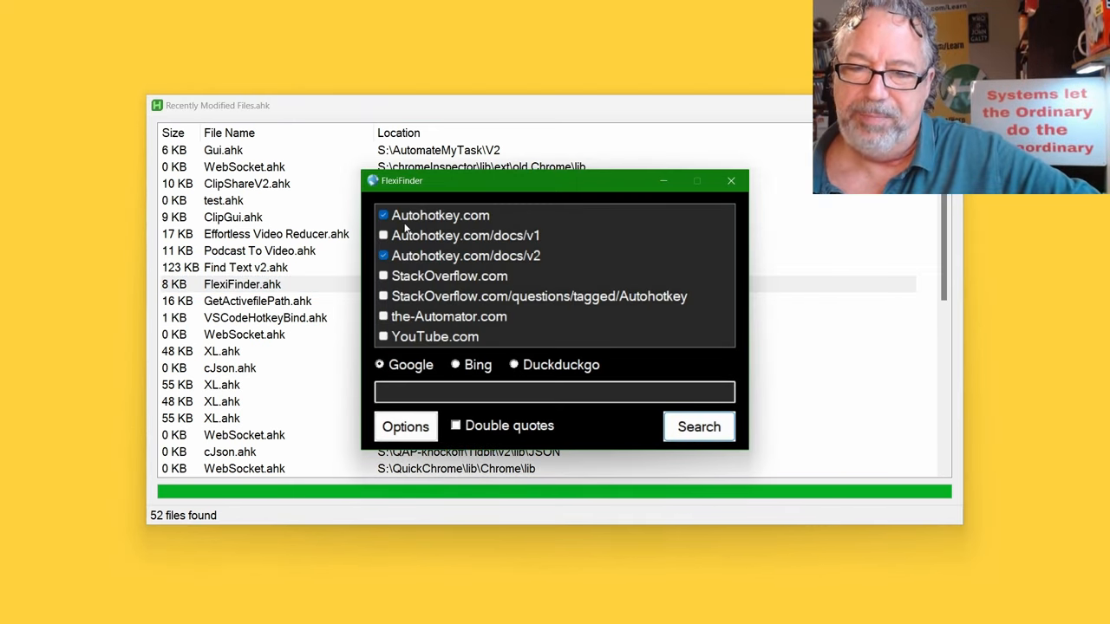
left_click(383, 276)
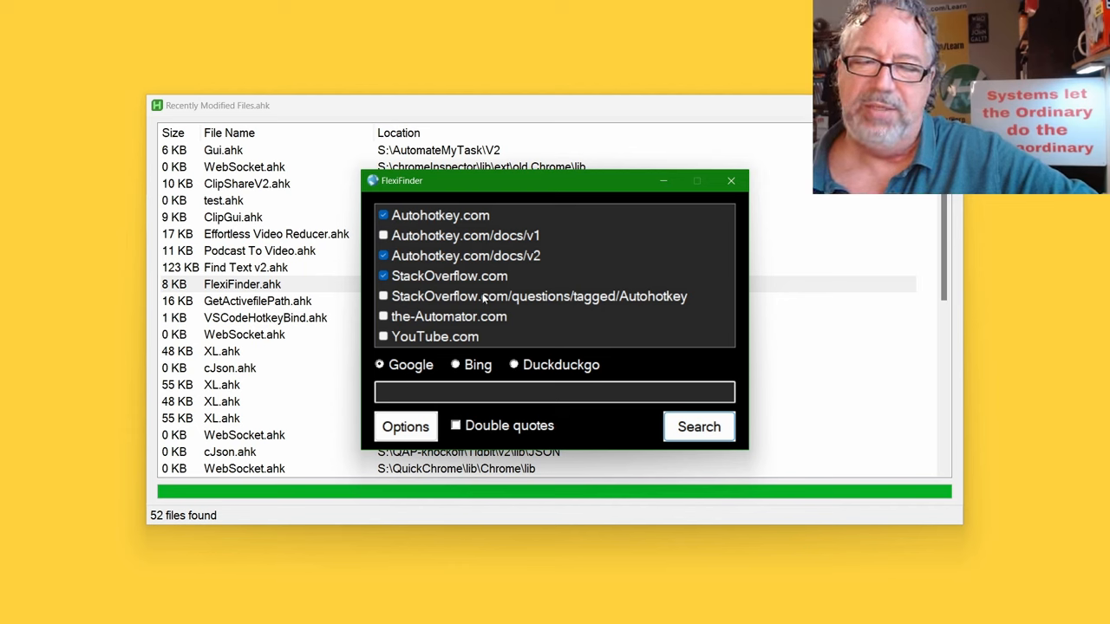
left_click(405, 426)
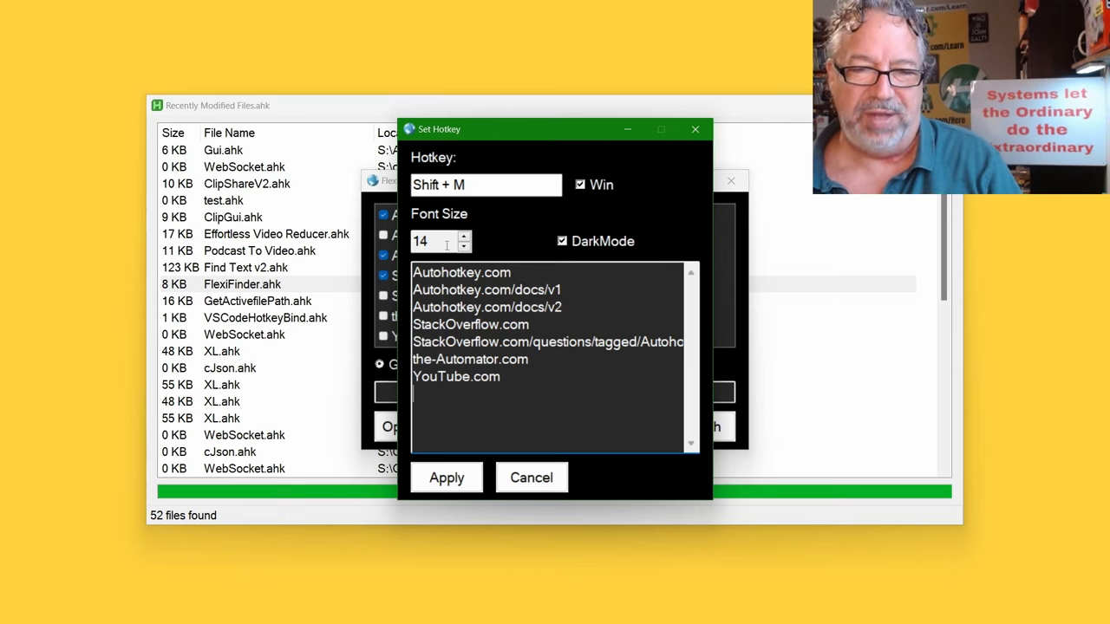
left_click(561, 241)
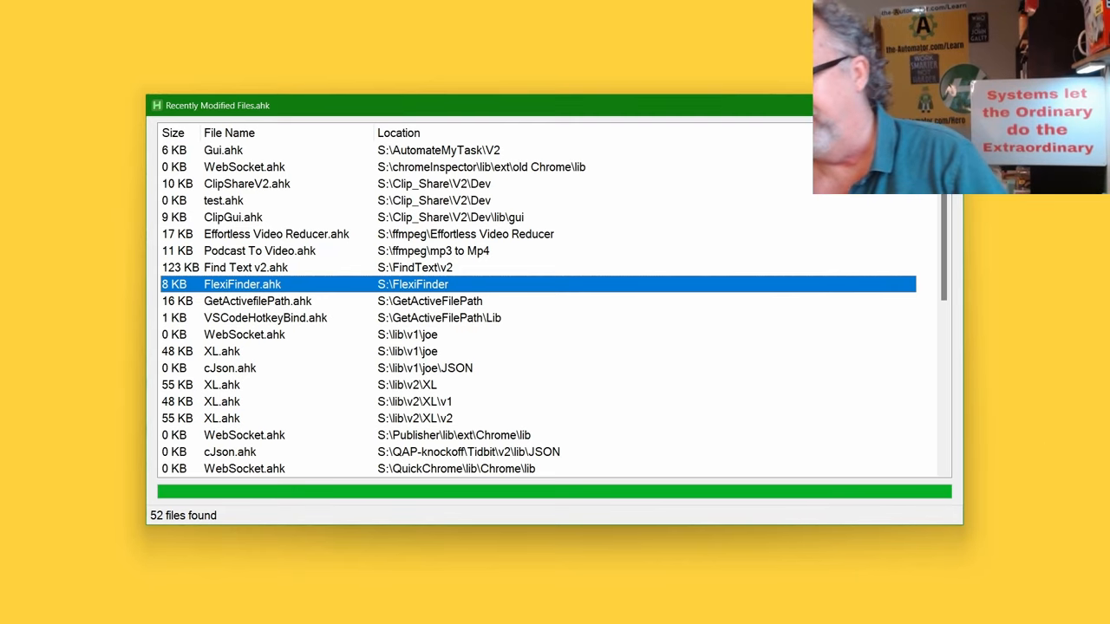
- Relaunch FlexiFinder, dismiss its hotkey settings dialog, and enter 'Unremarkable' as the search term
double_click(242, 284)
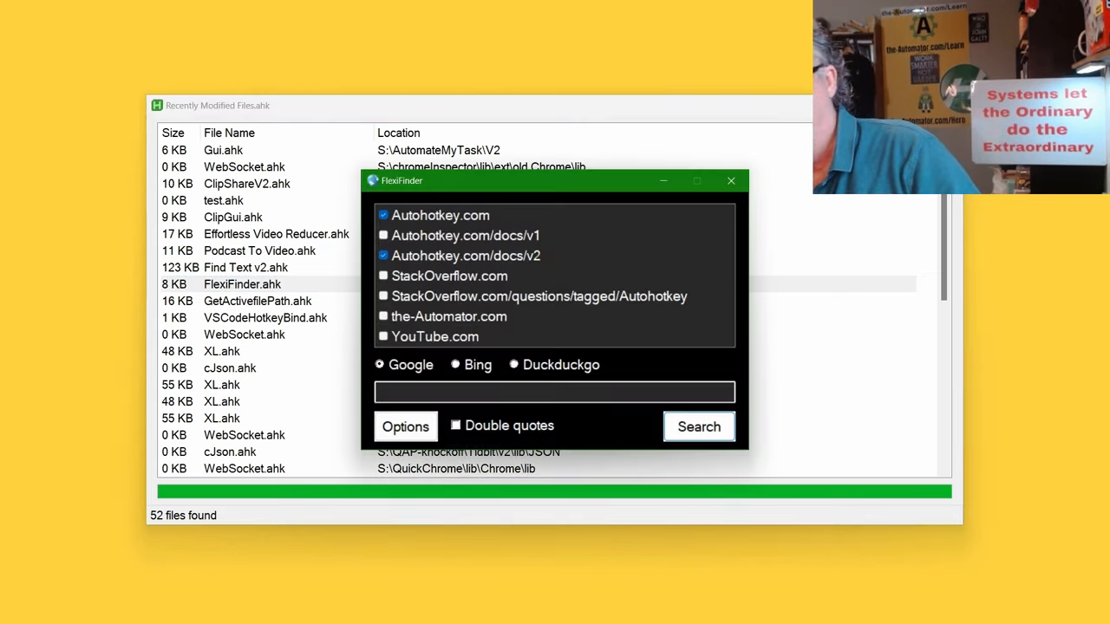
left_click(405, 426)
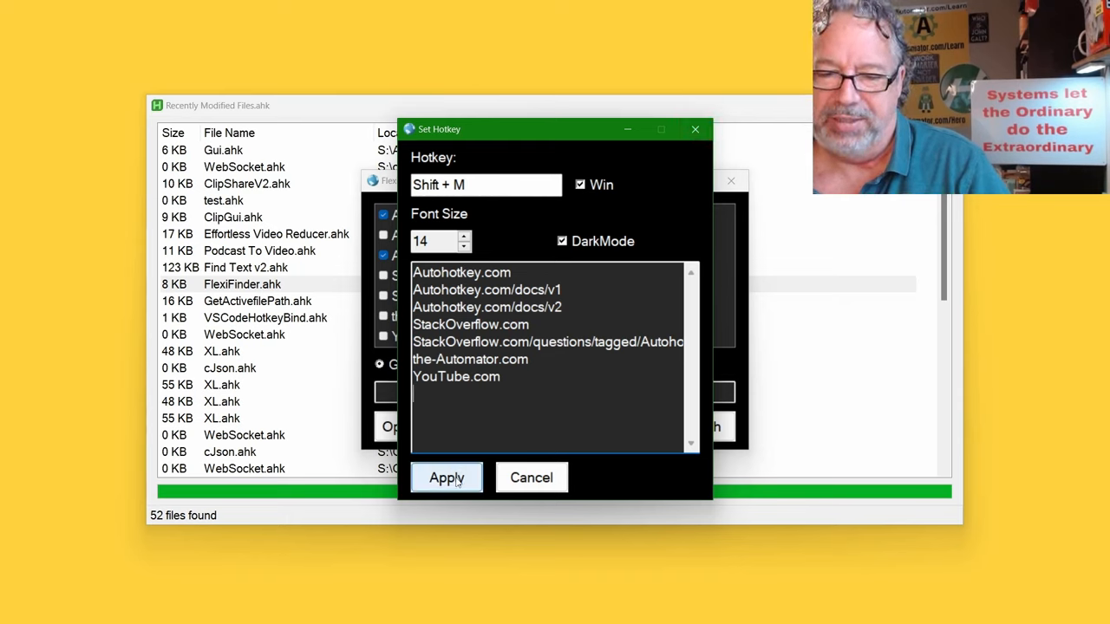
mouse_move(509, 264)
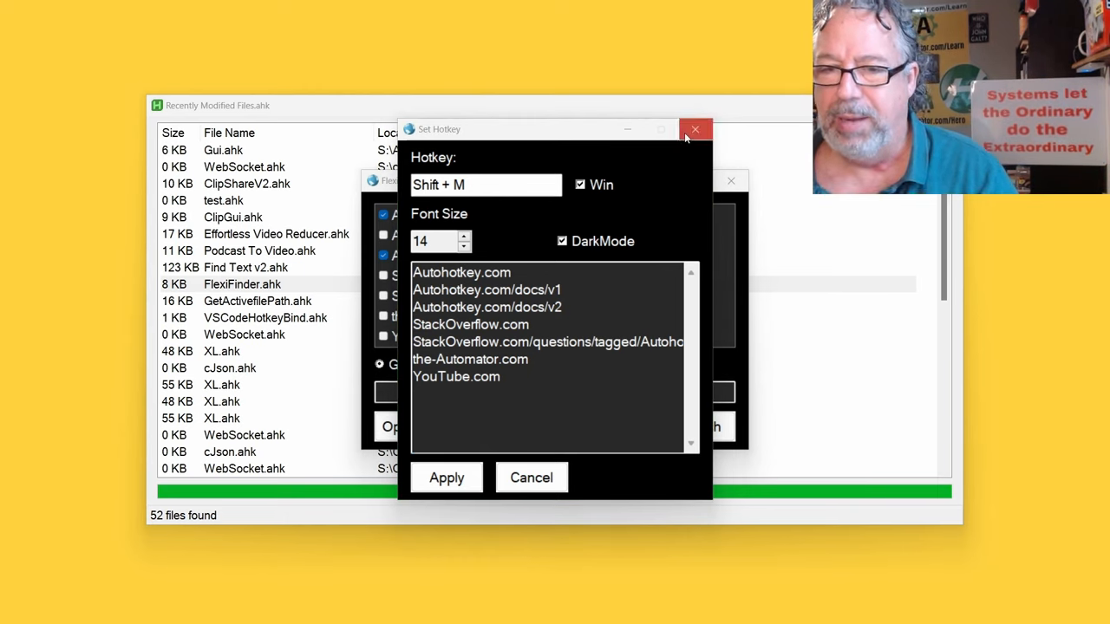
left_click(694, 129)
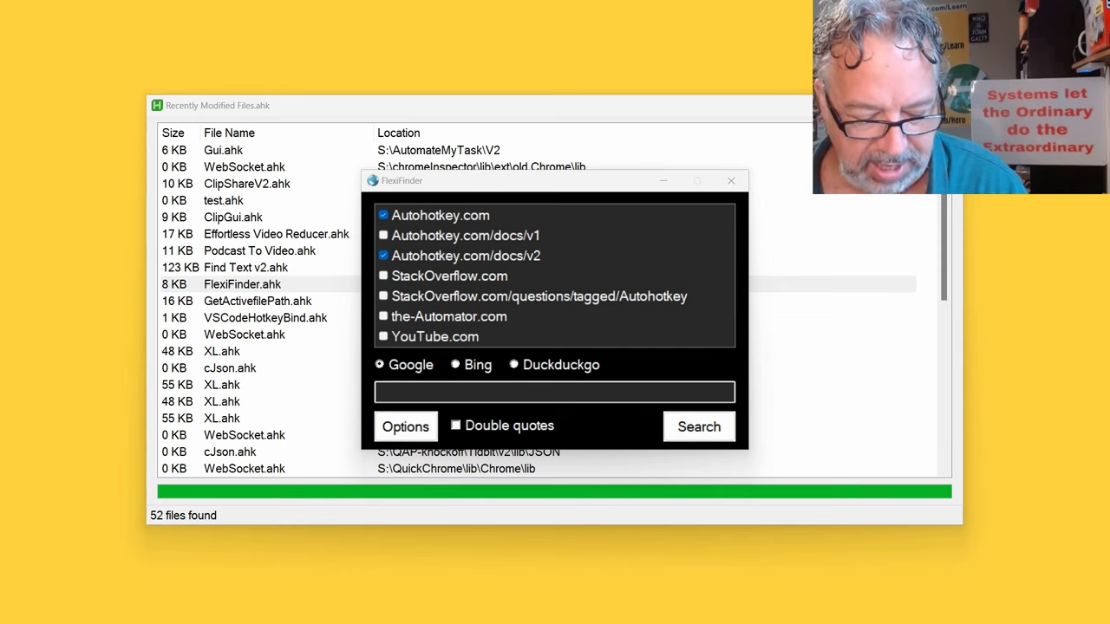
type("Unremarkable")
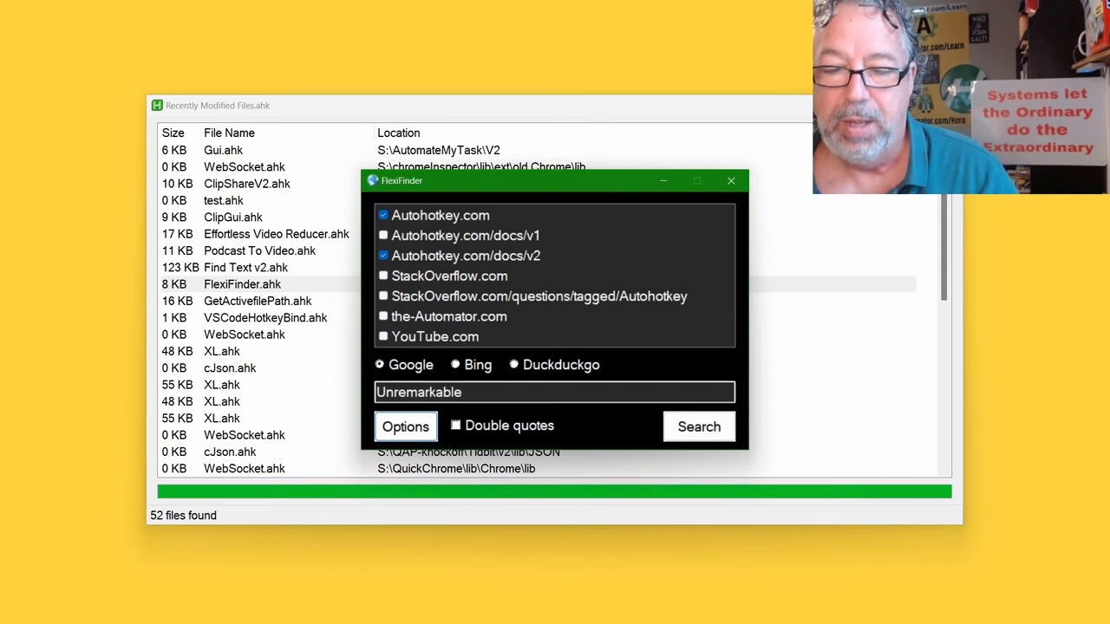
mouse_move(354, 387)
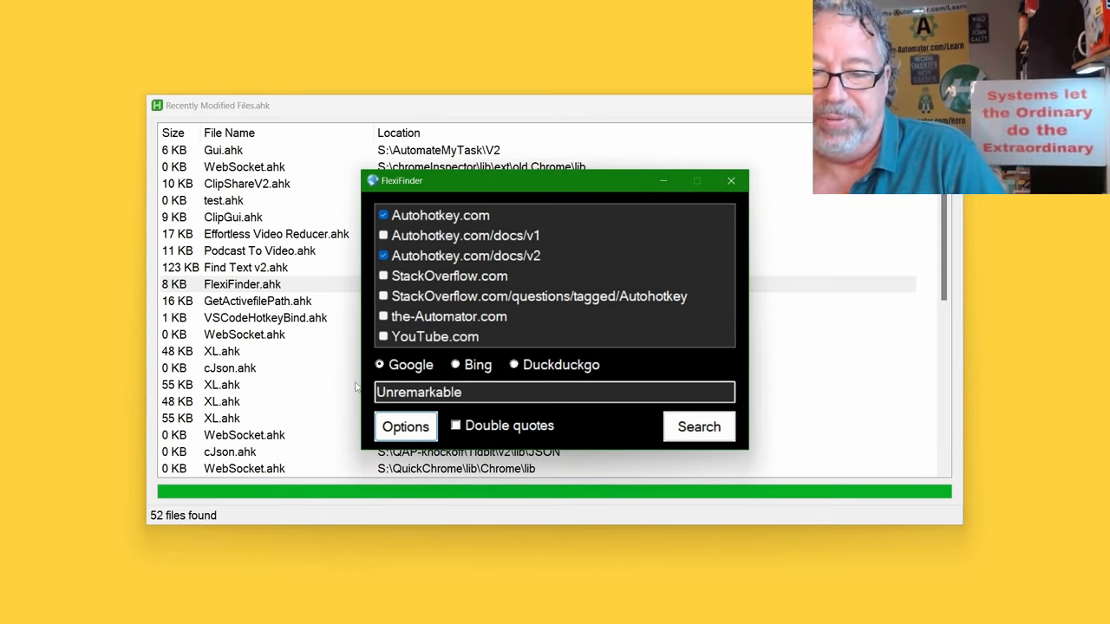
mouse_move(449, 373)
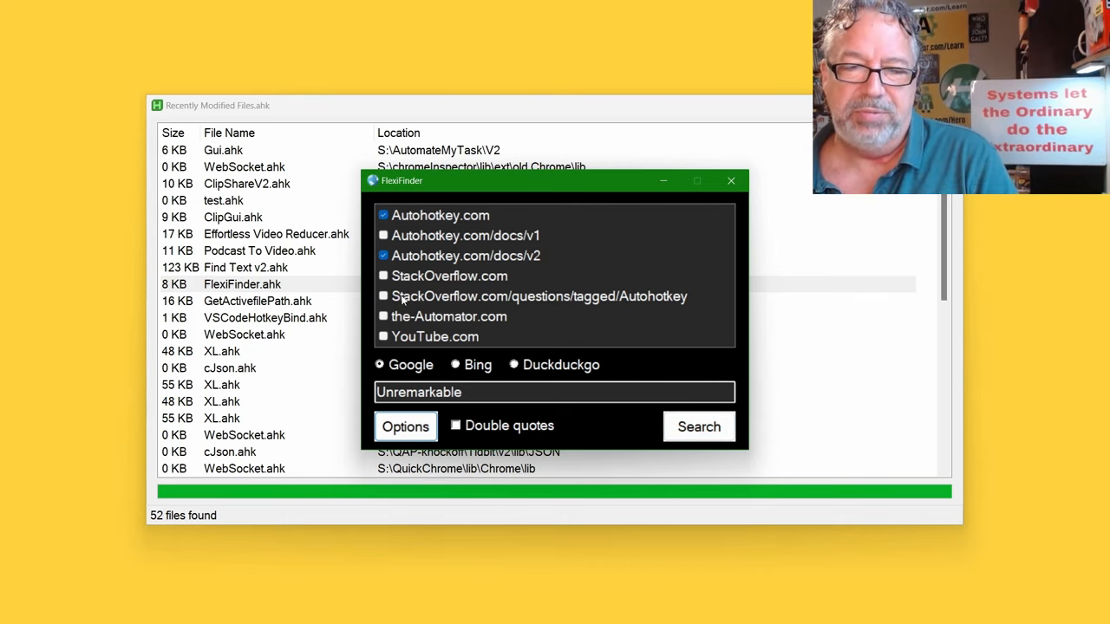
mouse_move(448, 325)
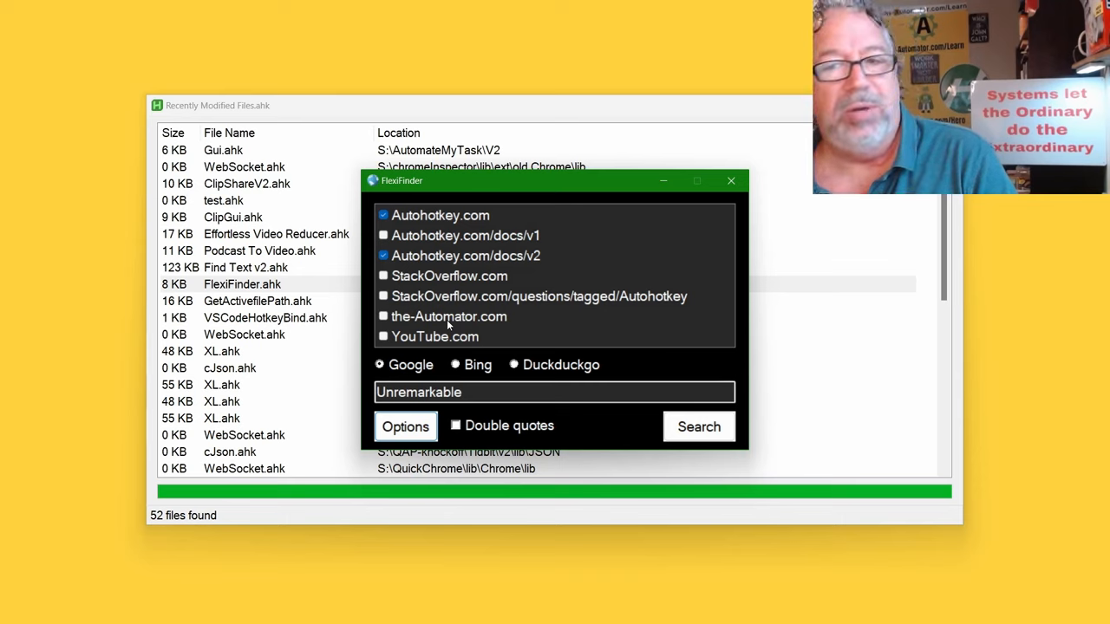
mouse_move(540, 345)
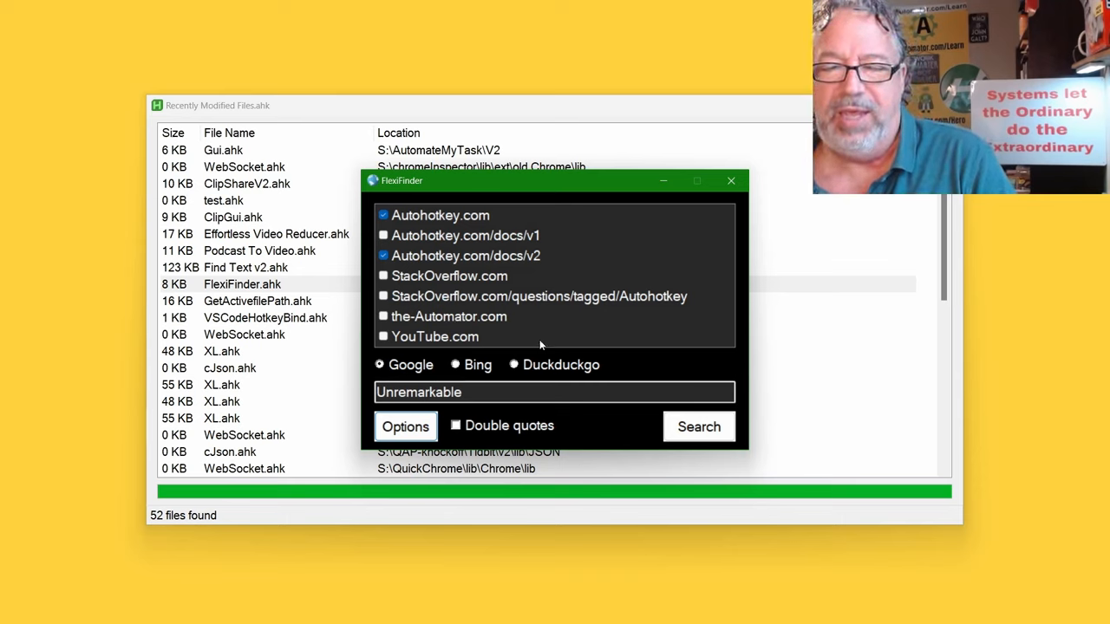
mouse_move(546, 269)
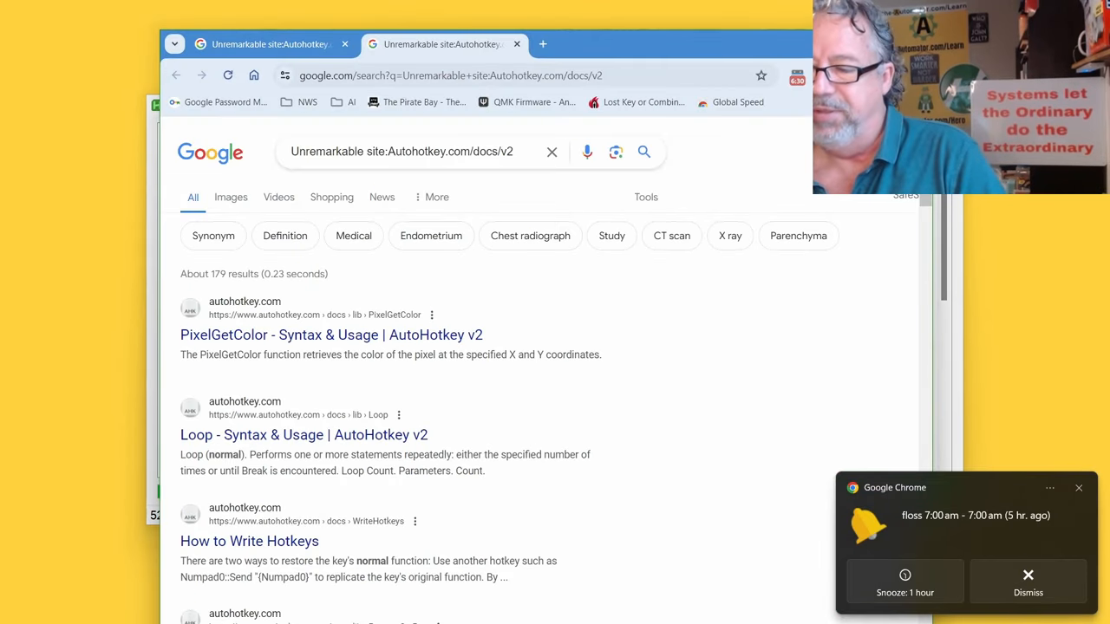
- Close the Chrome results for 'Unremarkable site:Autohotkey.com/docs/v2'
left_click(1027, 581)
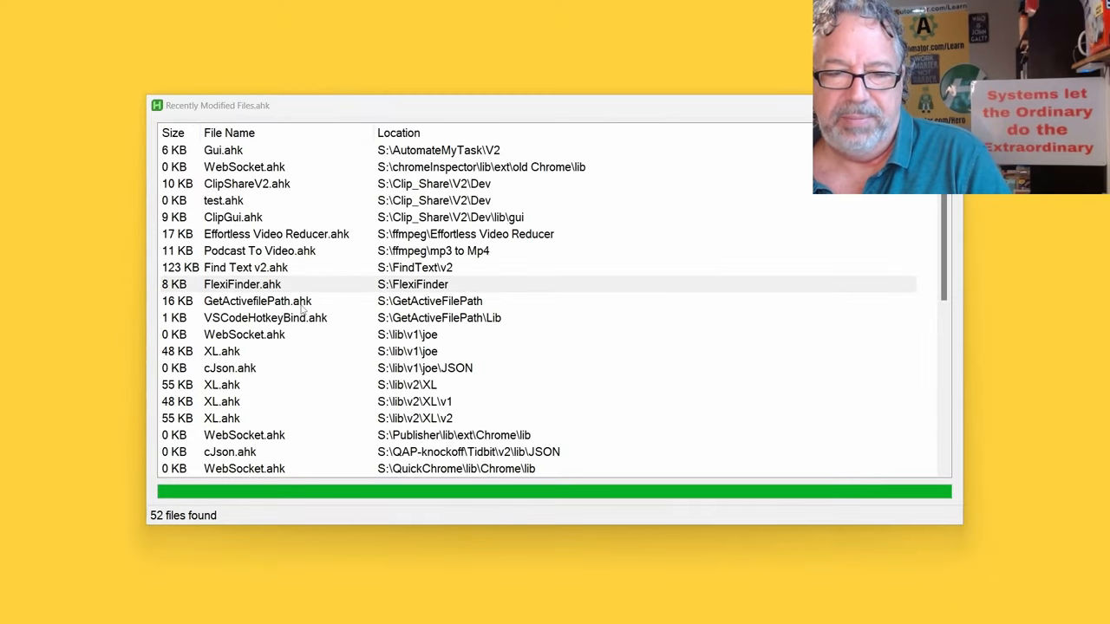
left_click(256, 300)
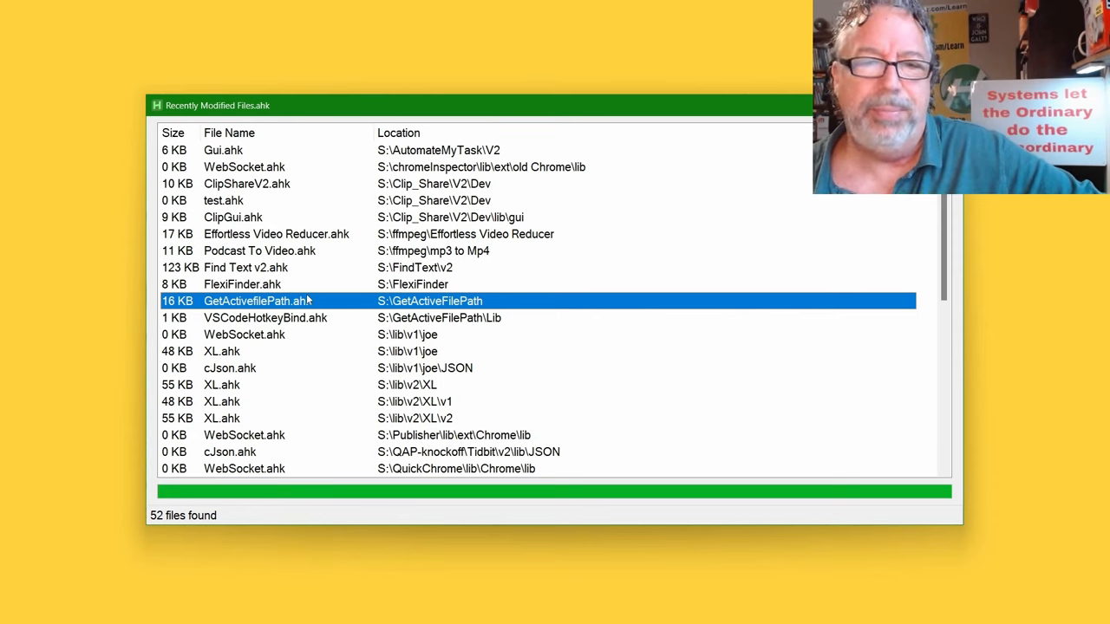
mouse_move(391, 195)
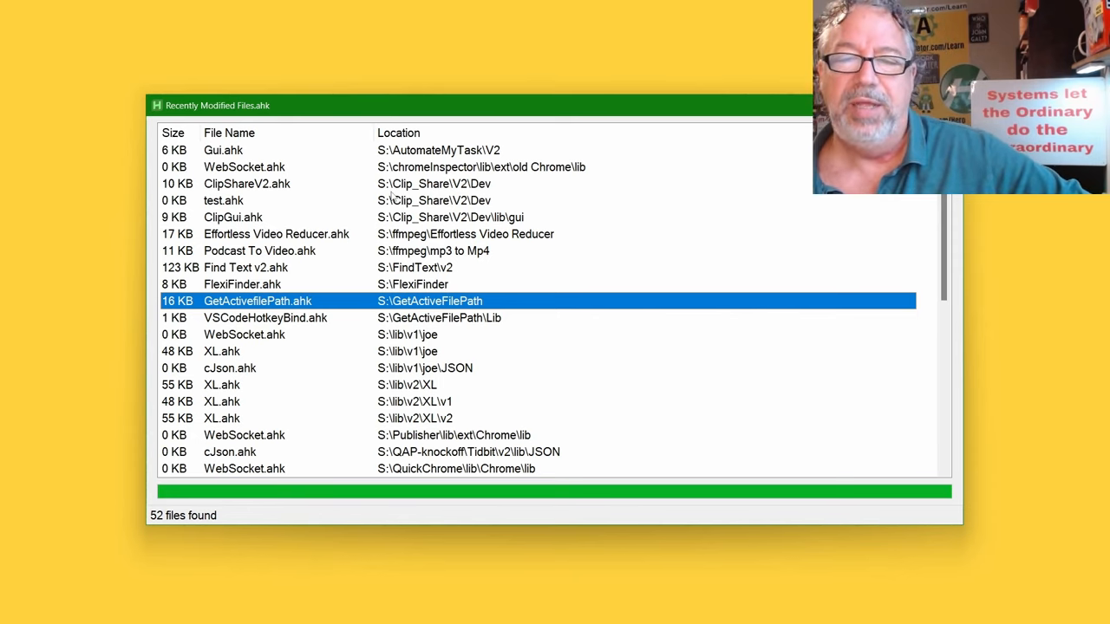
left_click(223, 200)
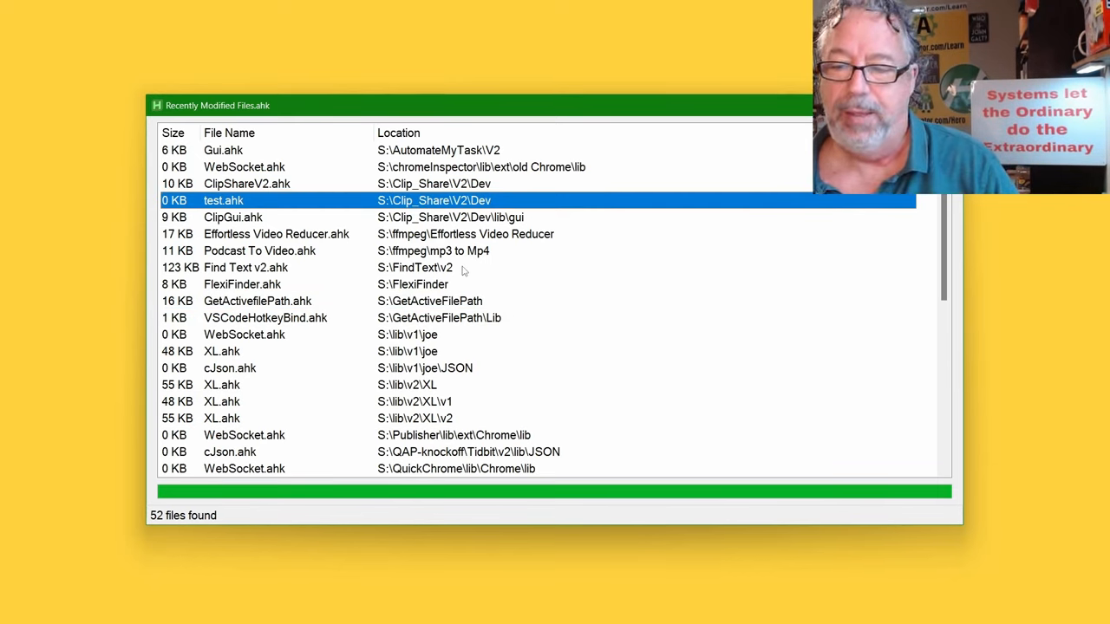
left_click(260, 251)
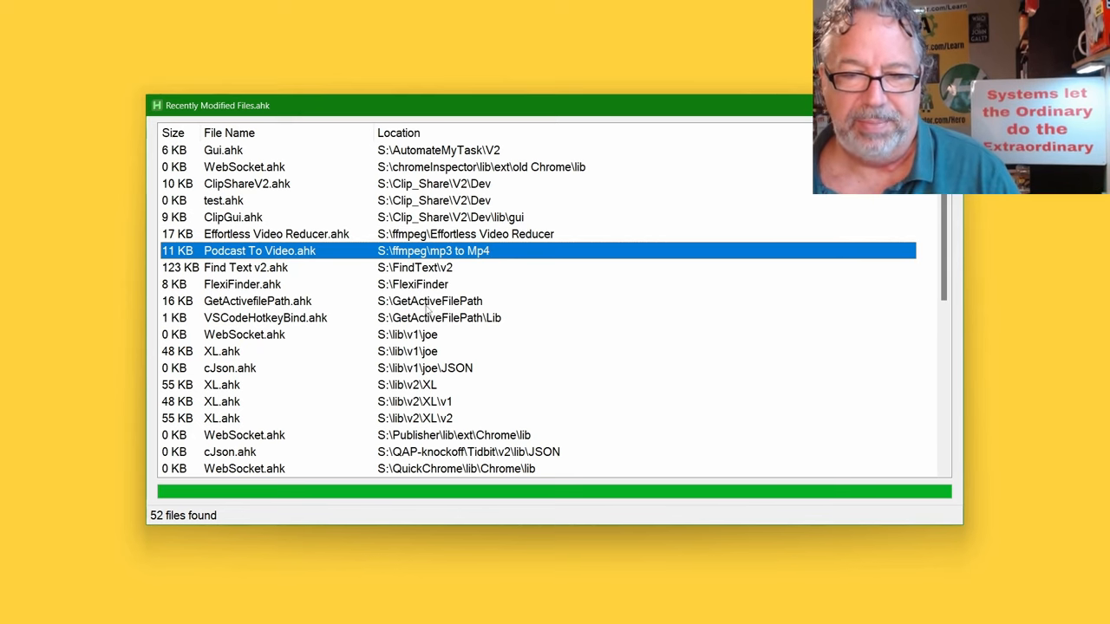
mouse_move(426, 310)
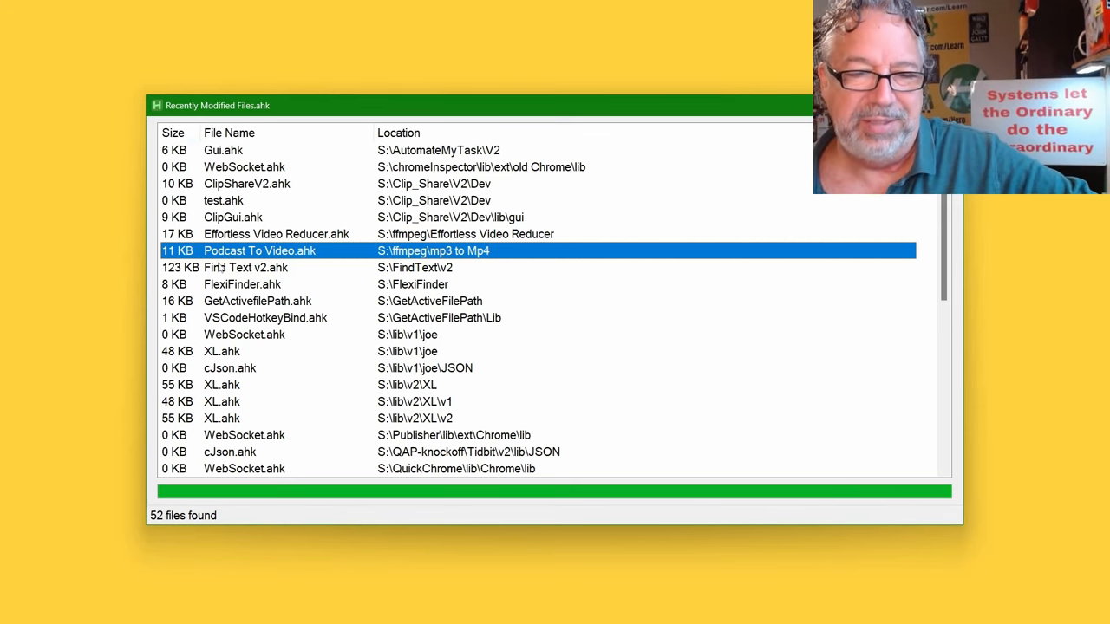
left_click(245, 267)
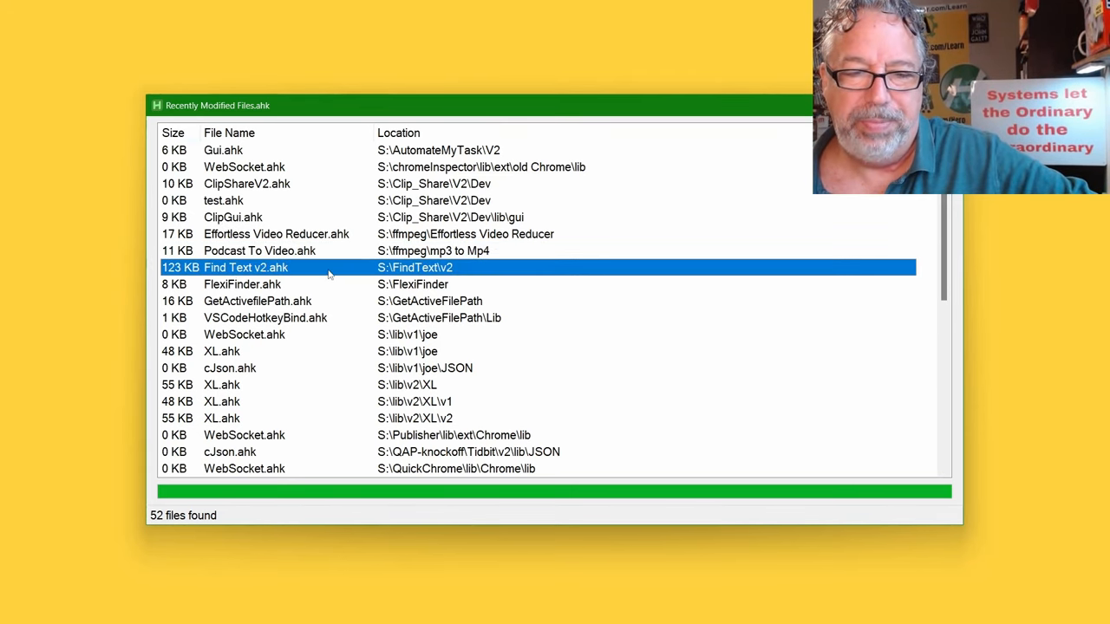
mouse_move(363, 270)
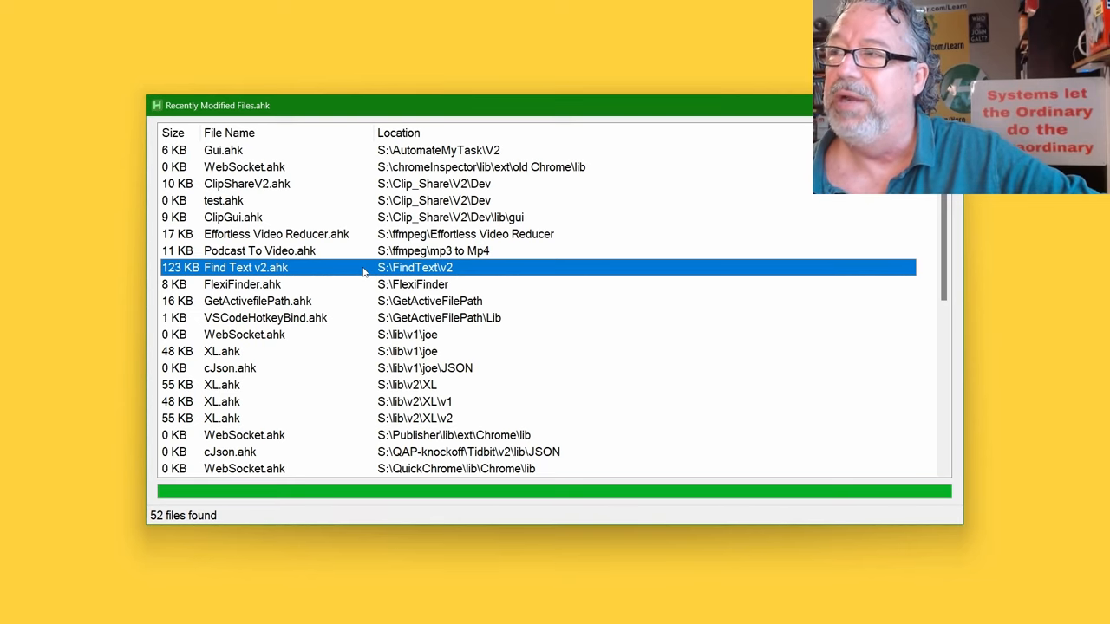
mouse_move(303, 278)
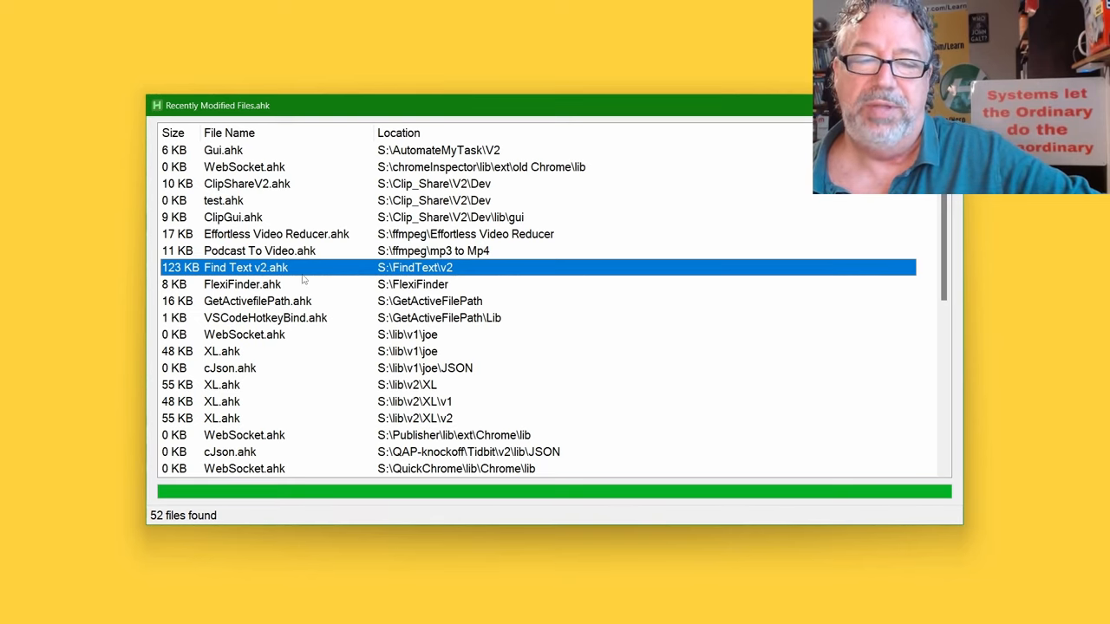
mouse_move(327, 286)
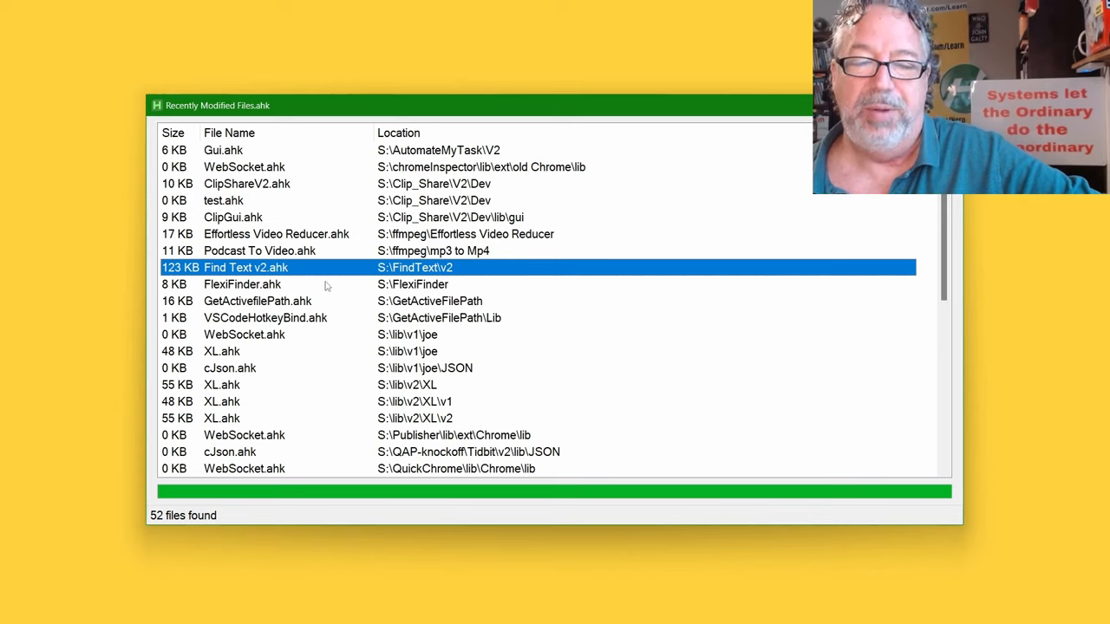
mouse_move(317, 305)
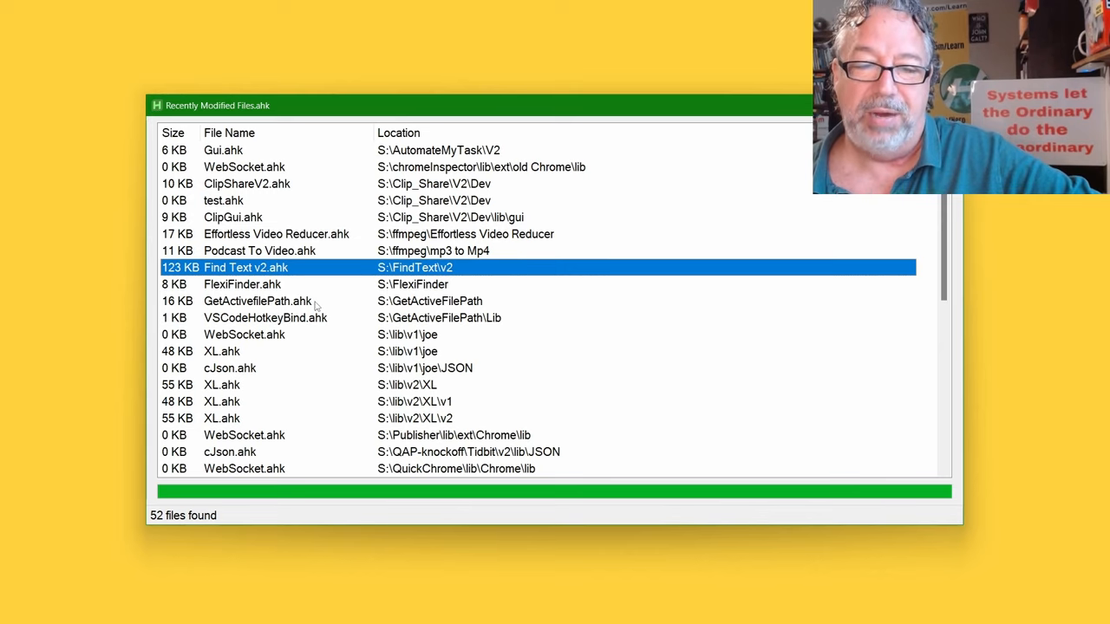
left_click(264, 317)
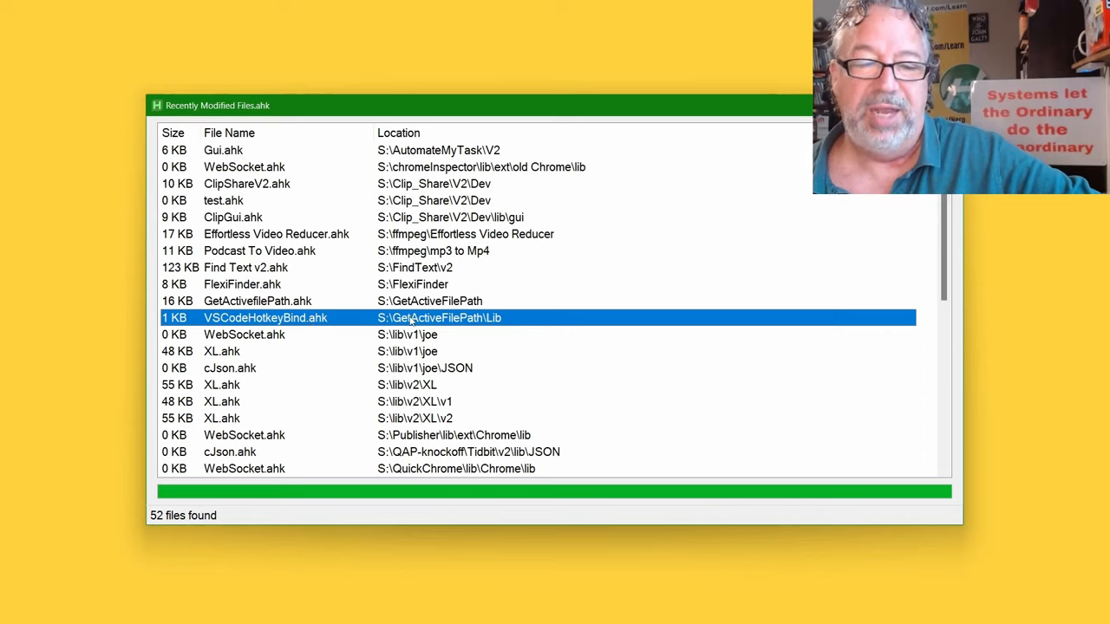
left_click(243, 335)
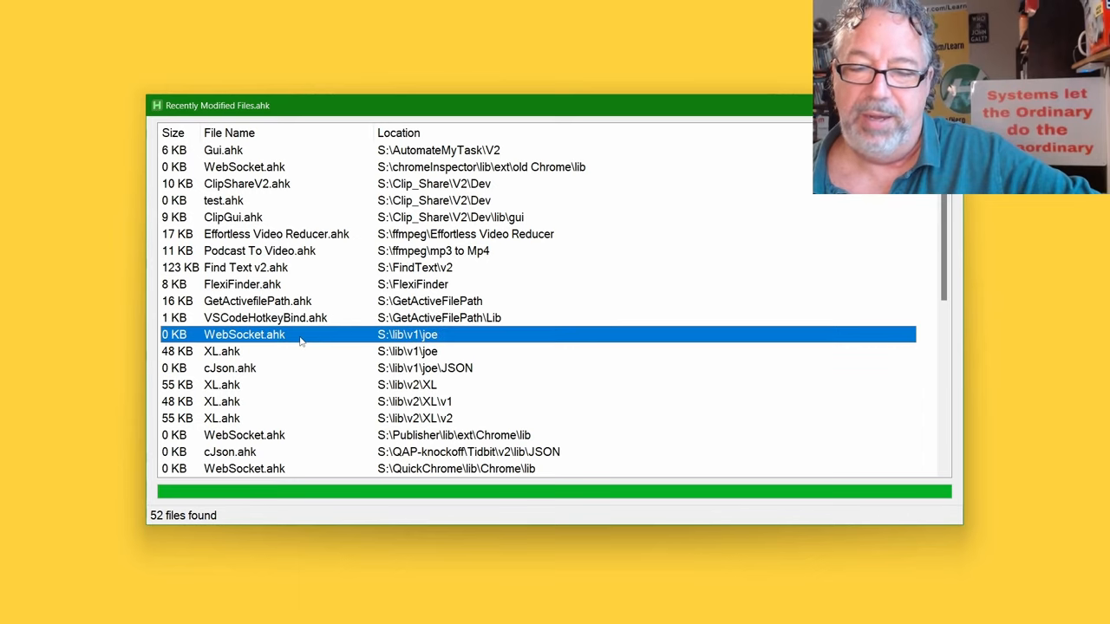
left_click(295, 351)
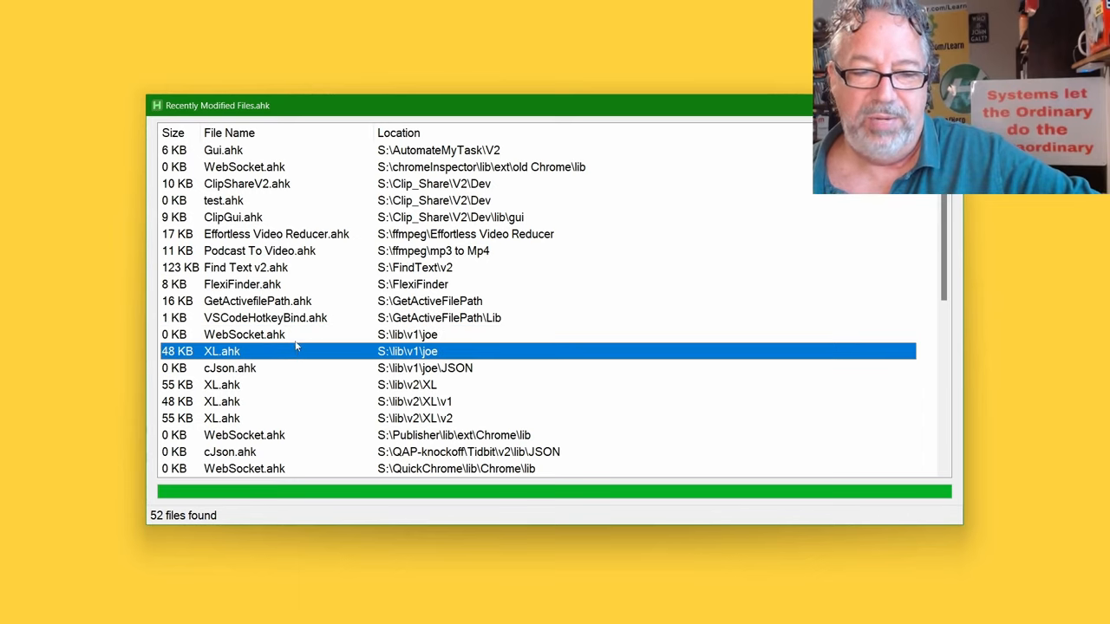
mouse_move(308, 327)
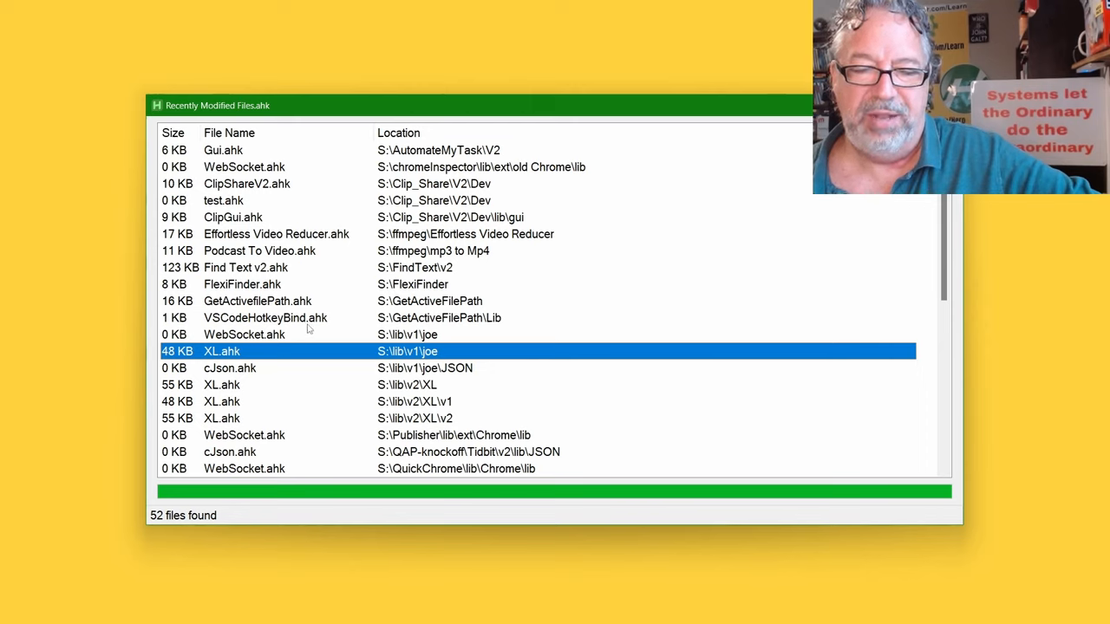
mouse_move(345, 388)
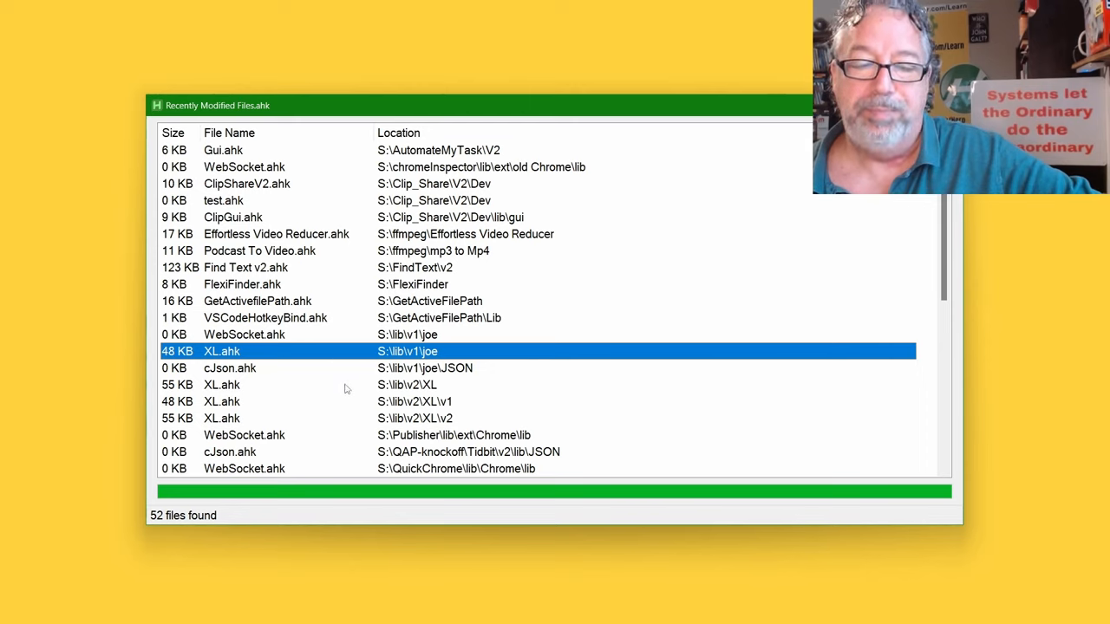
left_click(347, 385)
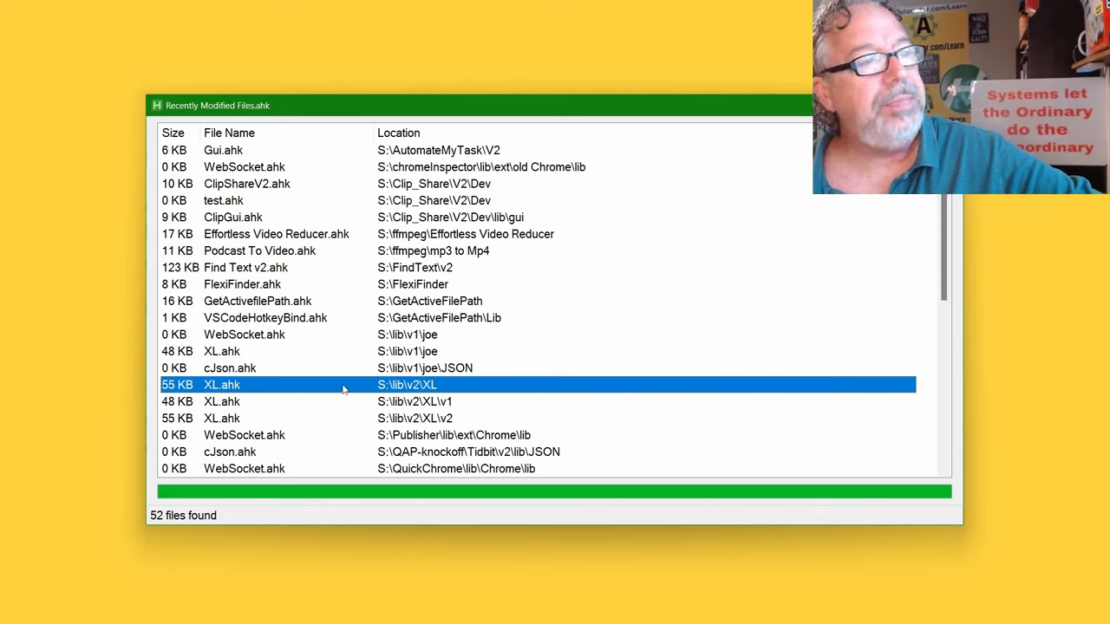
mouse_move(341, 386)
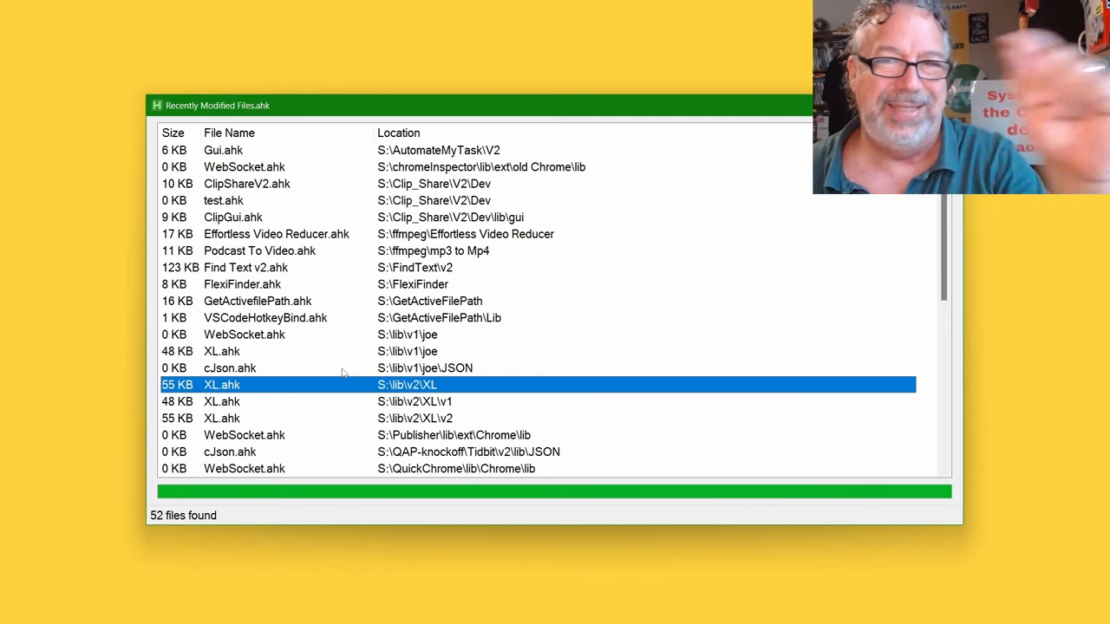
mouse_move(331, 400)
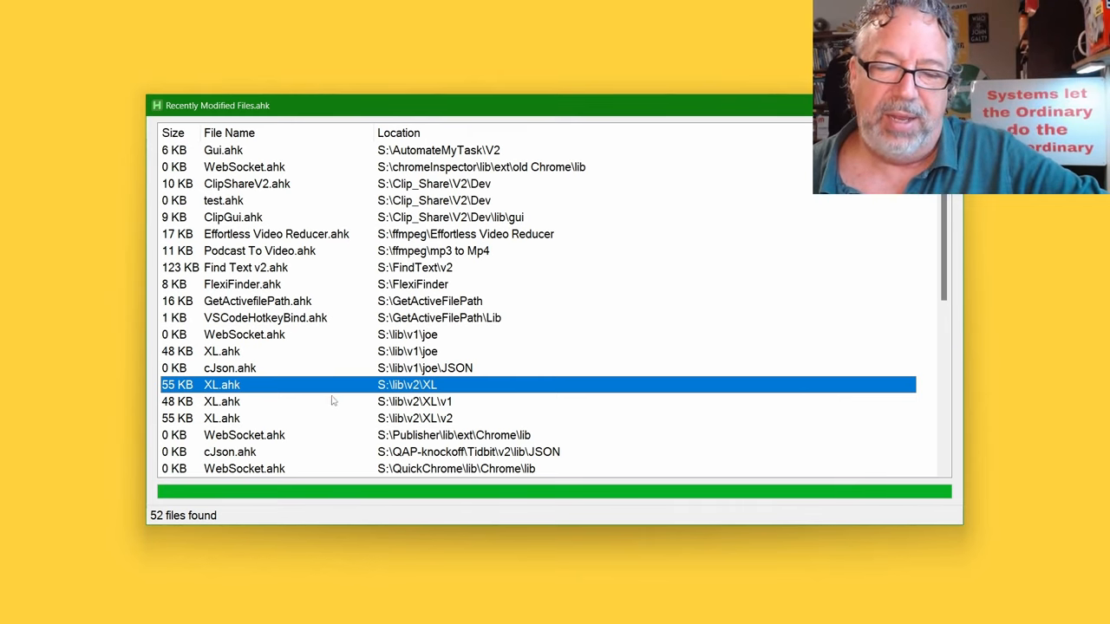
left_click(414, 418)
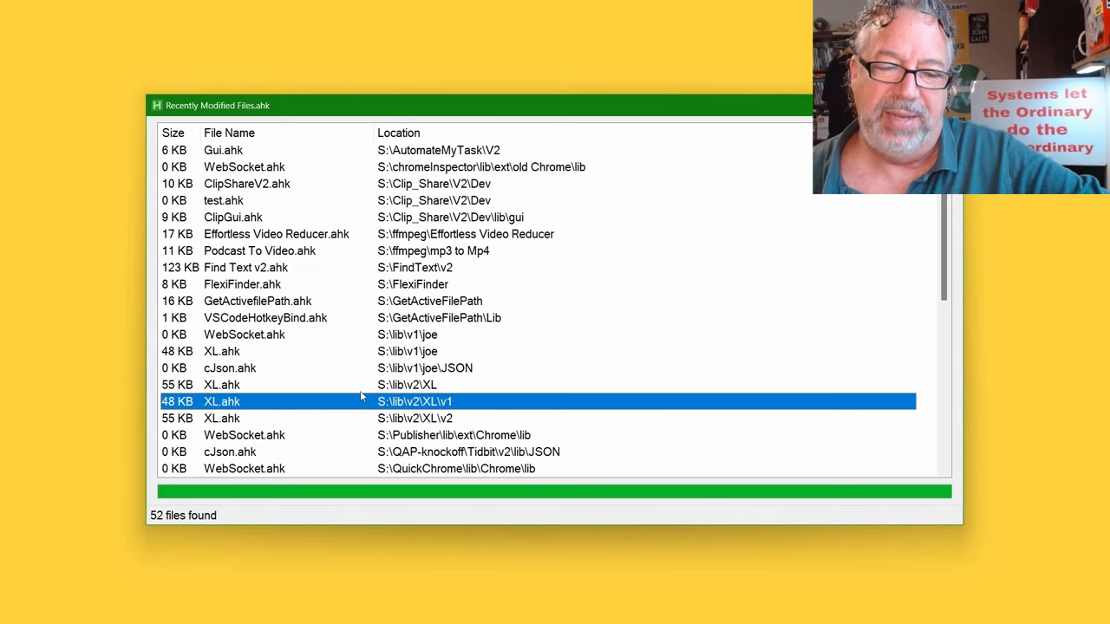
scroll("down", 3)
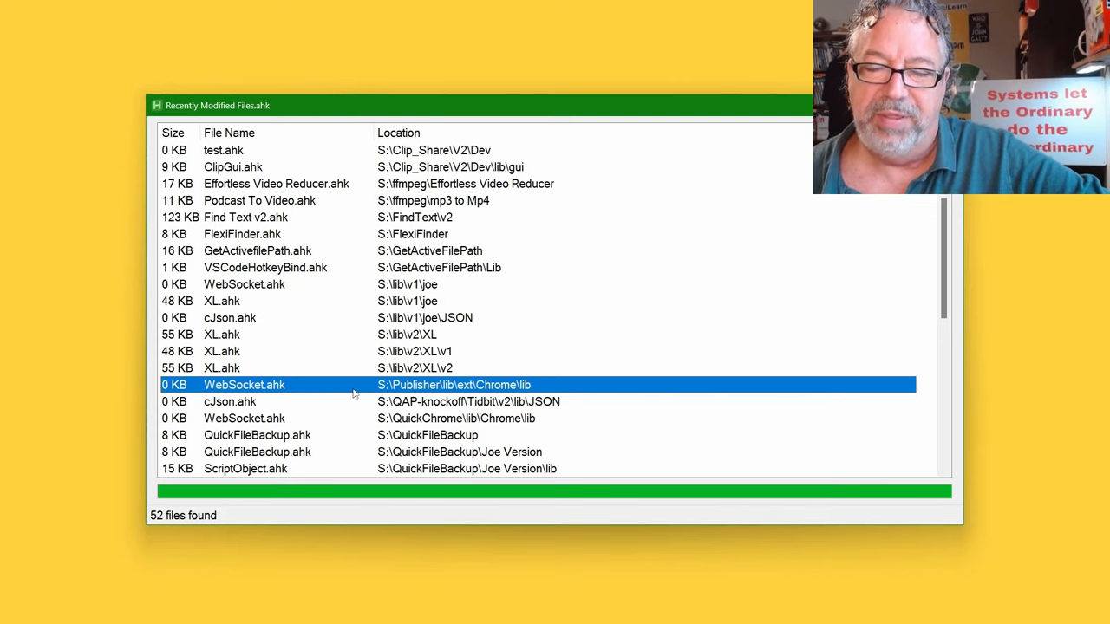
mouse_move(321, 385)
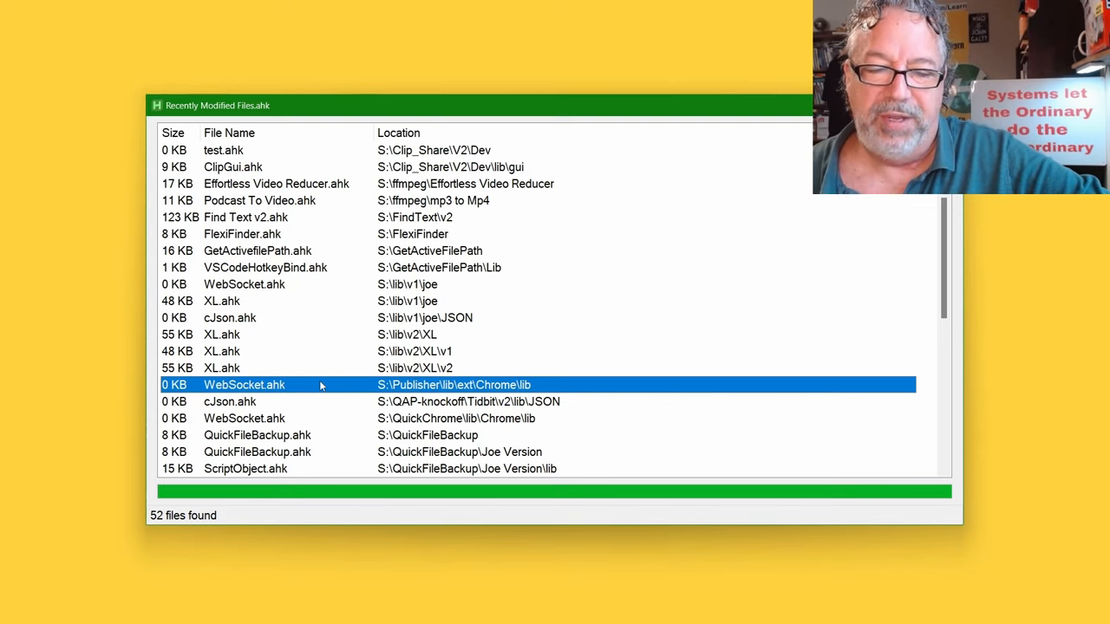
scroll("down", 3)
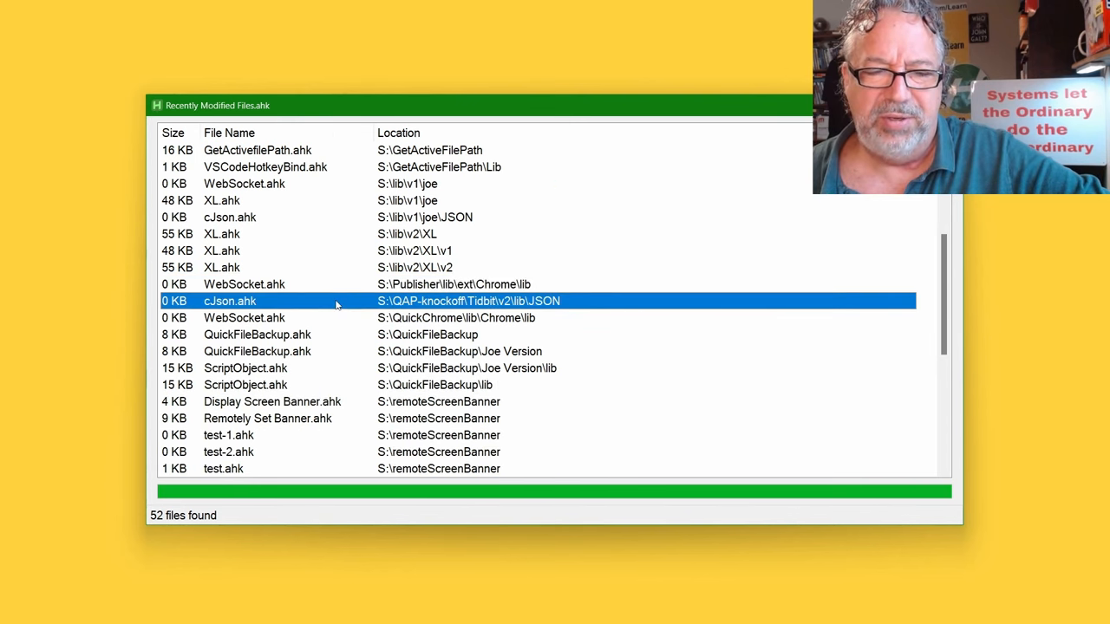
mouse_move(336, 325)
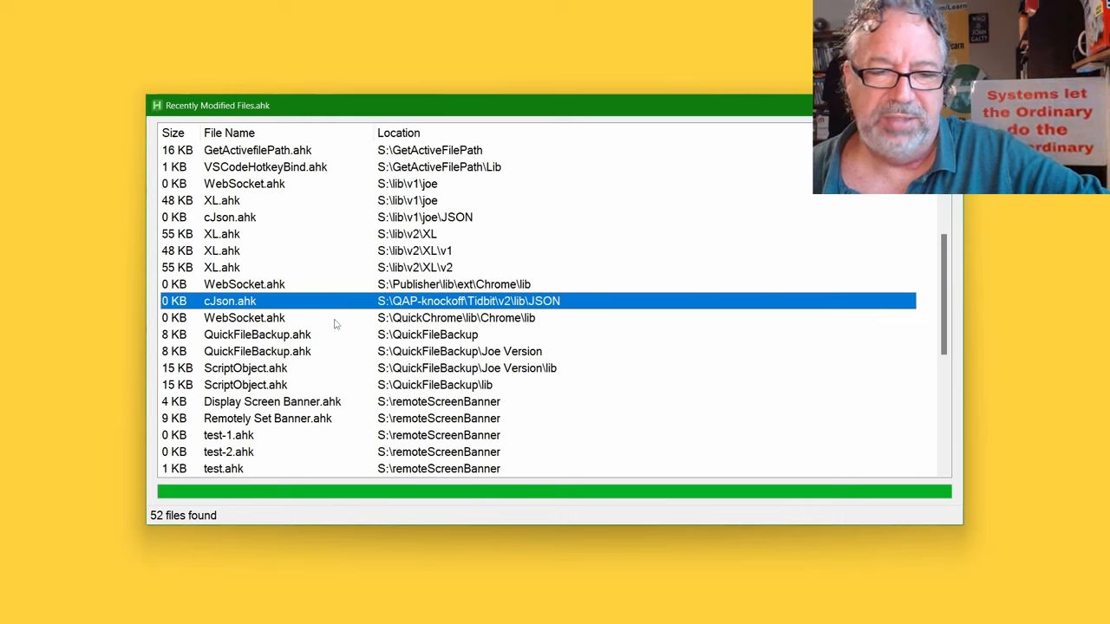
mouse_move(351, 325)
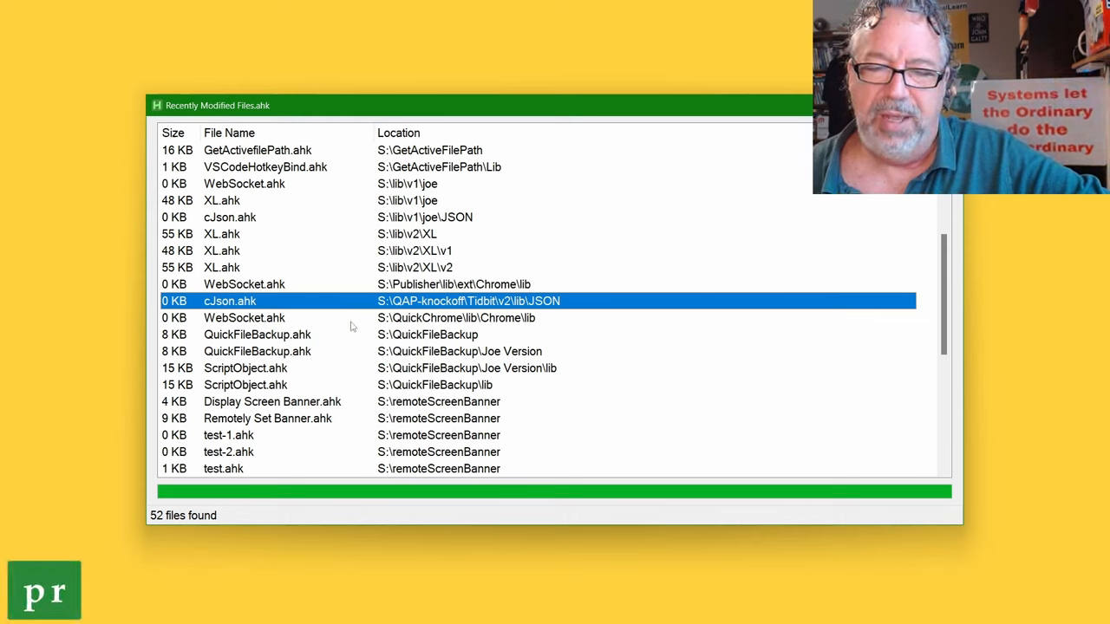
mouse_move(443, 310)
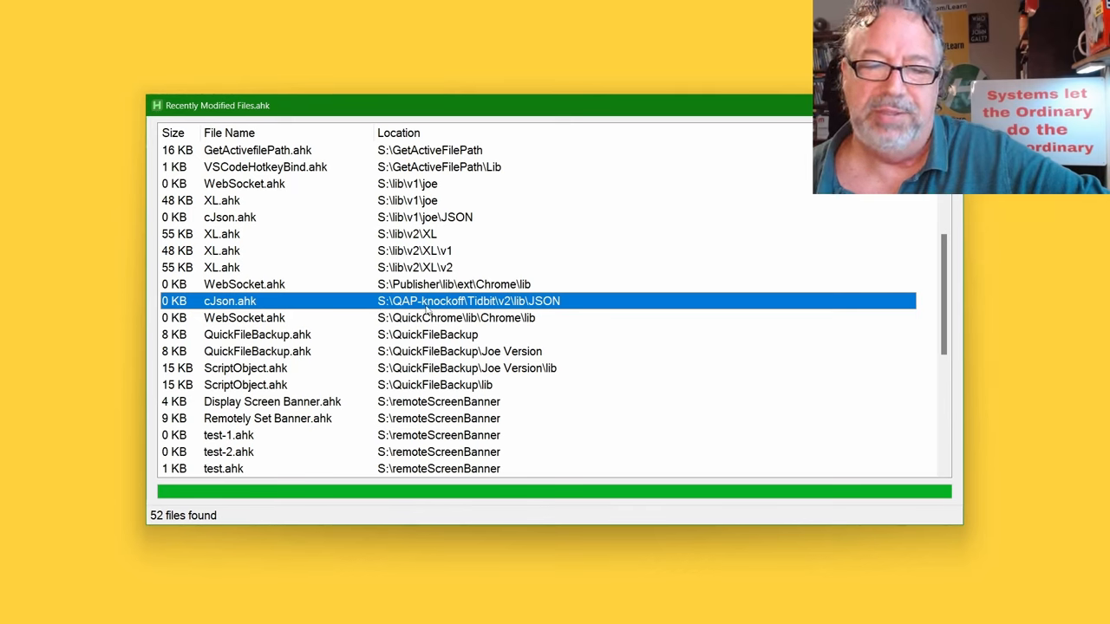
mouse_move(286, 326)
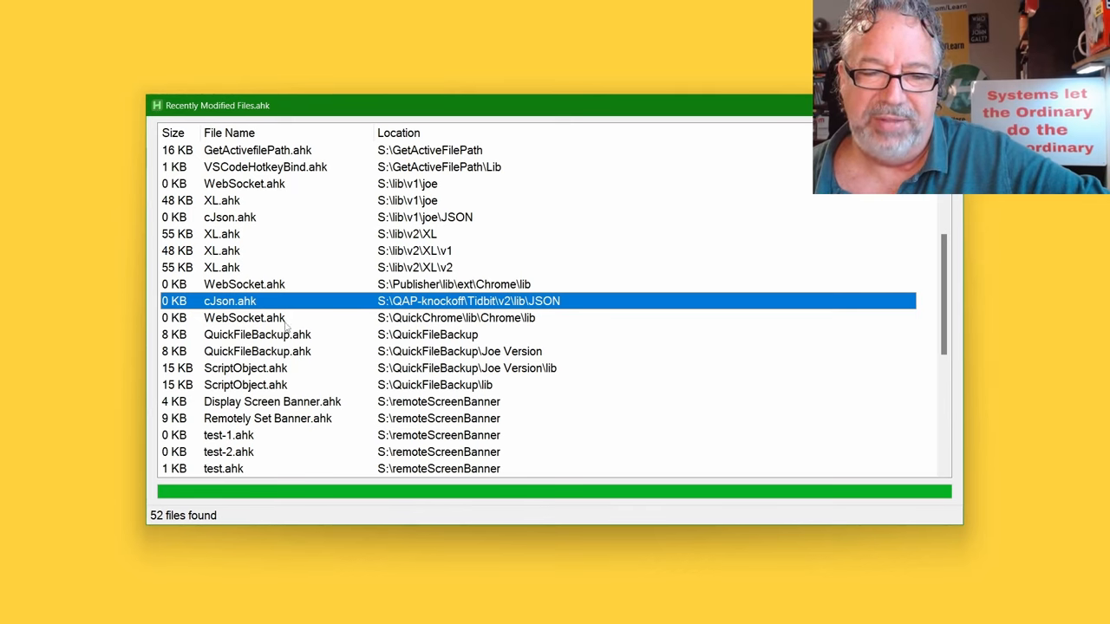
left_click(257, 335)
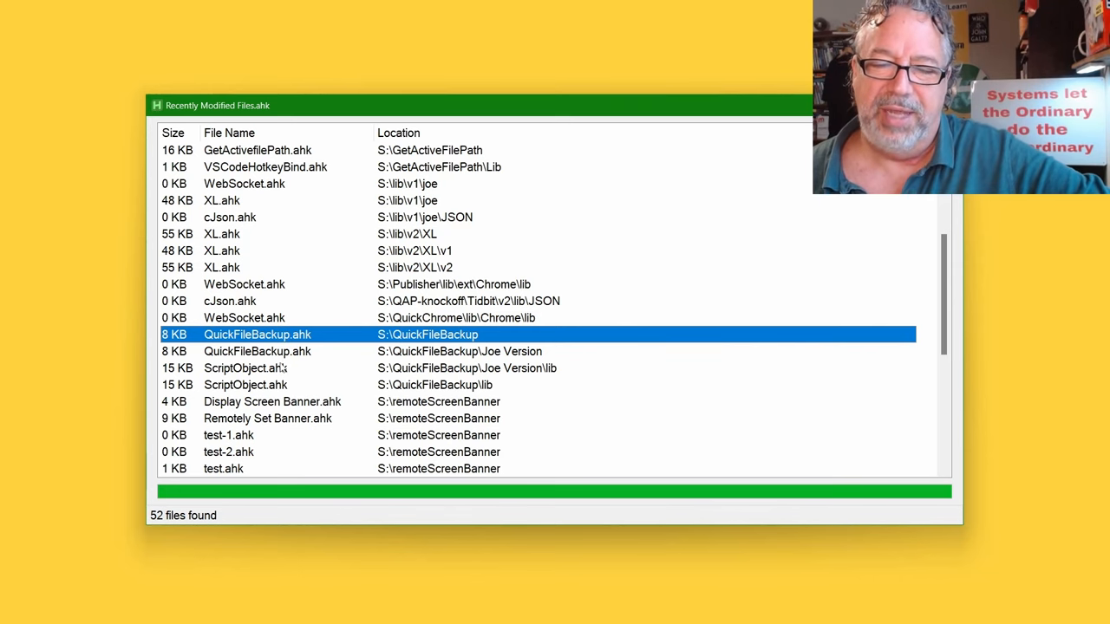
scroll("down", 3)
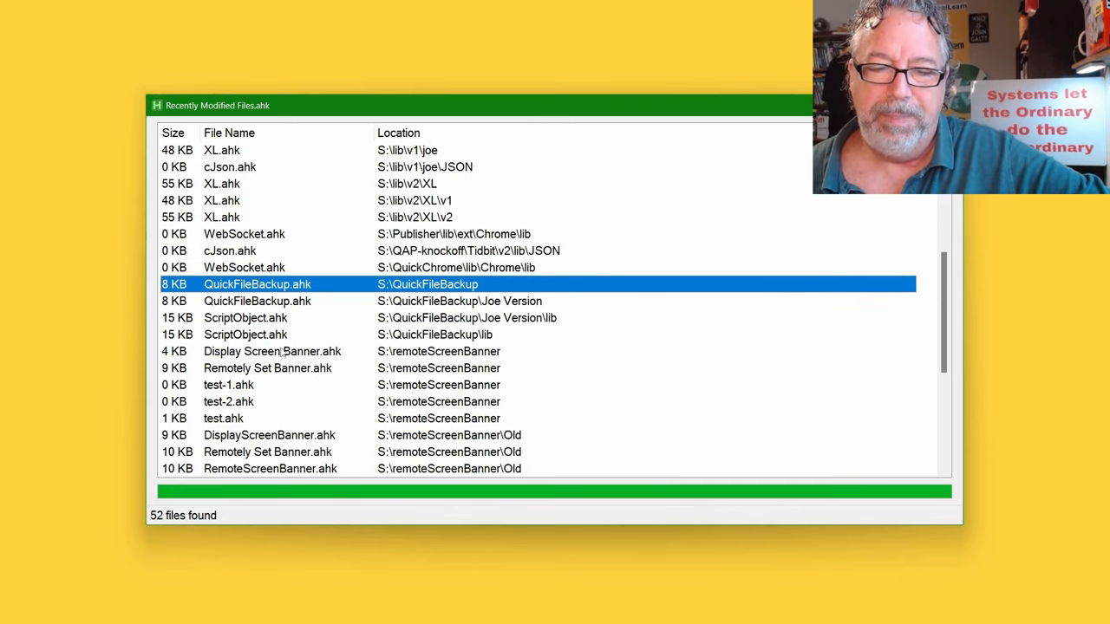
left_click(272, 351)
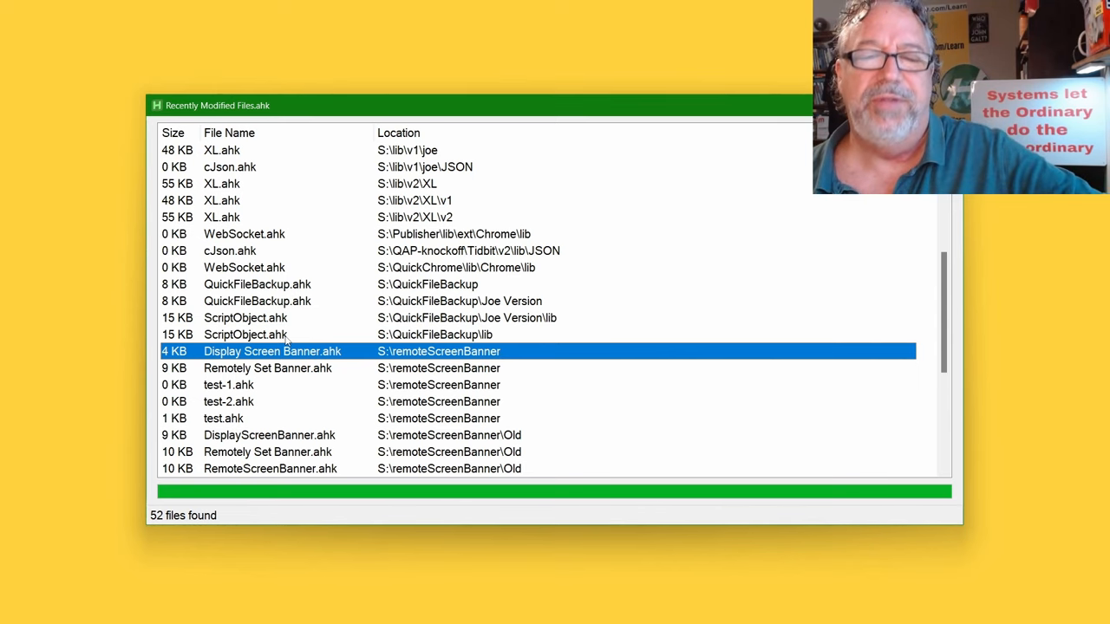
mouse_move(195, 470)
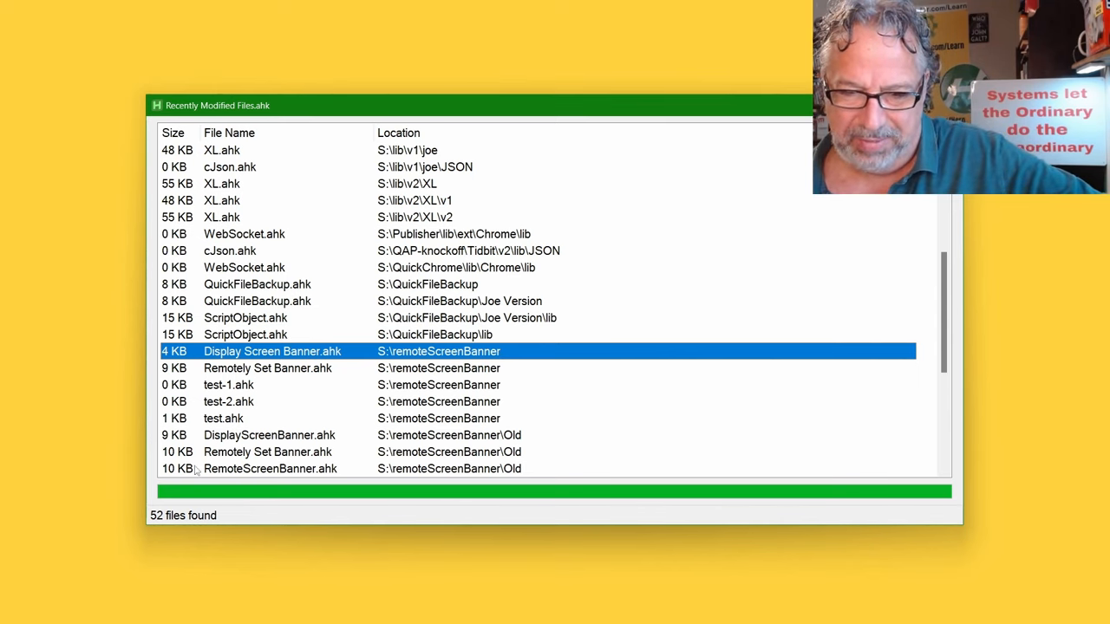
left_click(267, 368)
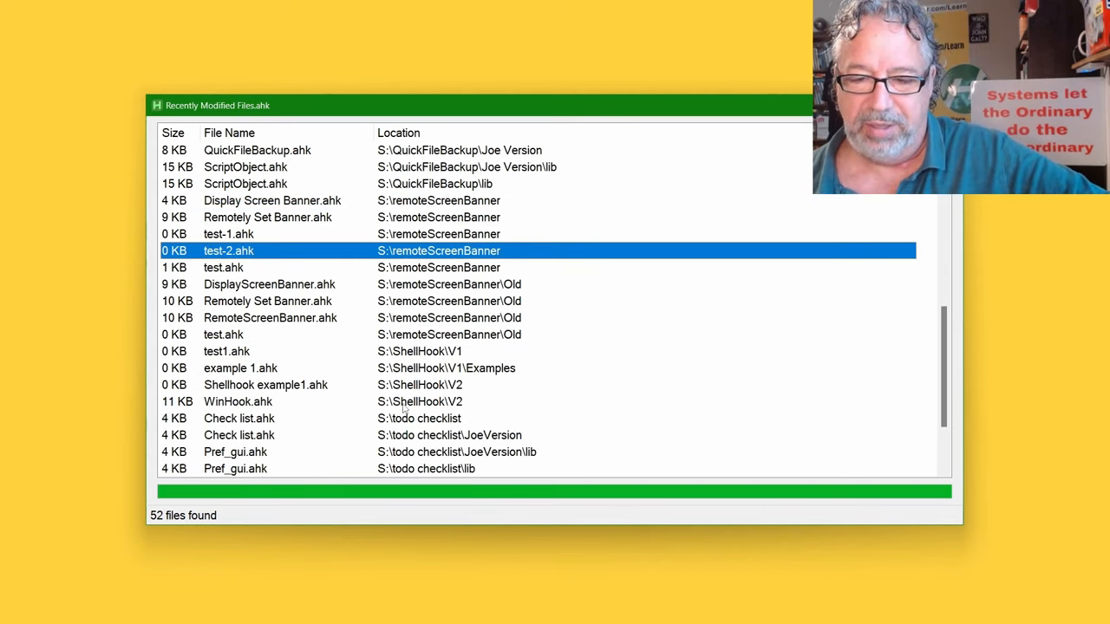
left_click(227, 351)
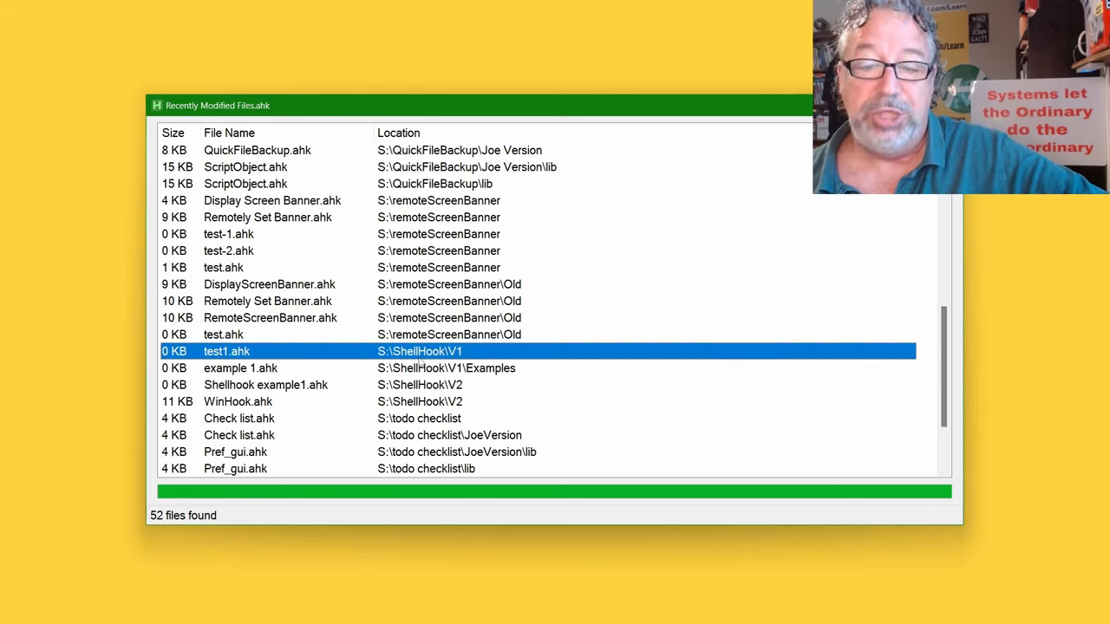
left_click(240, 368)
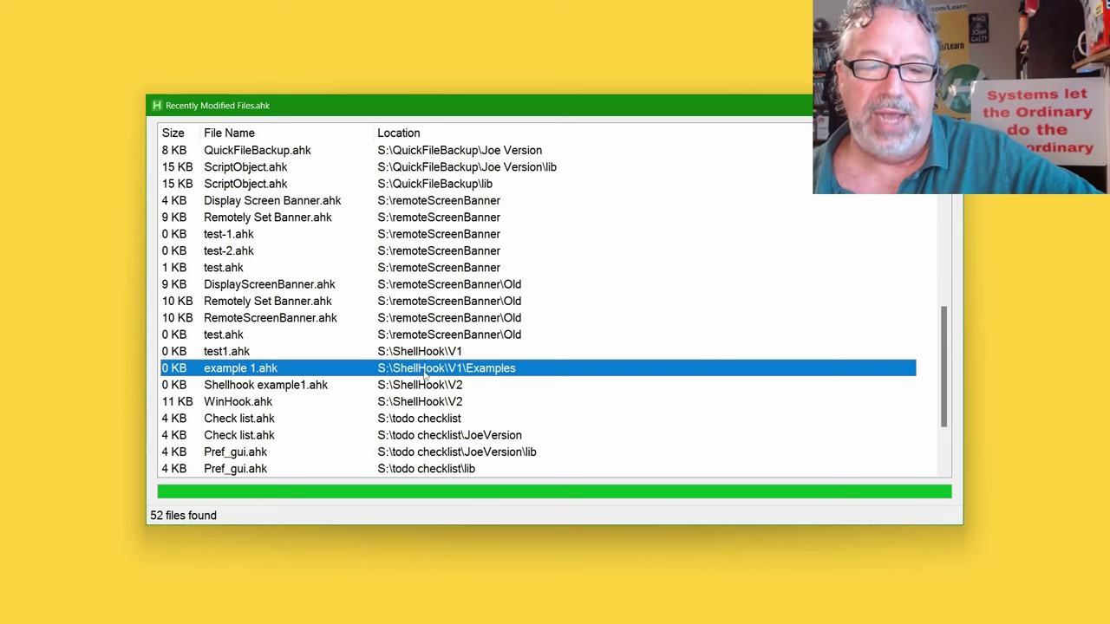
left_click(268, 285)
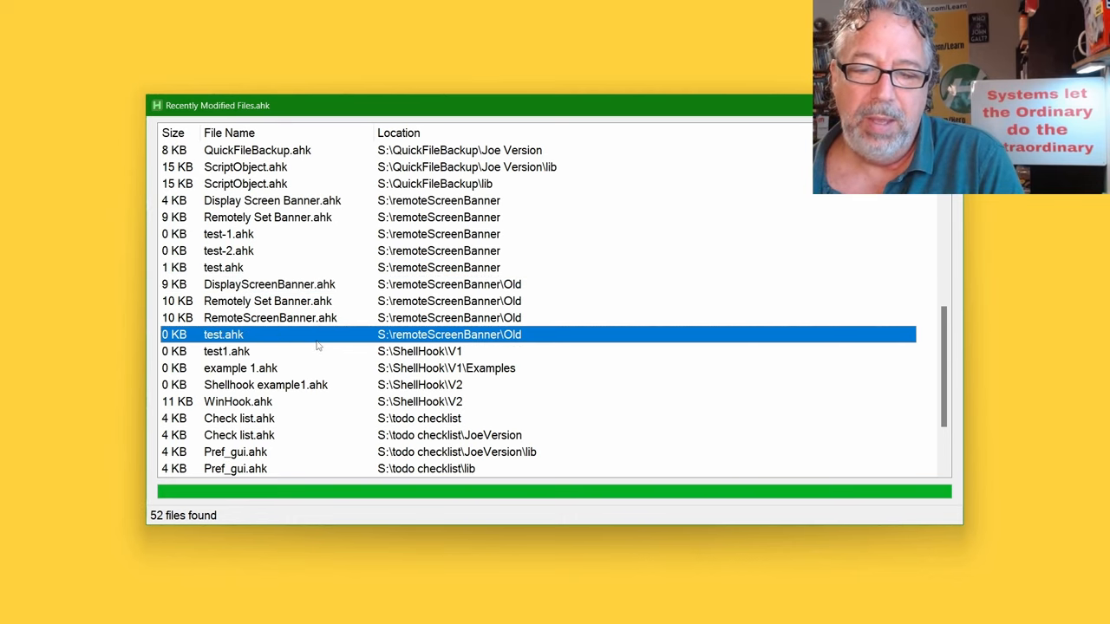
left_click(237, 401)
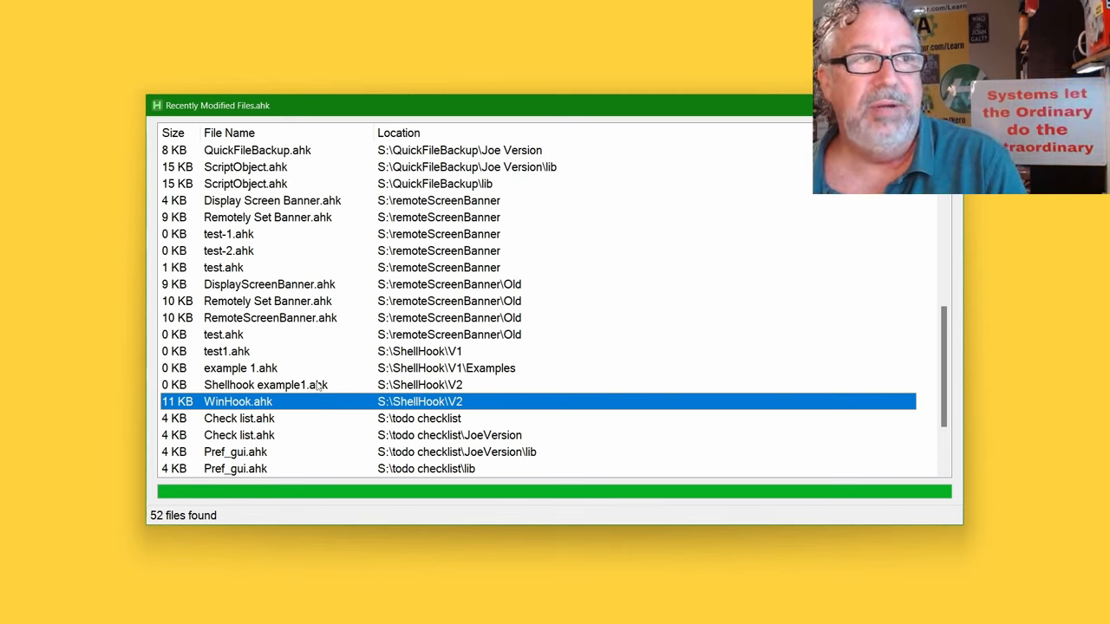
mouse_move(290, 397)
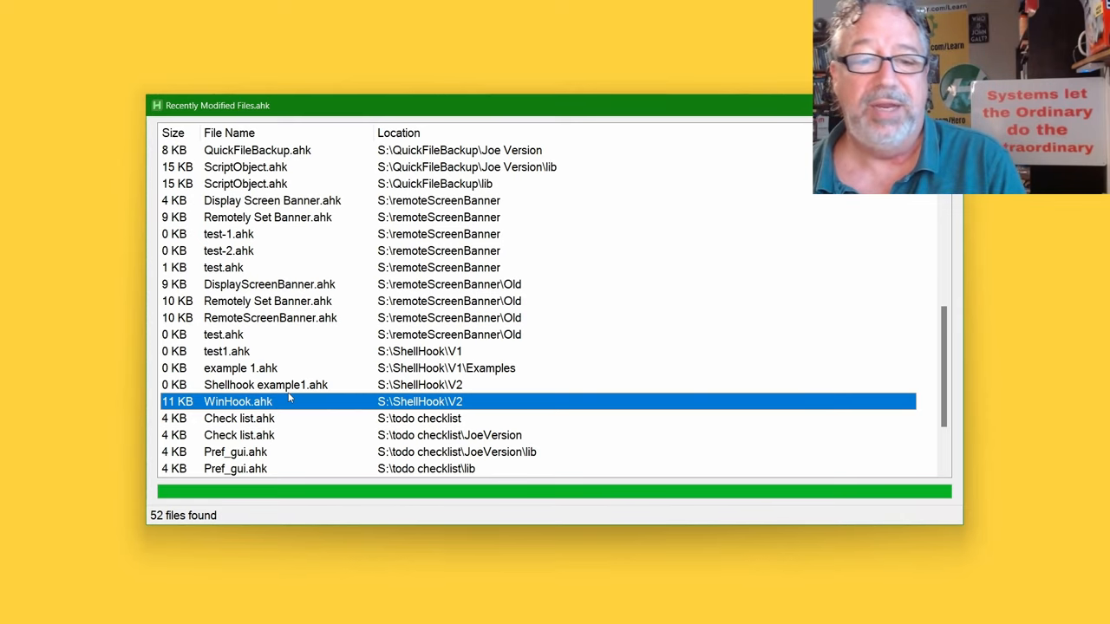
- Scroll to the list's end and run Check list.ahk to show the 123456 Task List
scroll("down", 3)
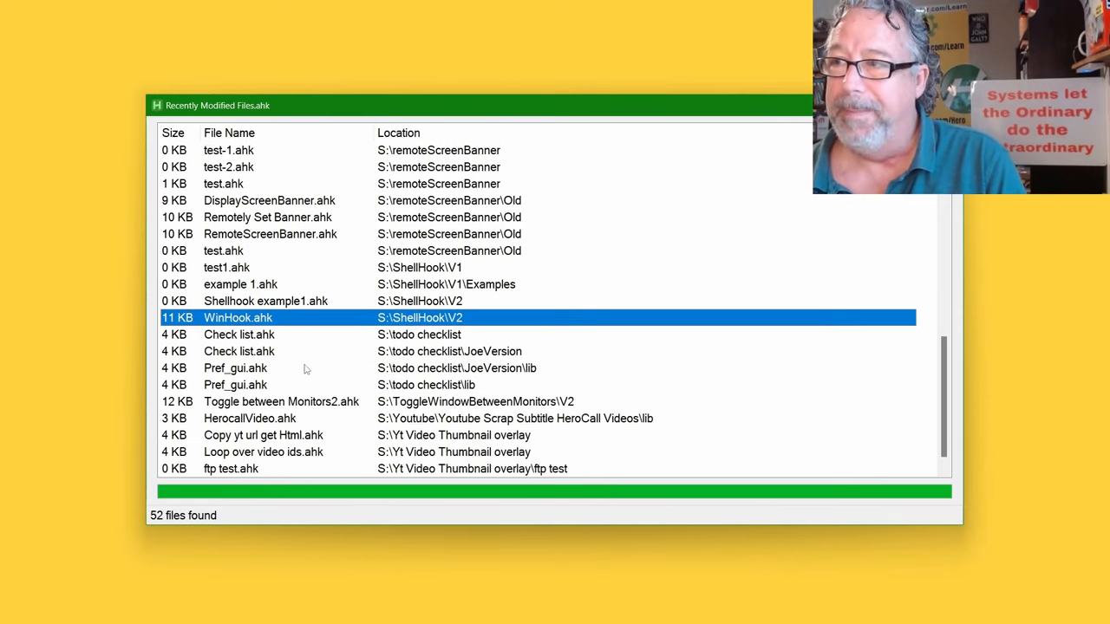
left_click(239, 334)
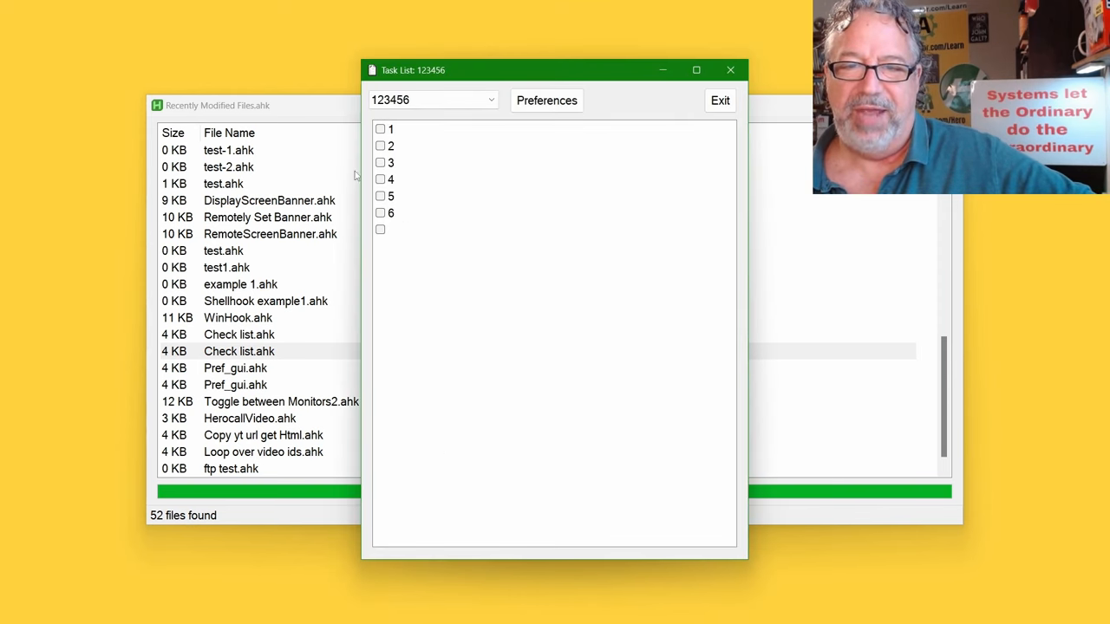
- In checklist preferences, replace items 1–6 with Get lunch, order veggies, work on pond, record video
left_click(546, 99)
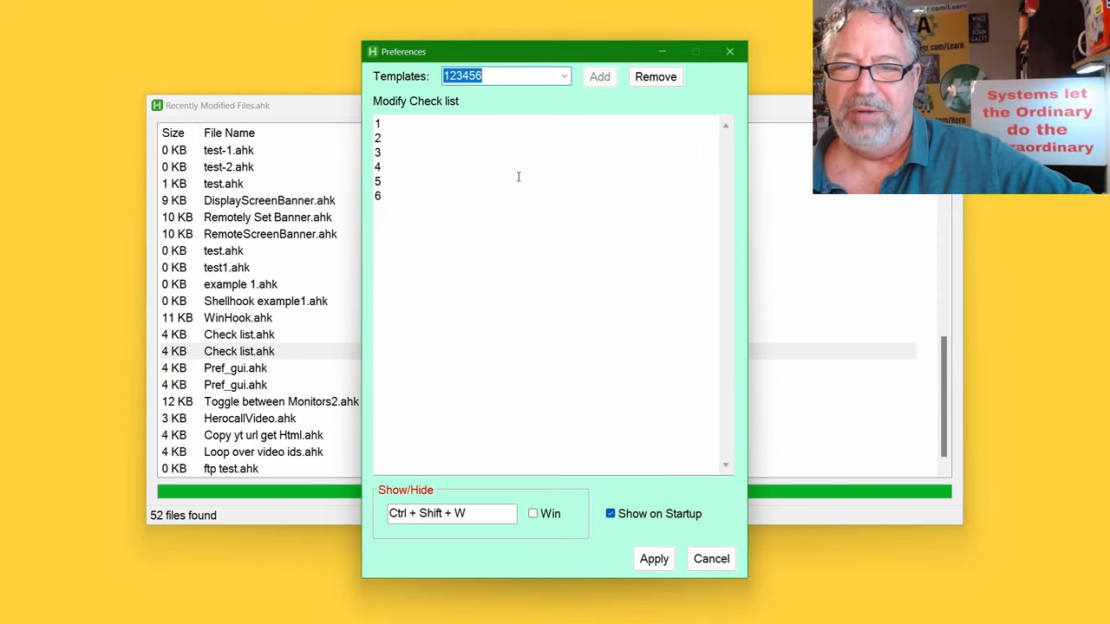
left_click(390, 196)
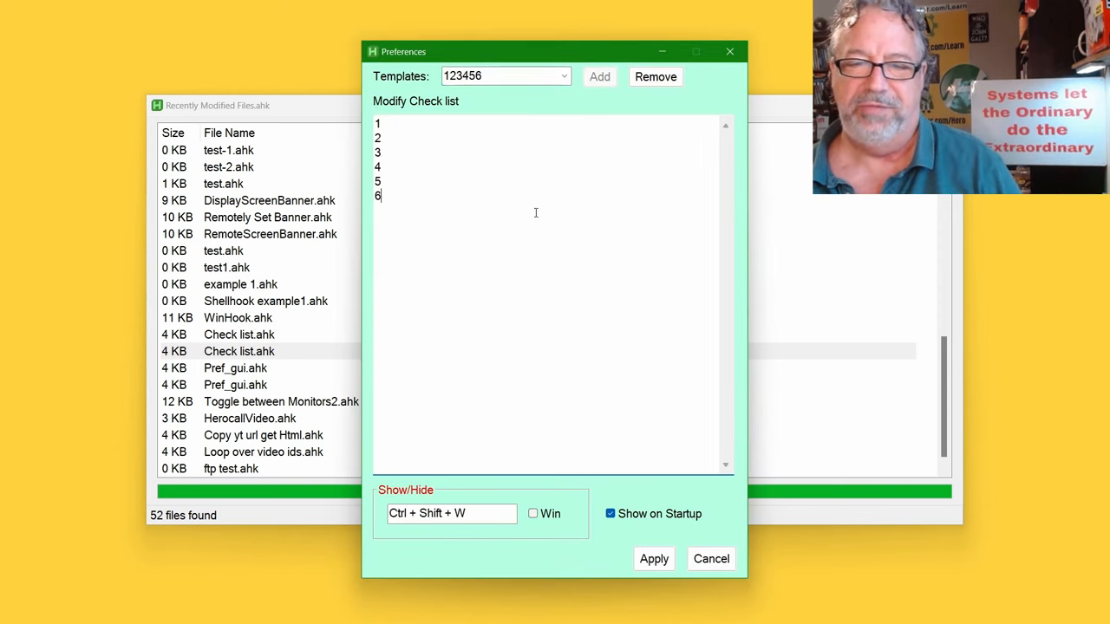
key("ctrl+a")
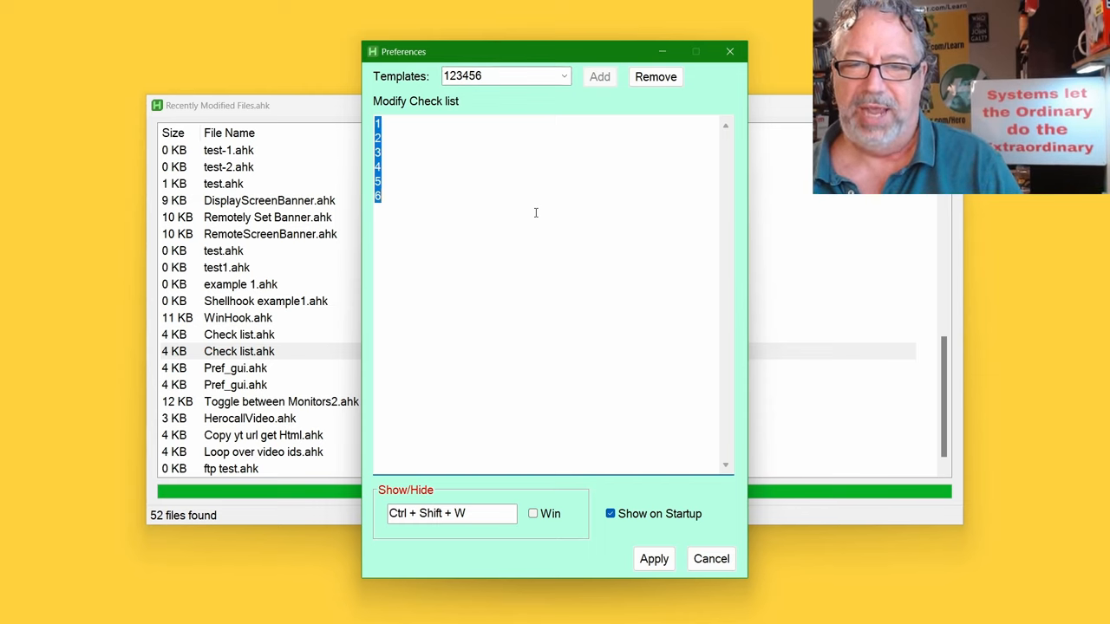
type("G")
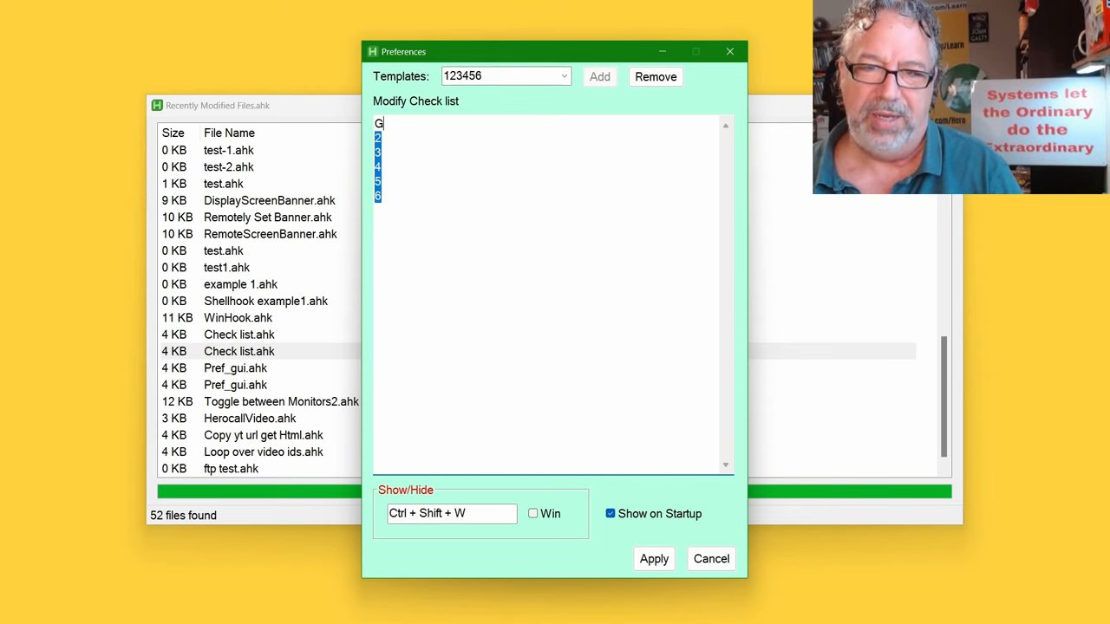
type("ET LUNCH")
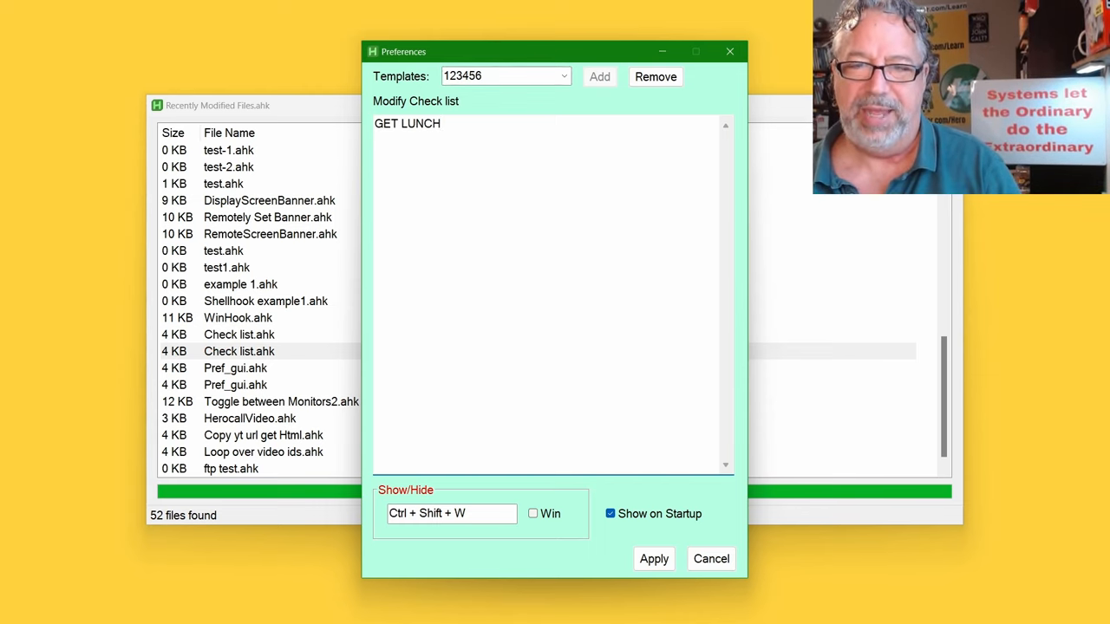
double_click(407, 123)
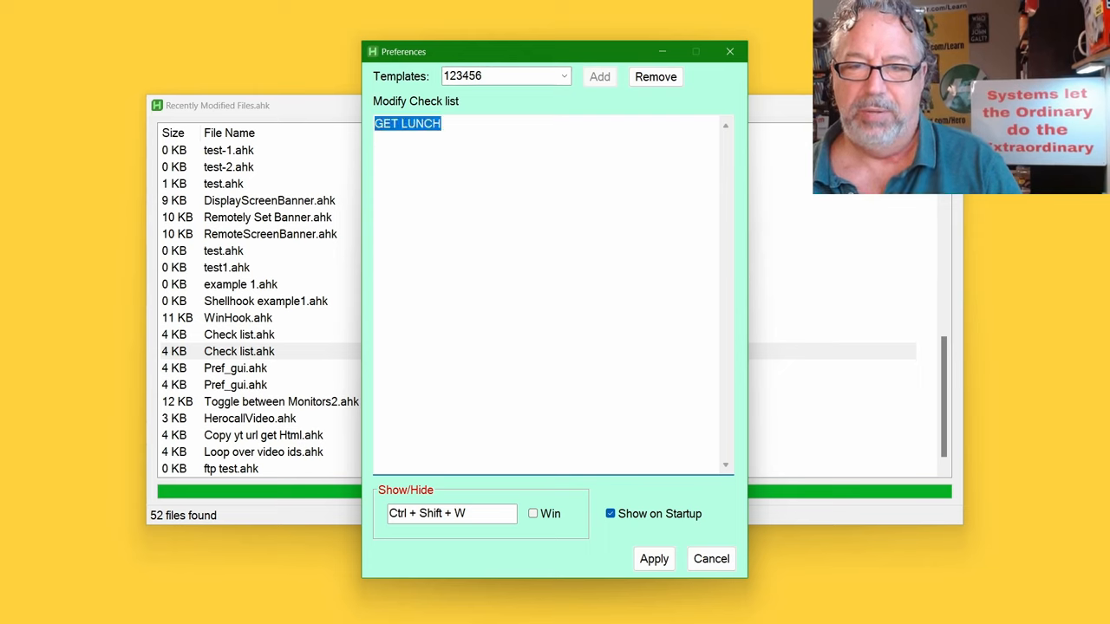
type("Get lunch")
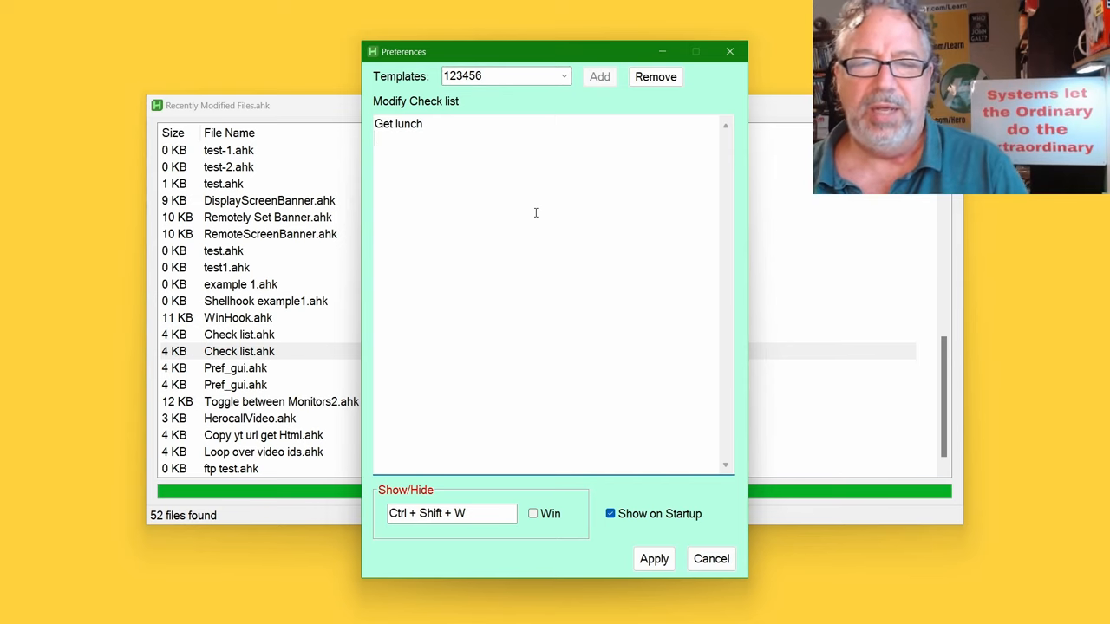
type("order veggies")
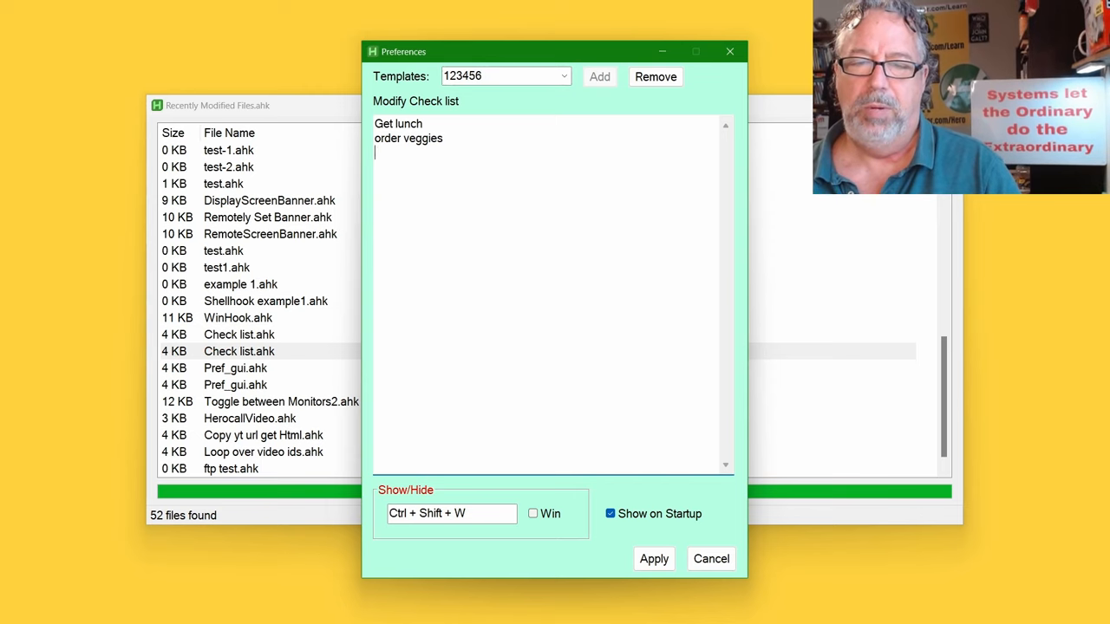
type("work on pond")
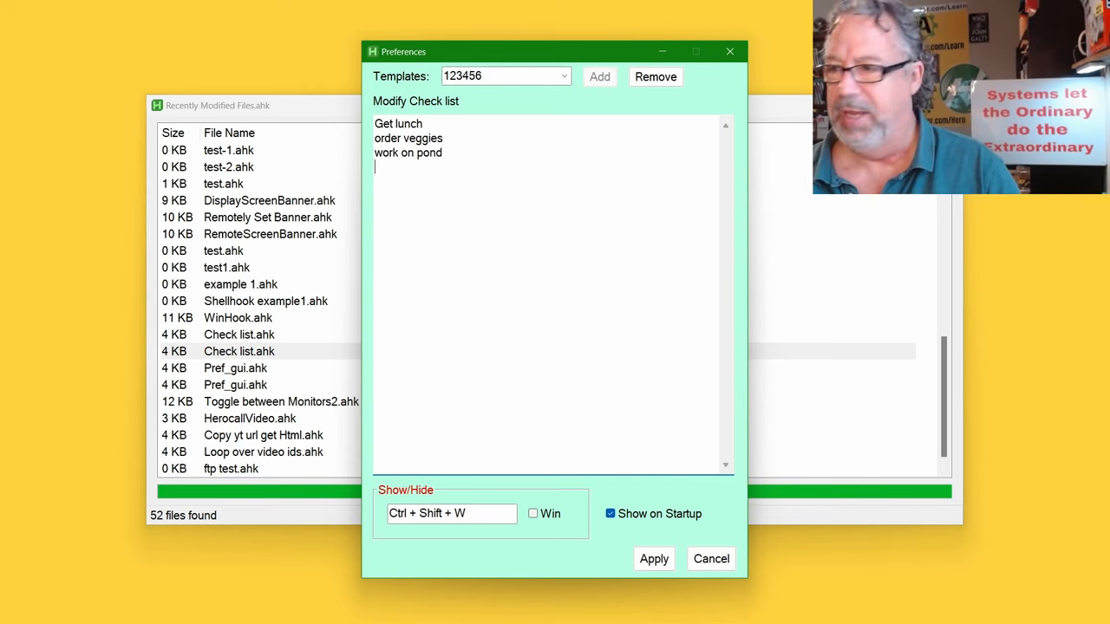
type("record video")
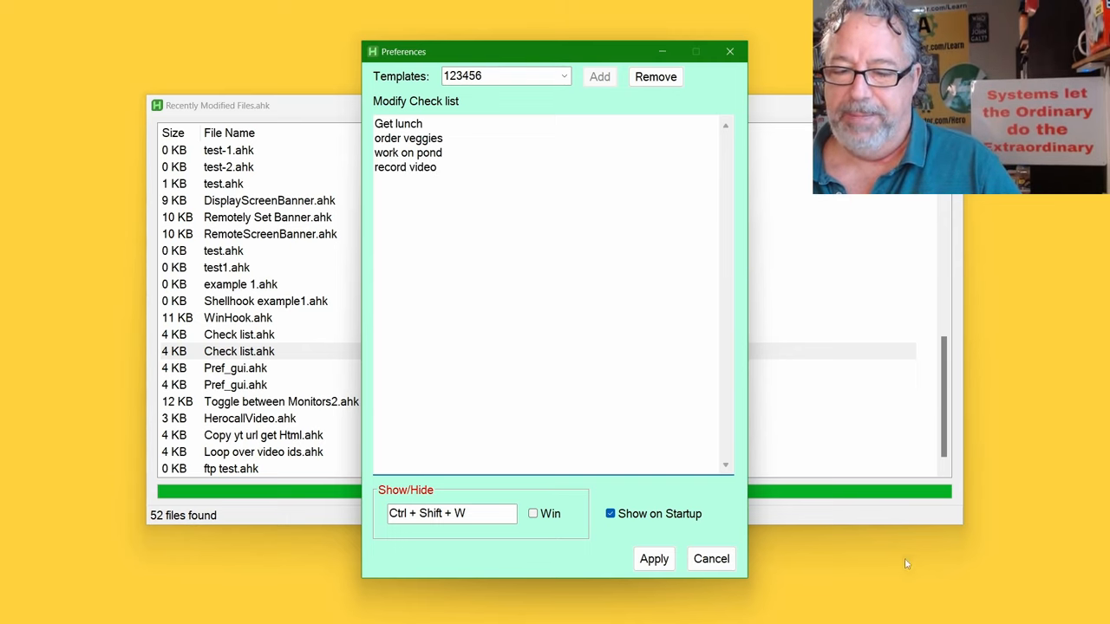
mouse_move(653, 558)
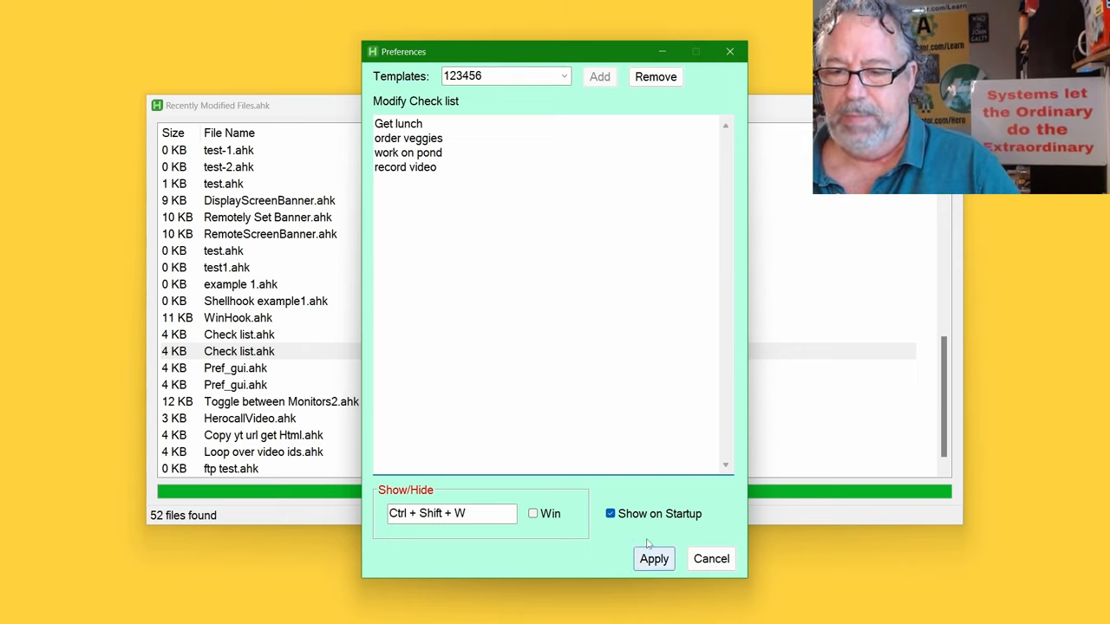
- Apply the new tasks, tick Get lunch and order veggies, then switch the template to Default
left_click(654, 558)
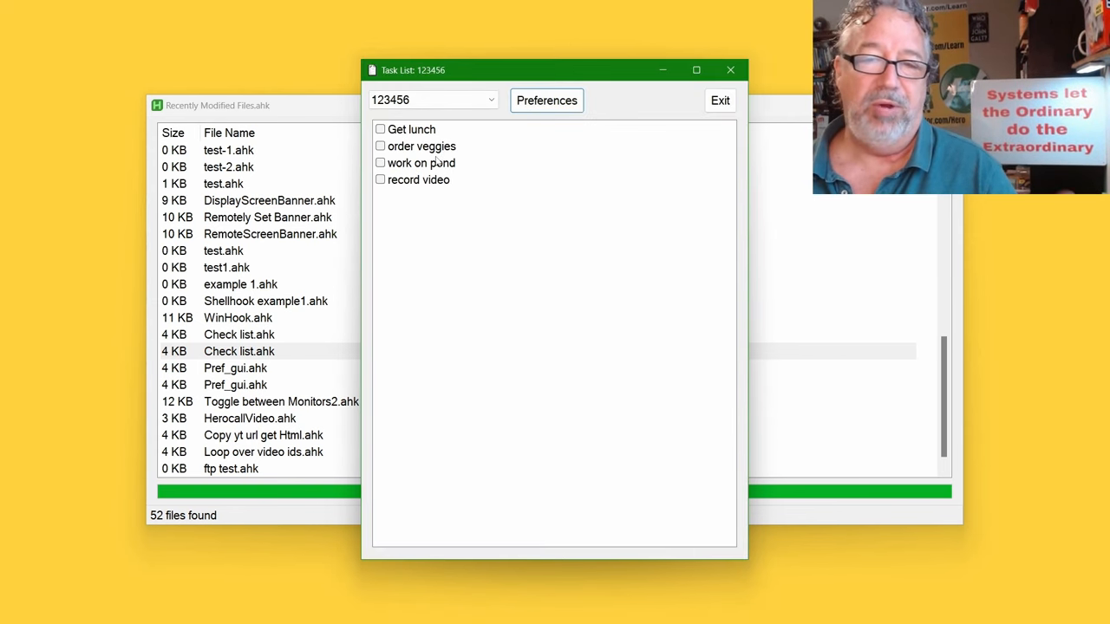
mouse_move(403, 151)
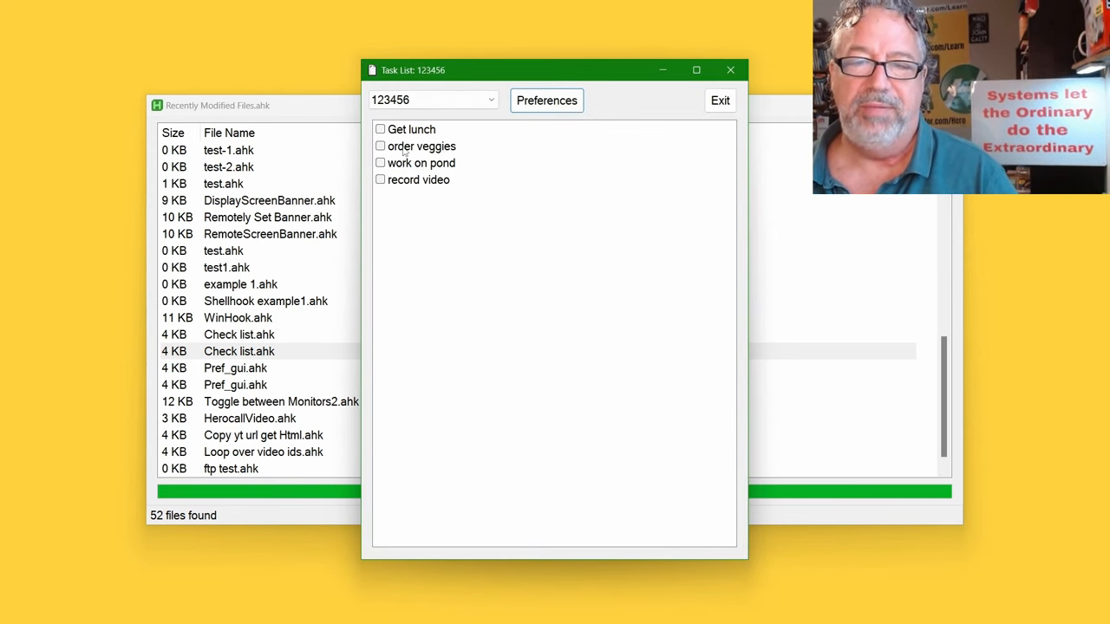
left_click(421, 146)
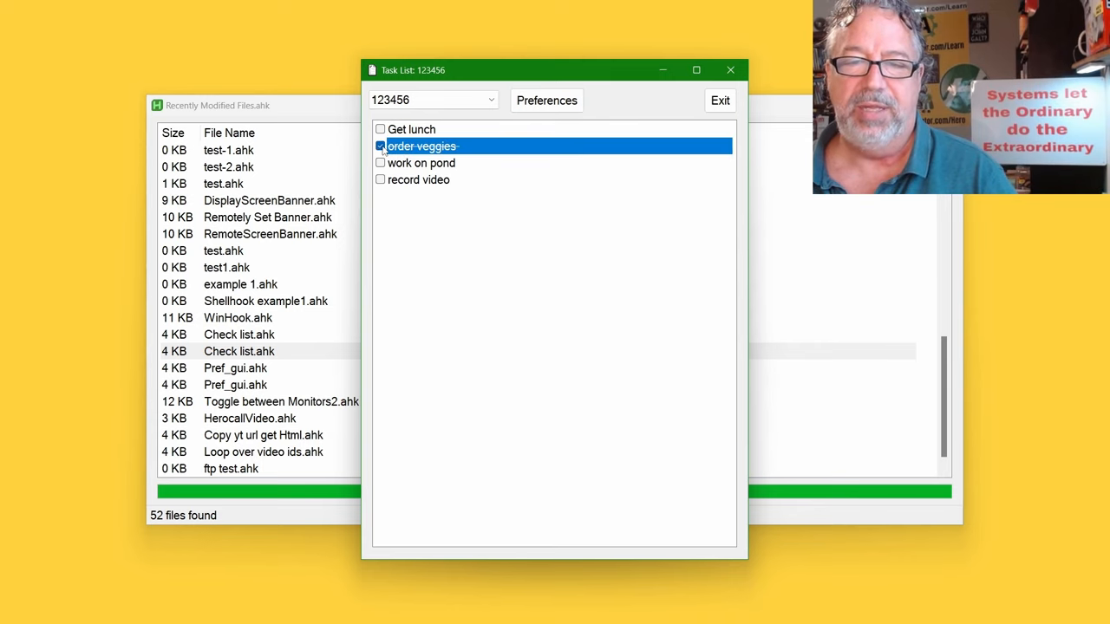
left_click(380, 146)
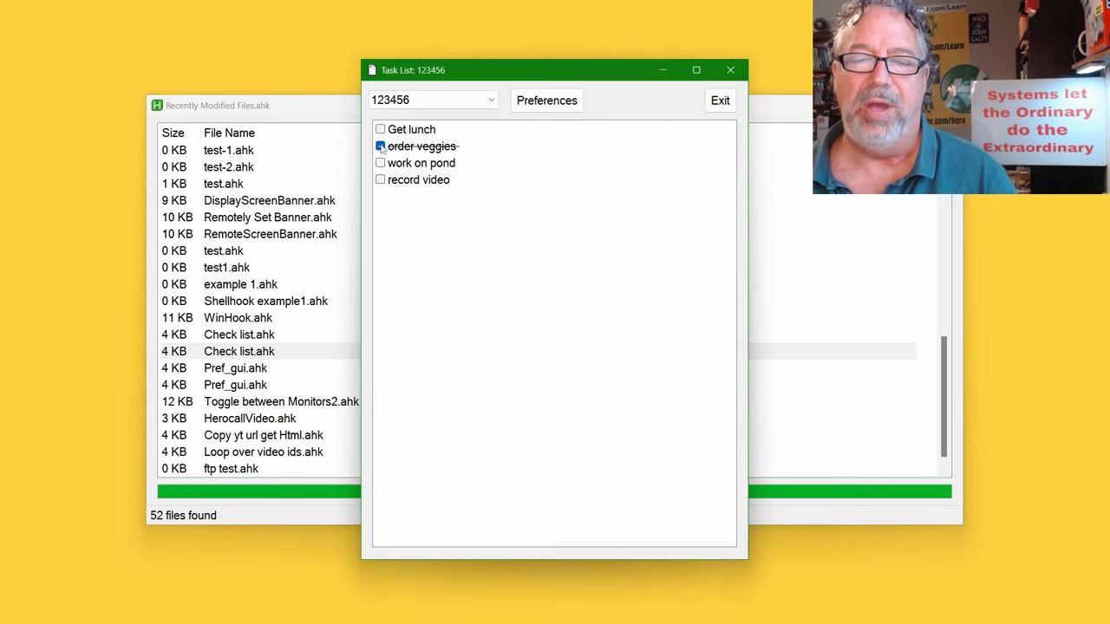
left_click(380, 128)
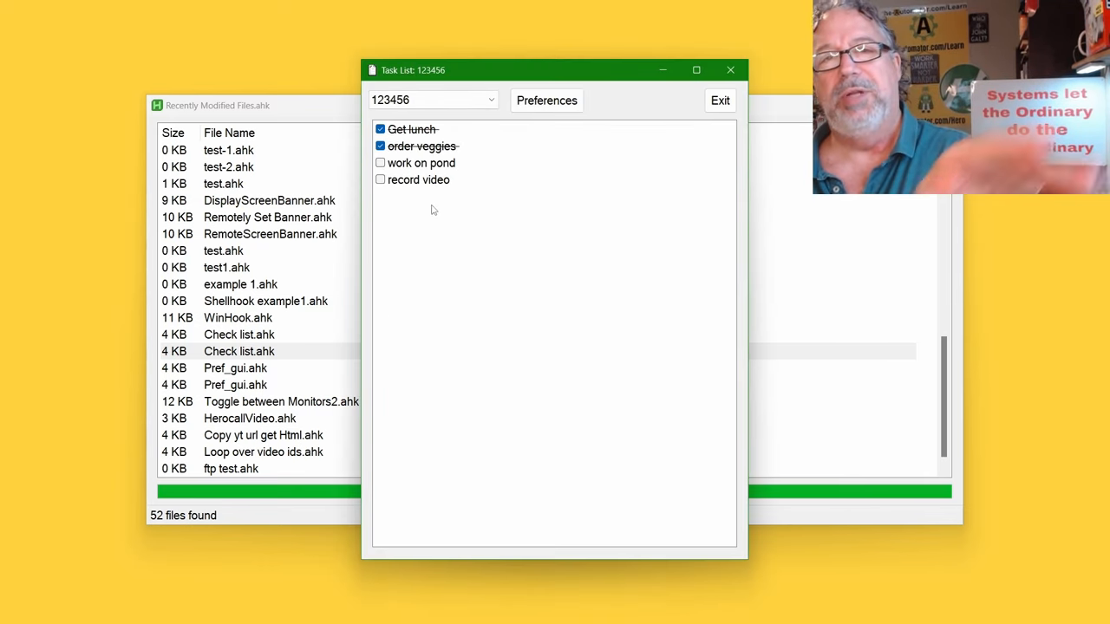
mouse_move(461, 220)
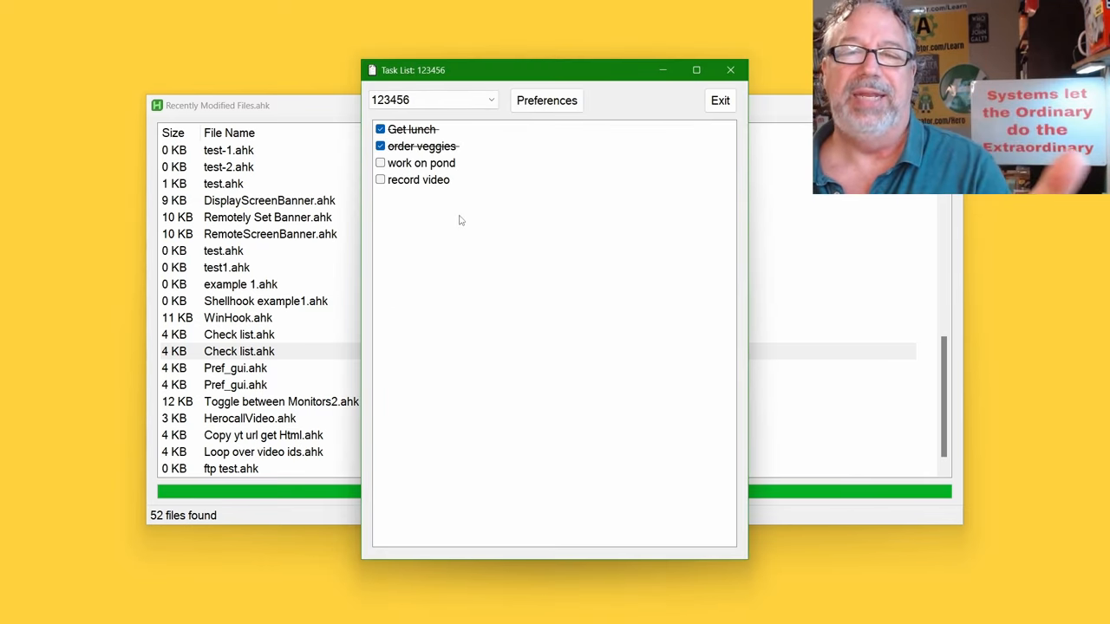
left_click(434, 99)
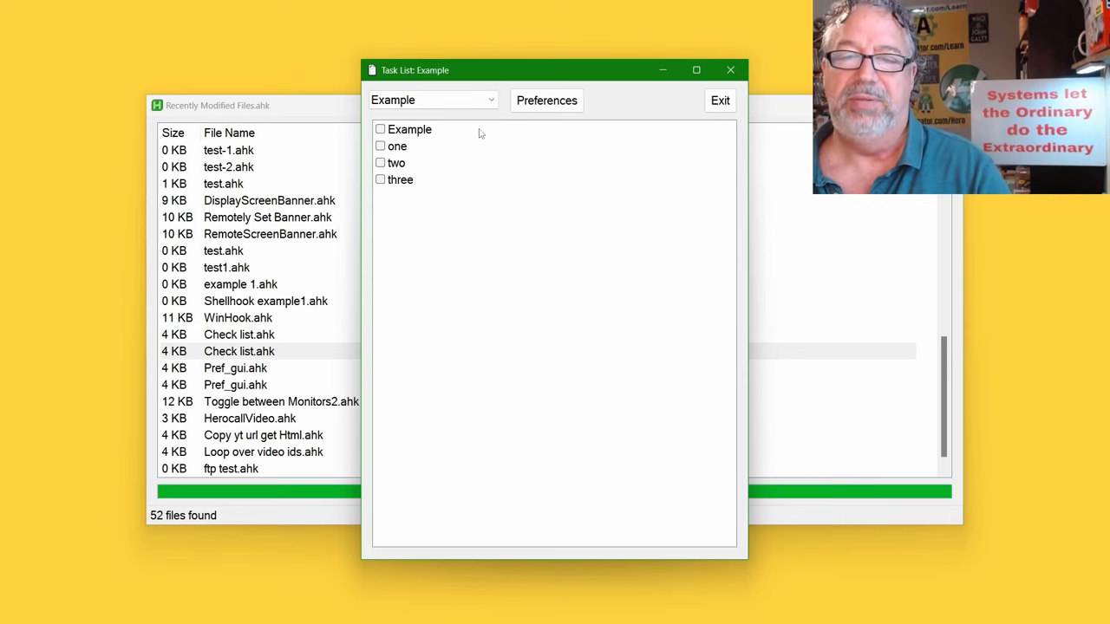
left_click(433, 100)
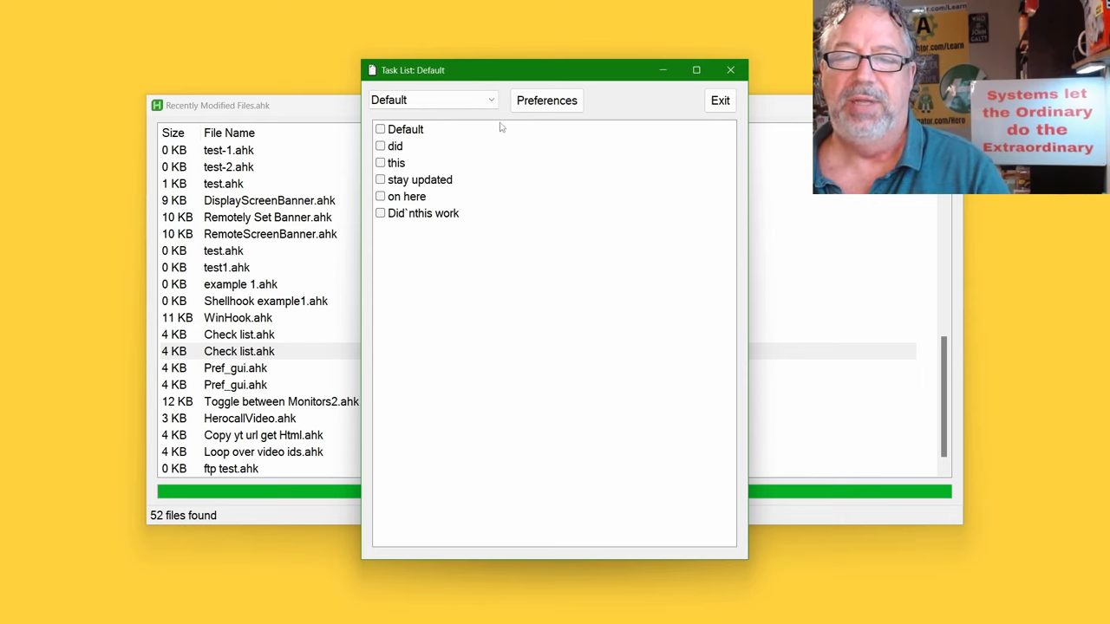
mouse_move(423, 218)
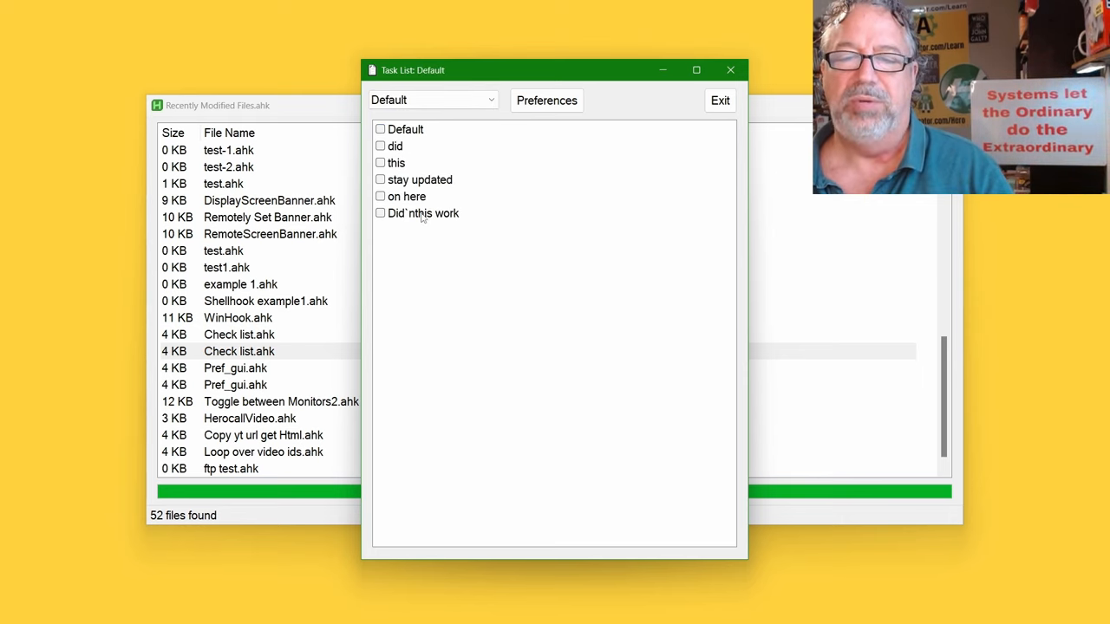
mouse_move(484, 164)
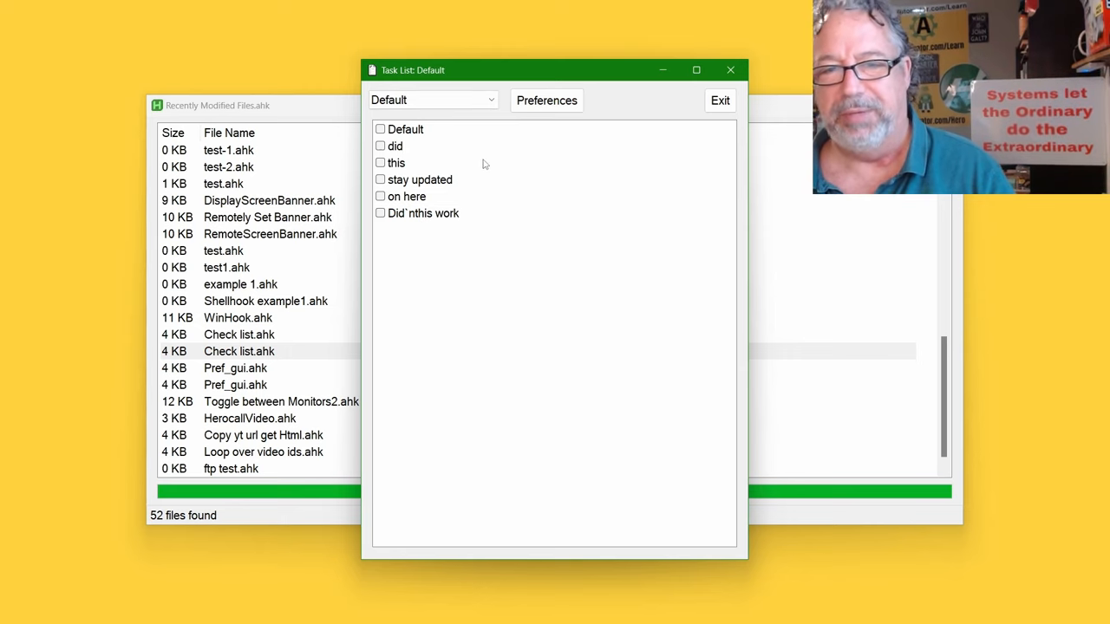
mouse_move(471, 185)
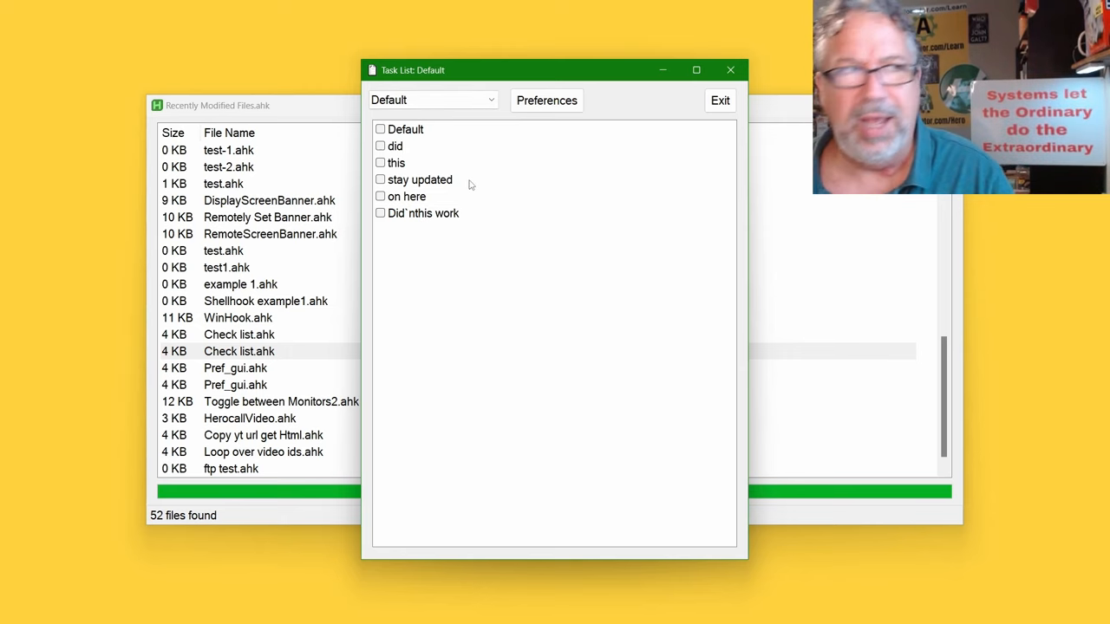
mouse_move(509, 242)
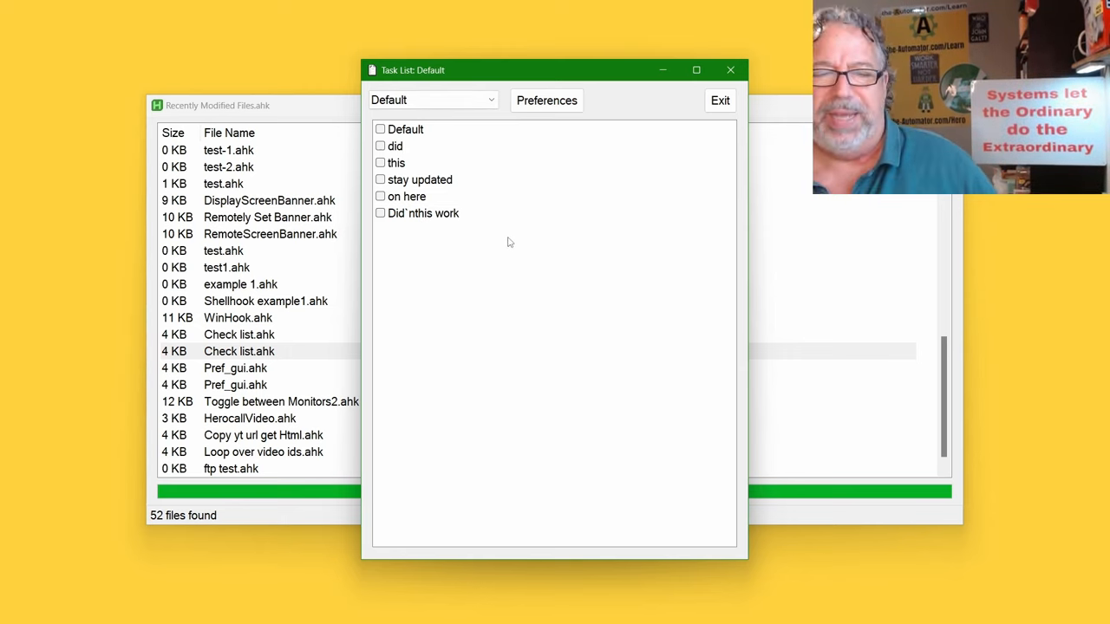
mouse_move(507, 263)
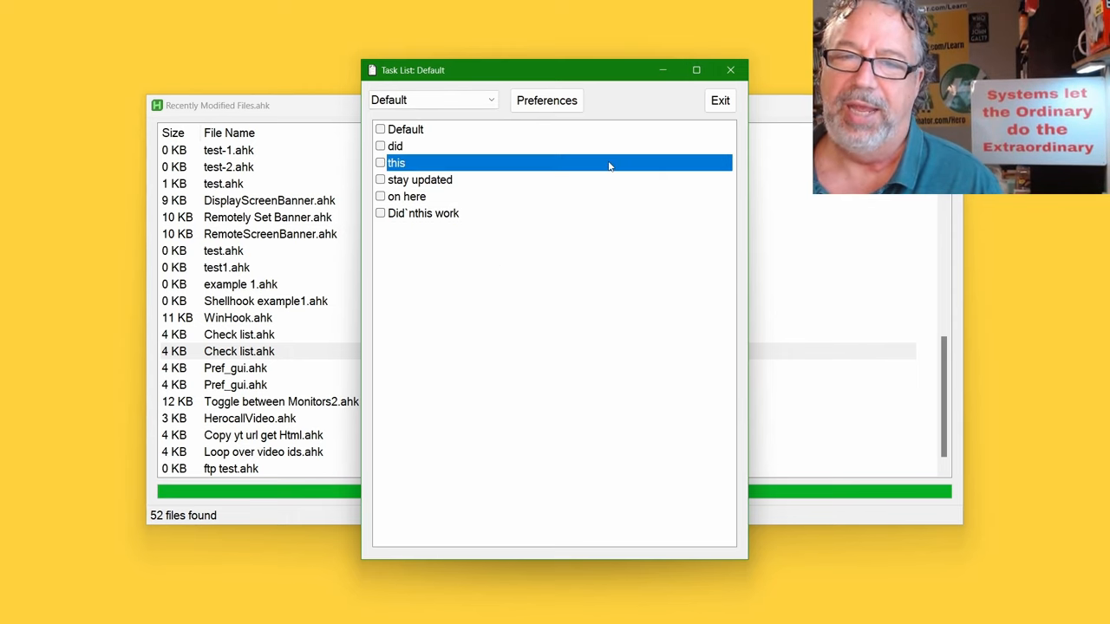
mouse_move(600, 172)
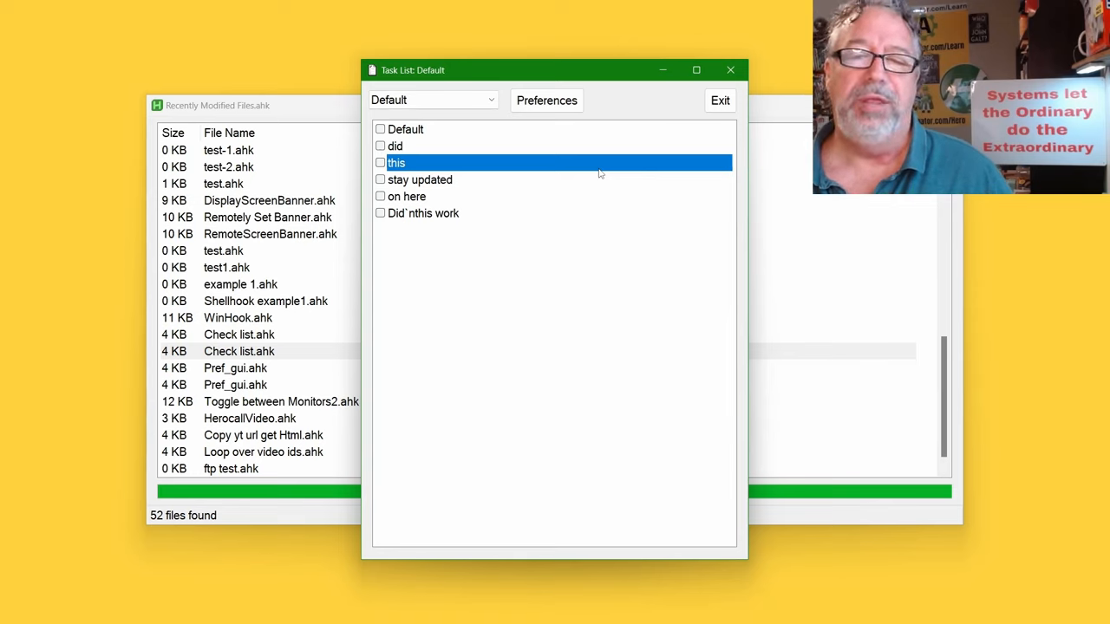
mouse_move(535, 326)
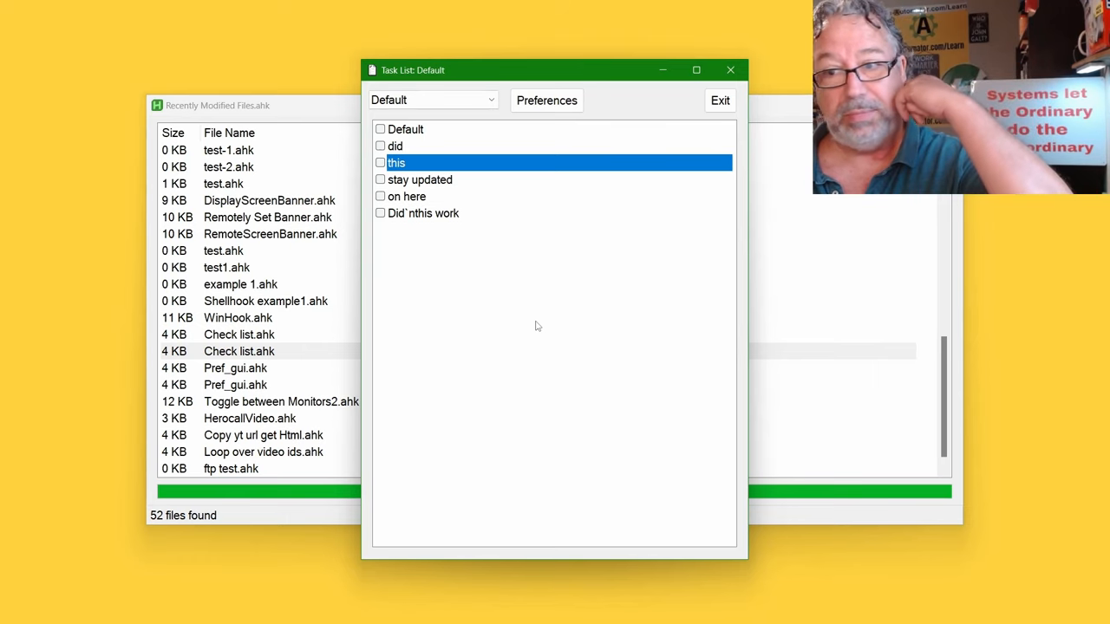
mouse_move(537, 307)
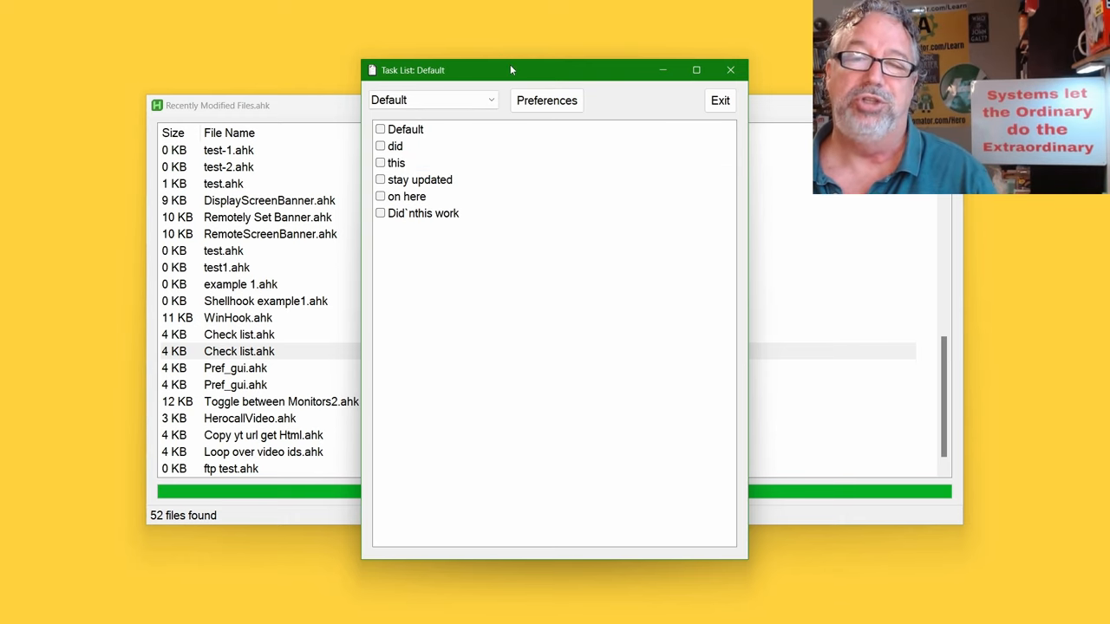
- Move the Task List window and tick off stay updated, on here and Did'nthis work
left_click_drag(512, 70, 646, 70)
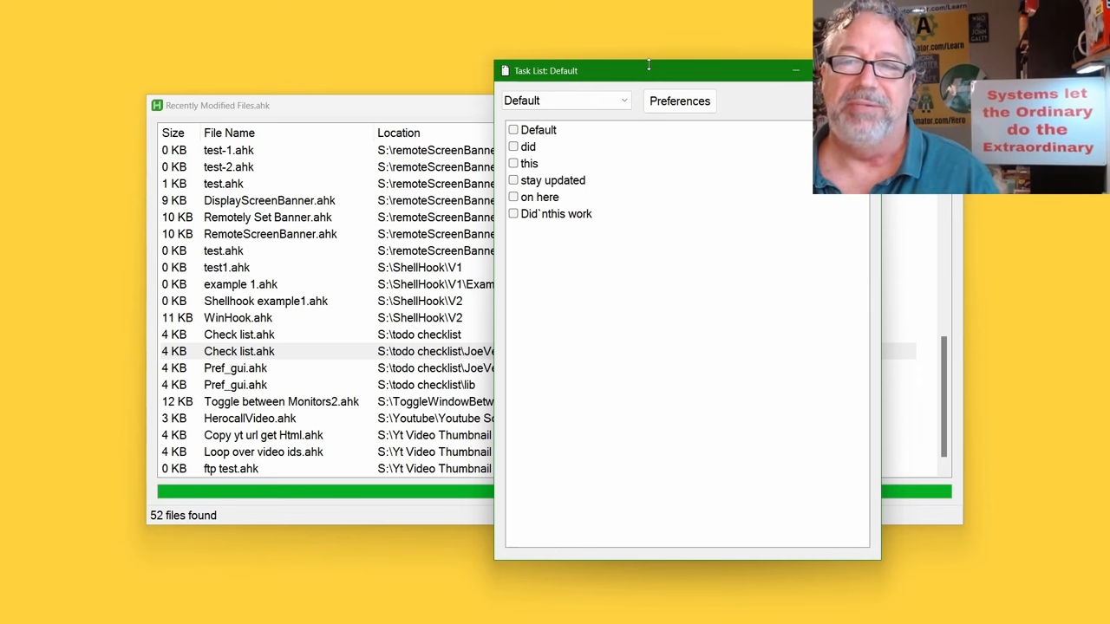
mouse_move(662, 261)
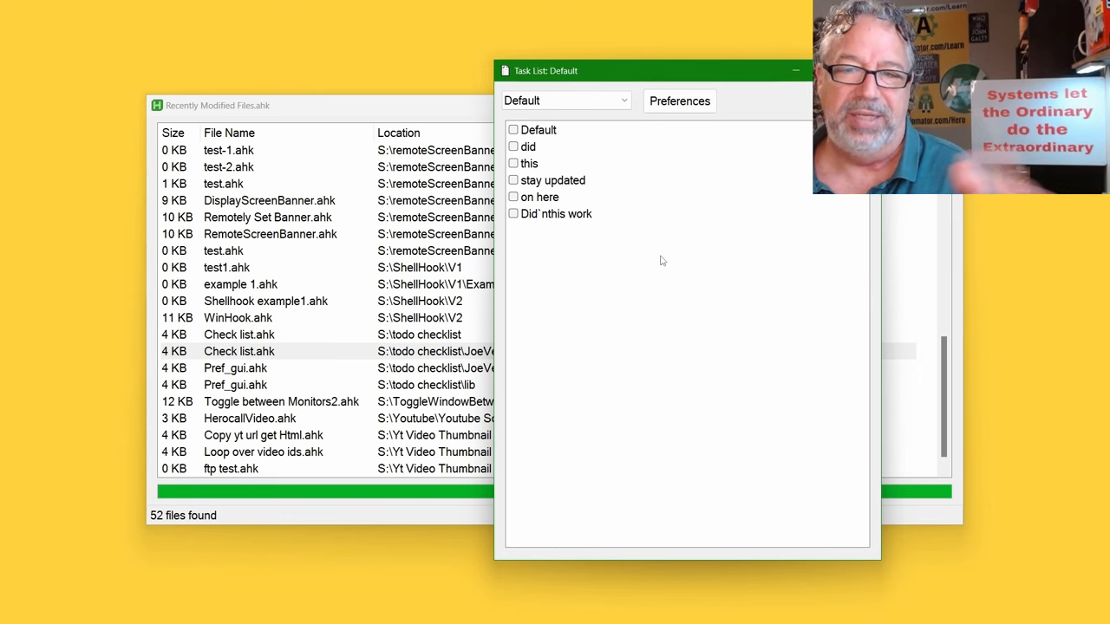
mouse_move(637, 282)
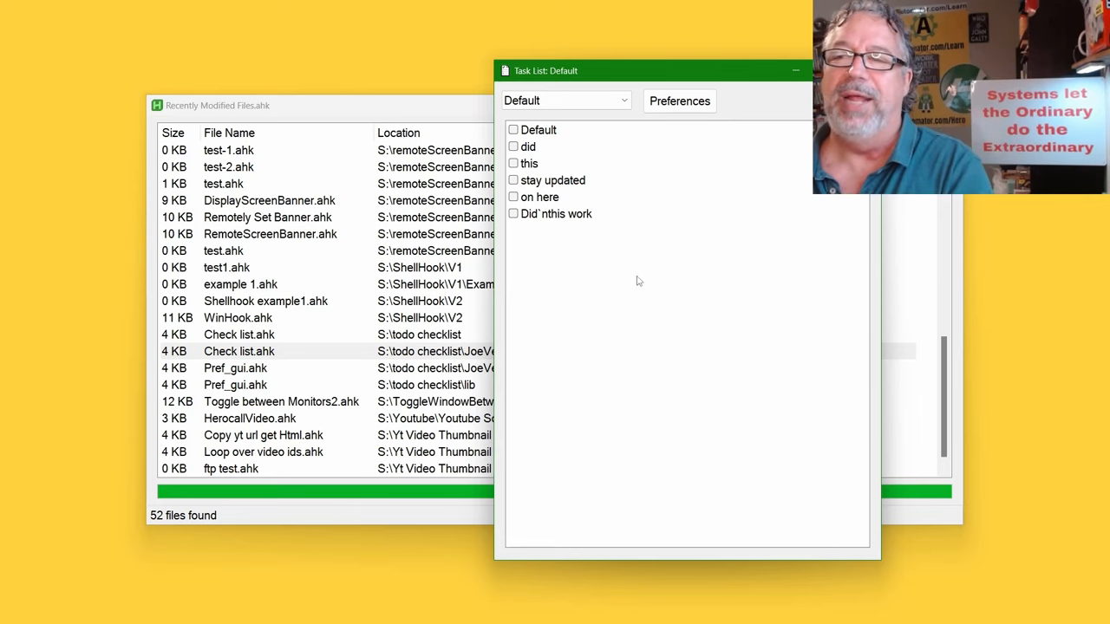
mouse_move(634, 276)
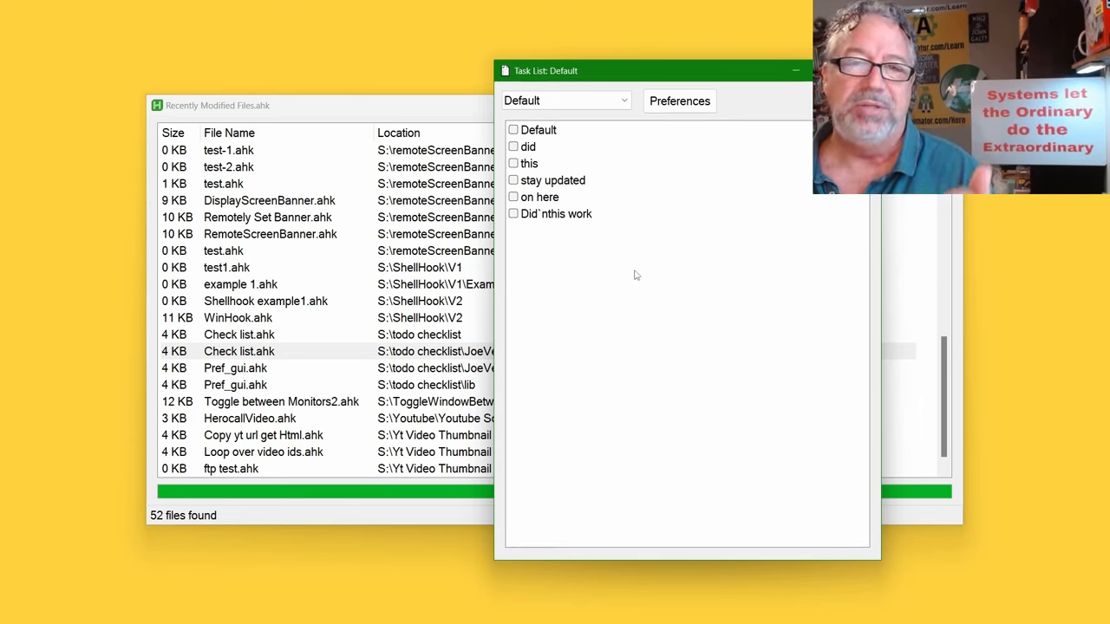
left_click(514, 180)
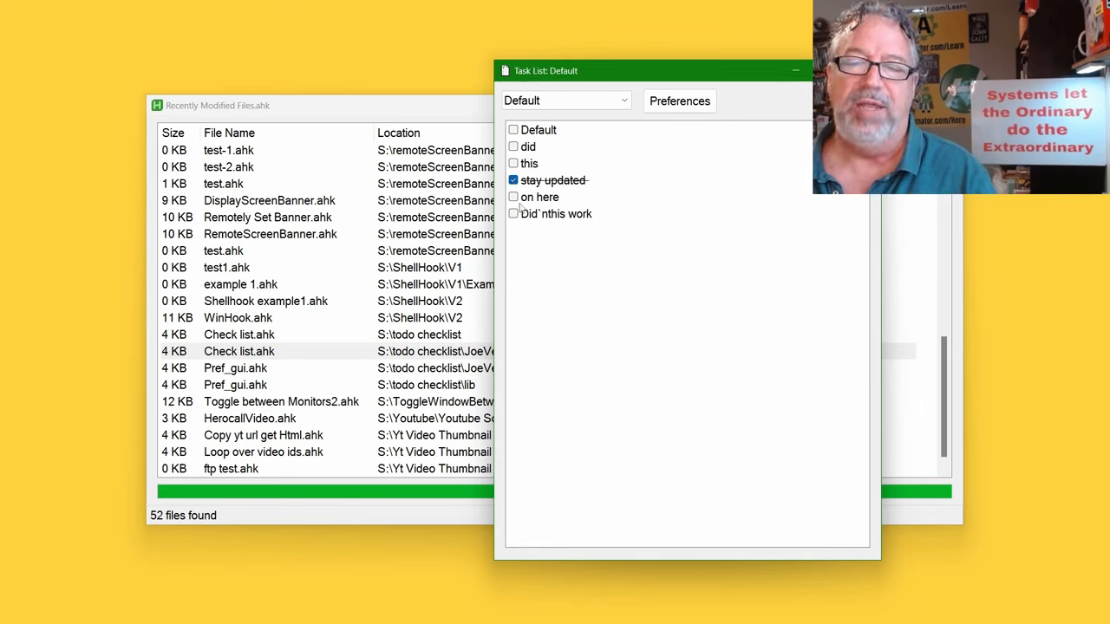
left_click(514, 214)
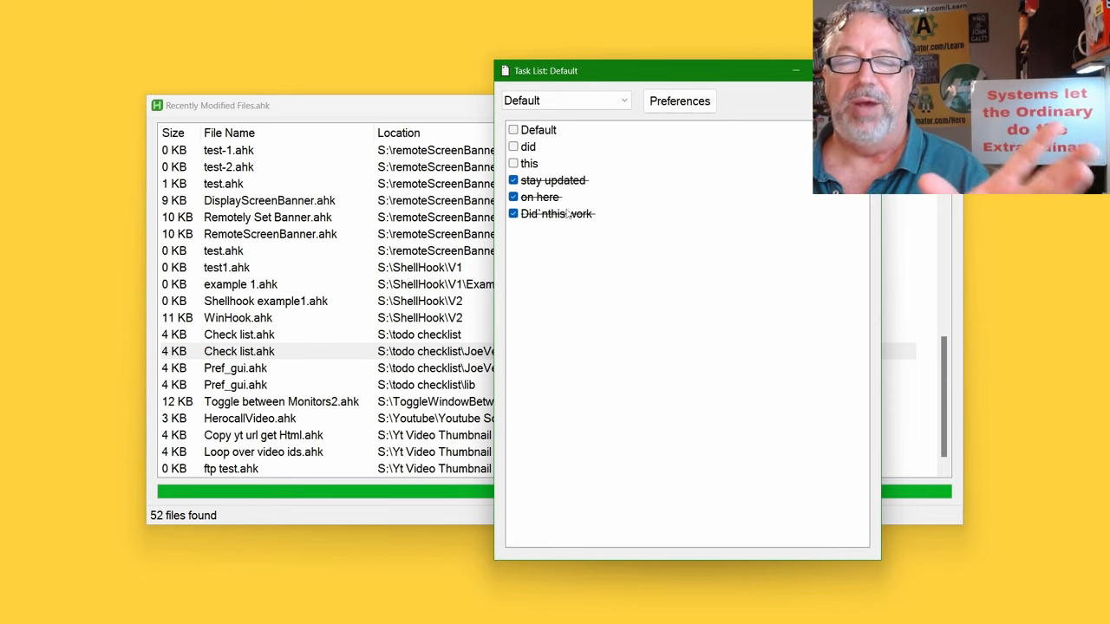
mouse_move(596, 159)
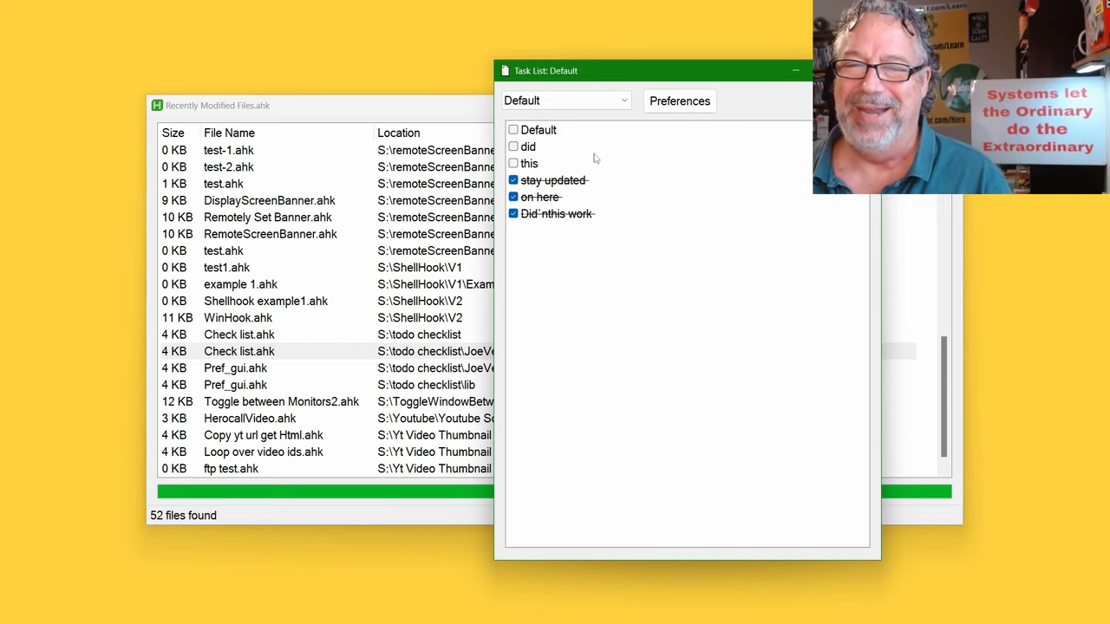
mouse_move(656, 212)
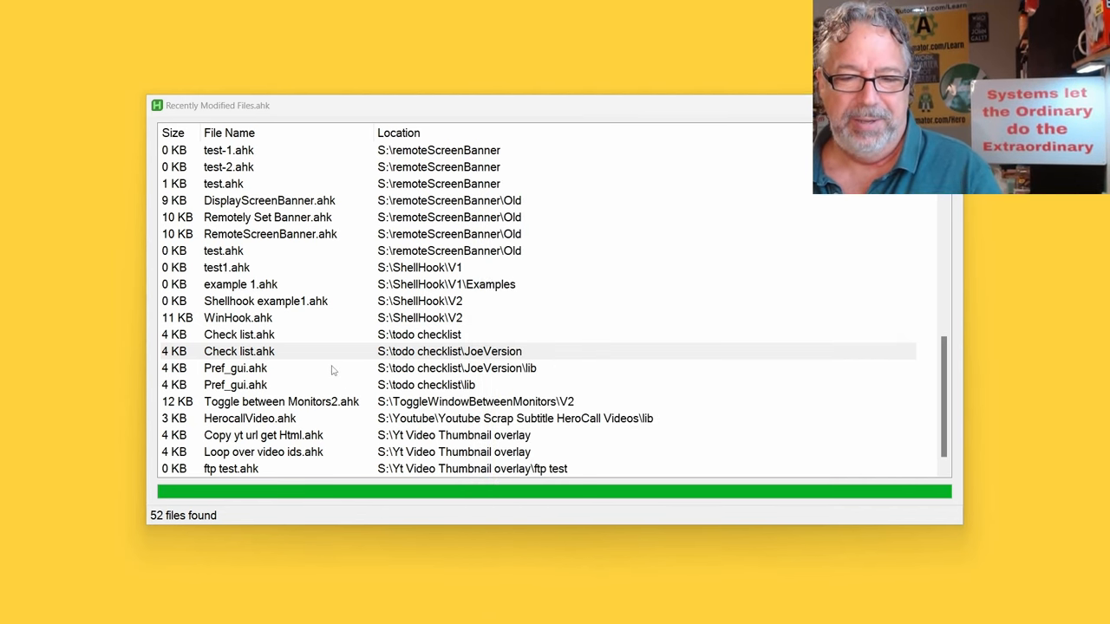
left_click(281, 401)
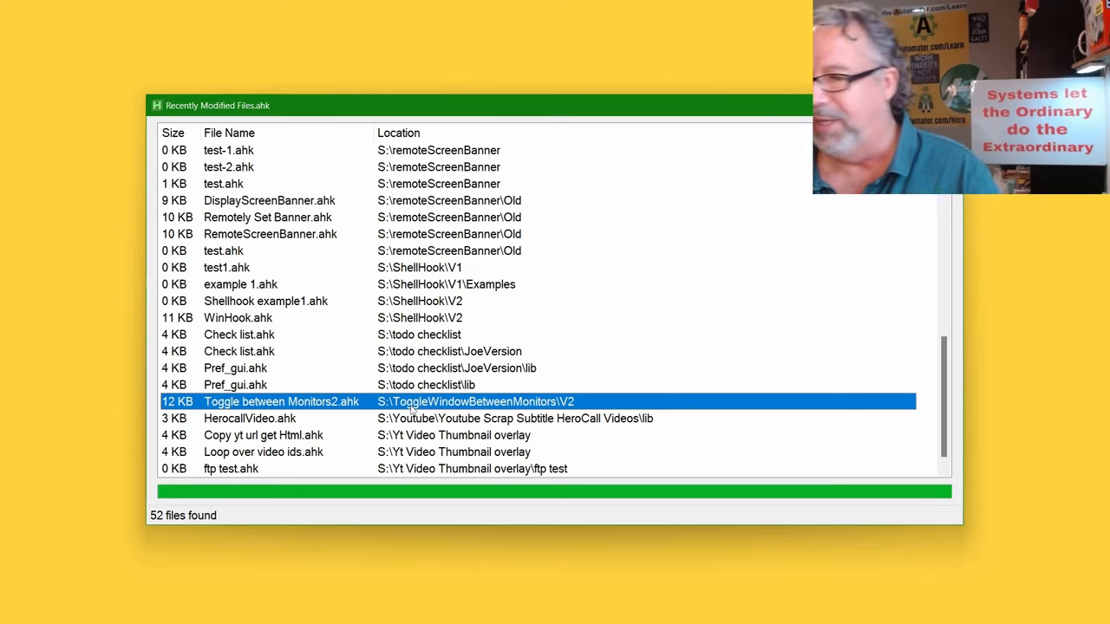
mouse_move(563, 238)
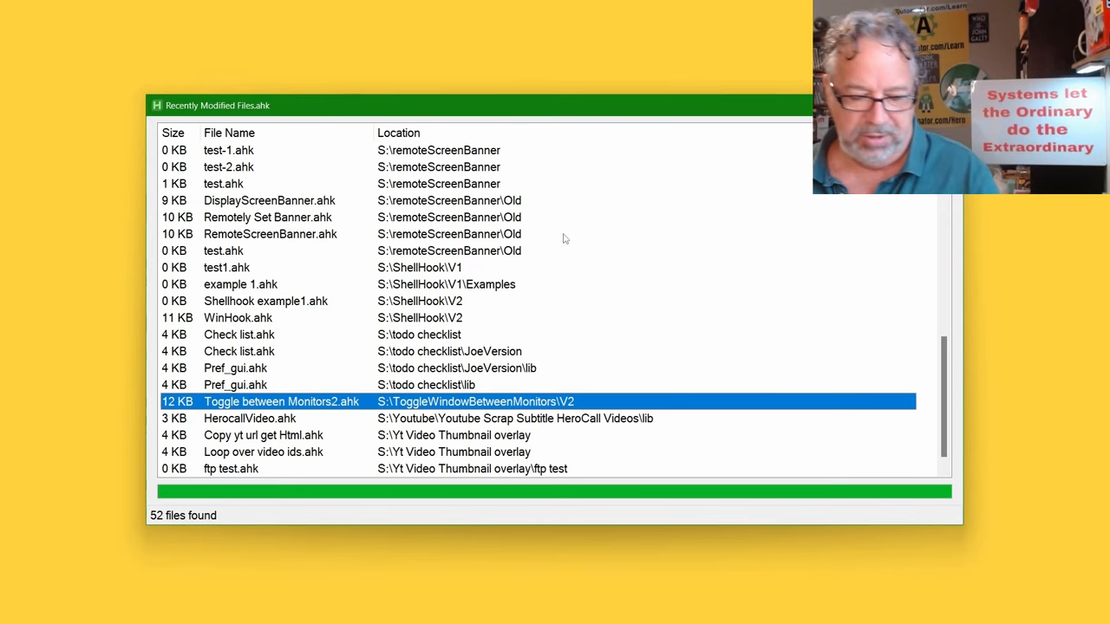
left_click(269, 200)
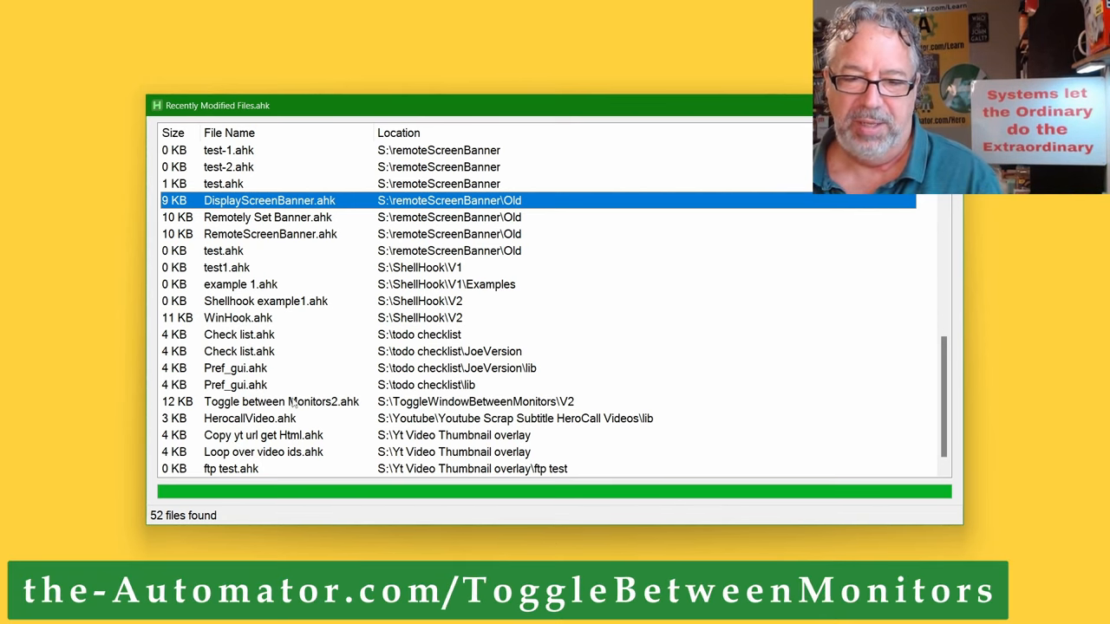
left_click(281, 401)
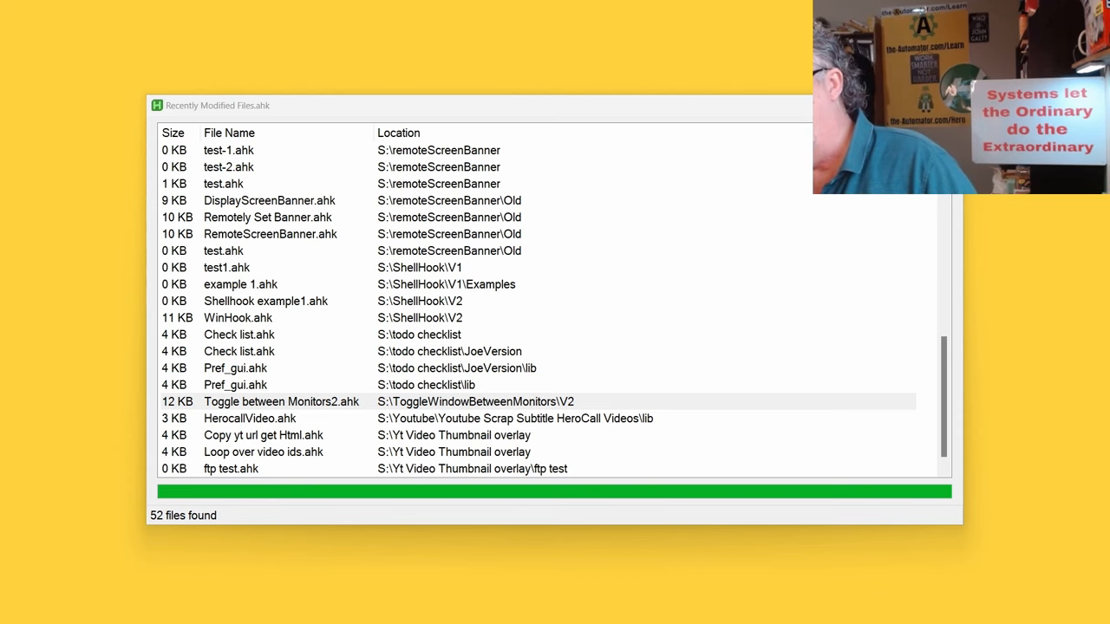
- Launch Toggle between Monitors2.ahk and set its second toggle monitor to 2, after trying 3 and 1
double_click(281, 401)
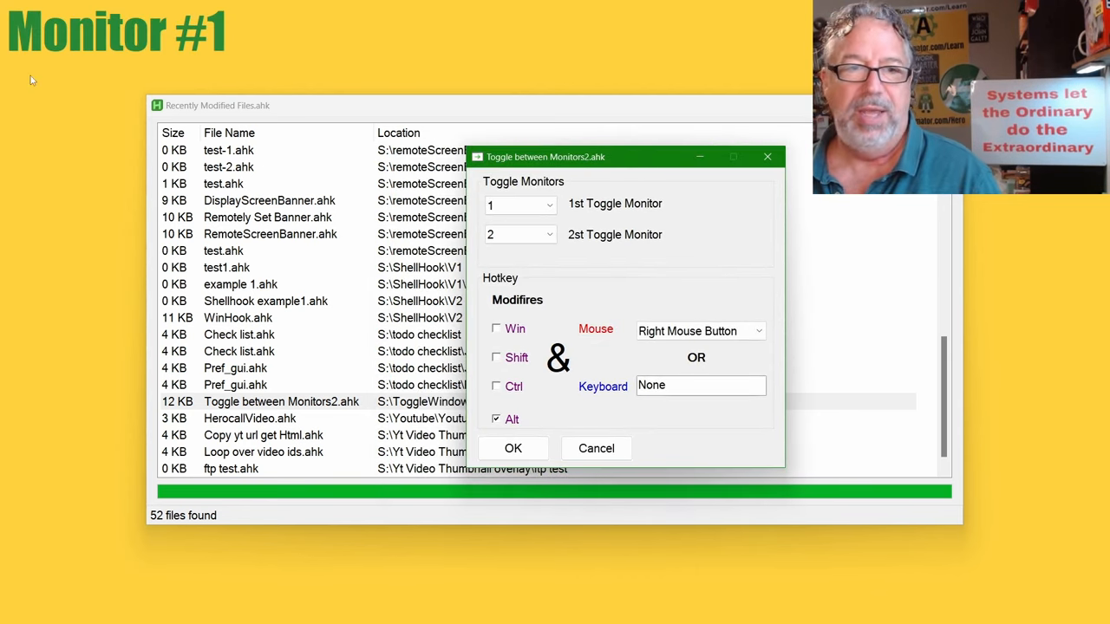
mouse_move(114, 54)
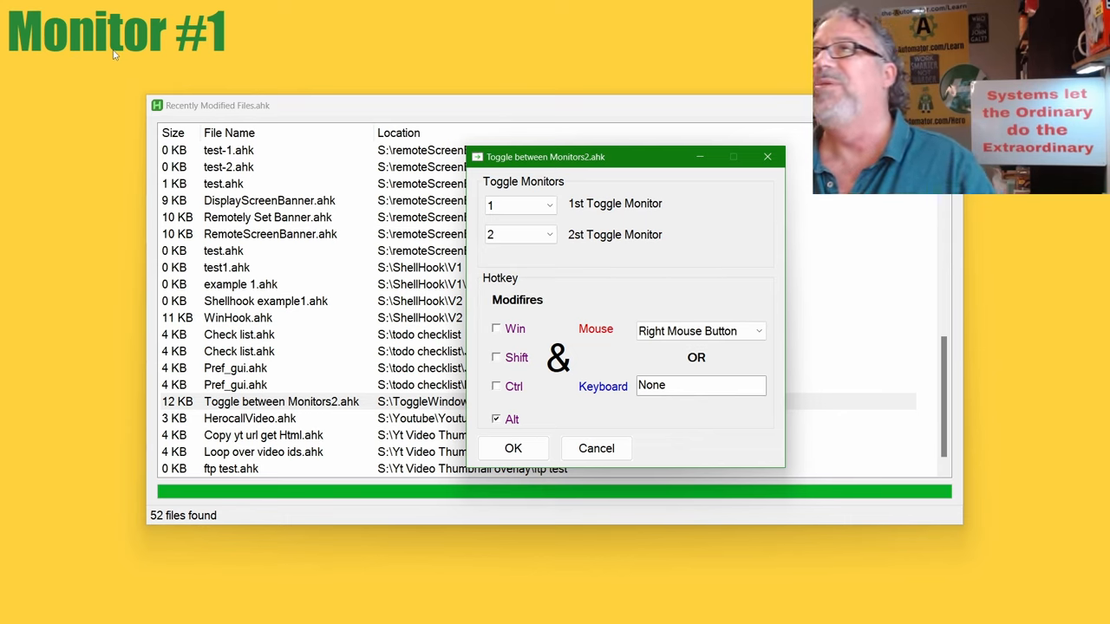
mouse_move(585, 372)
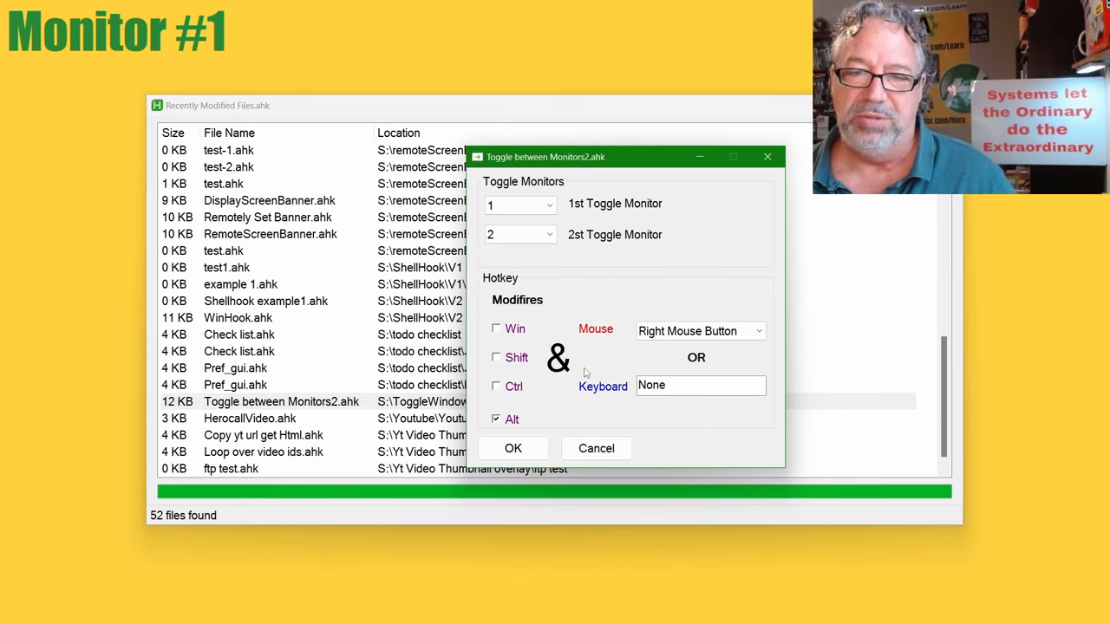
left_click(548, 234)
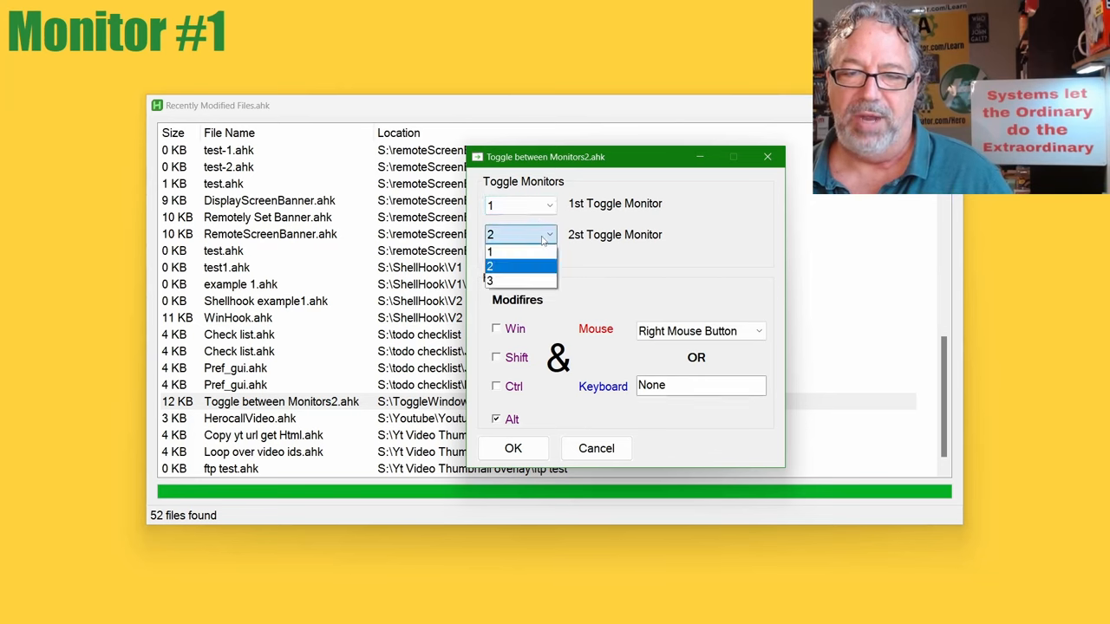
left_click(520, 279)
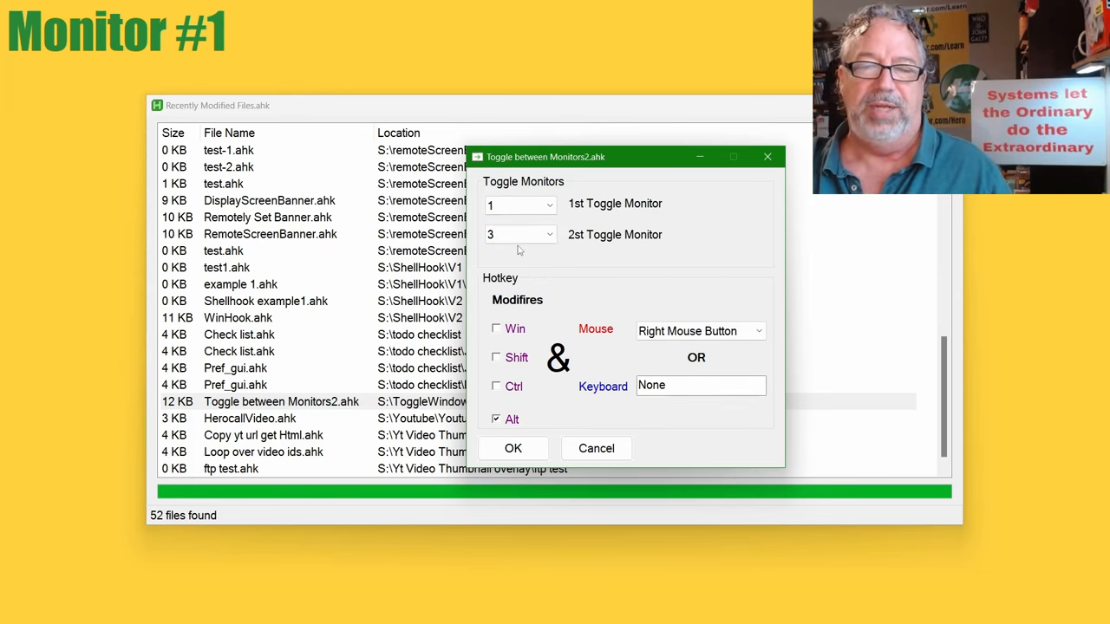
mouse_move(651, 282)
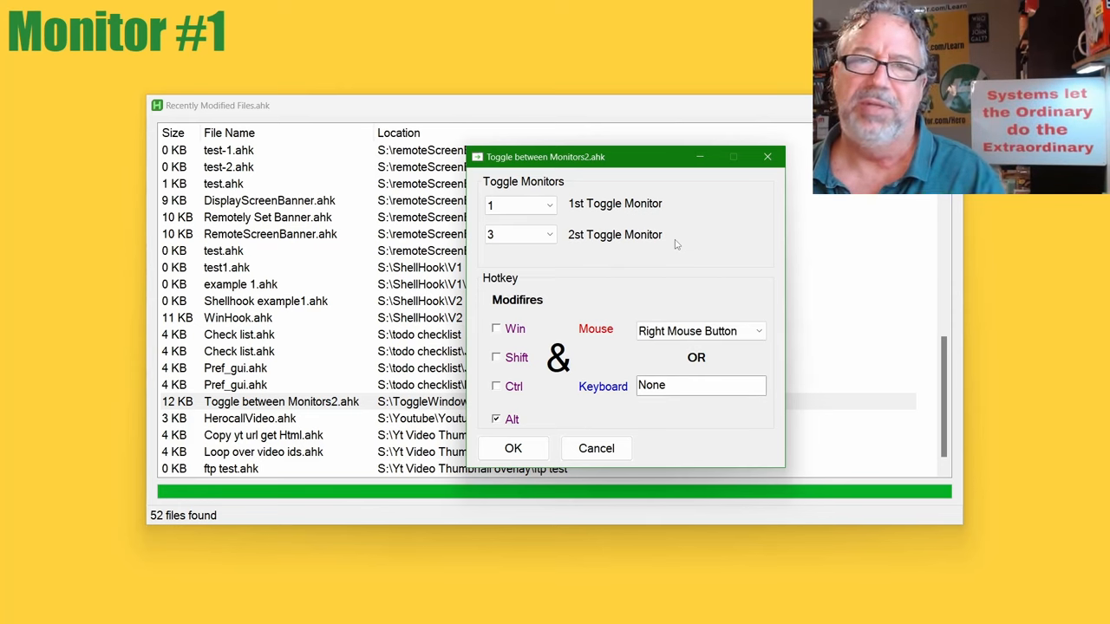
mouse_move(681, 259)
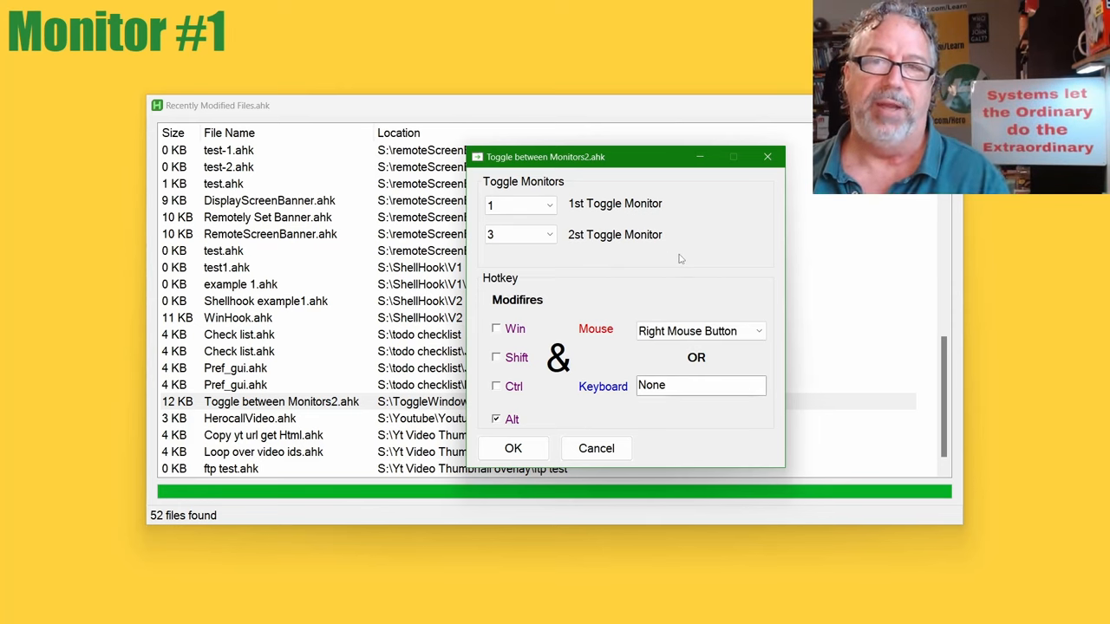
mouse_move(680, 266)
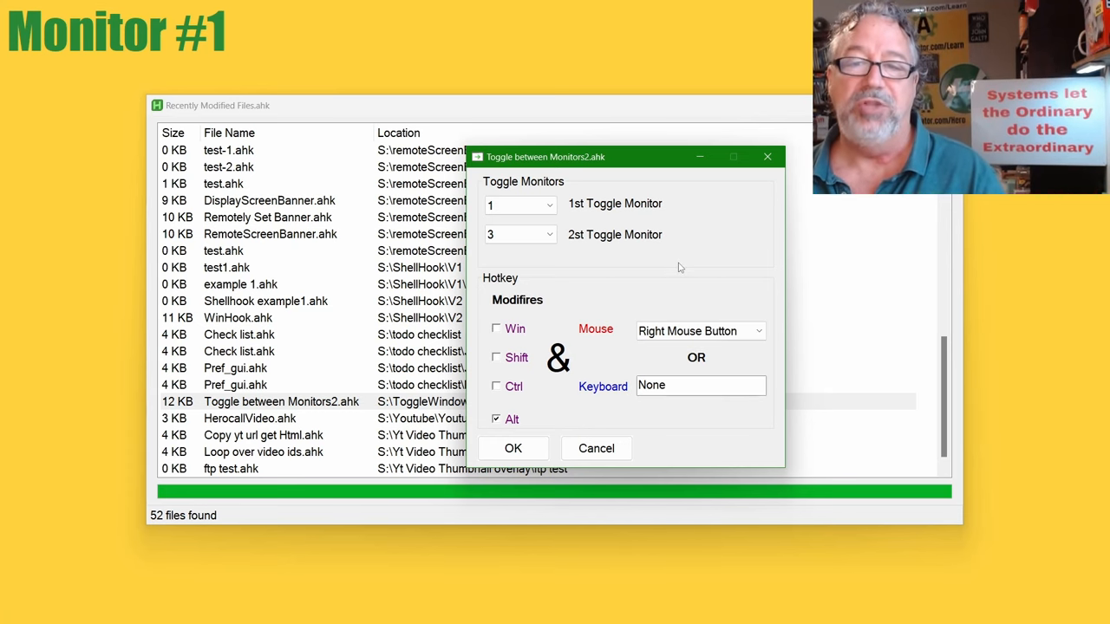
mouse_move(492, 208)
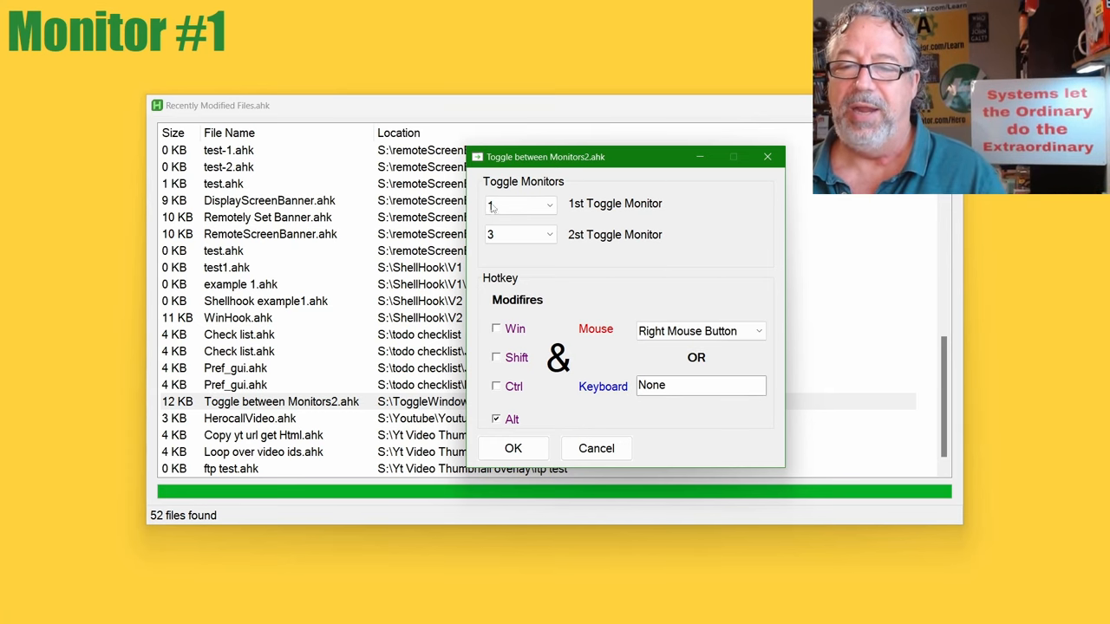
mouse_move(625, 227)
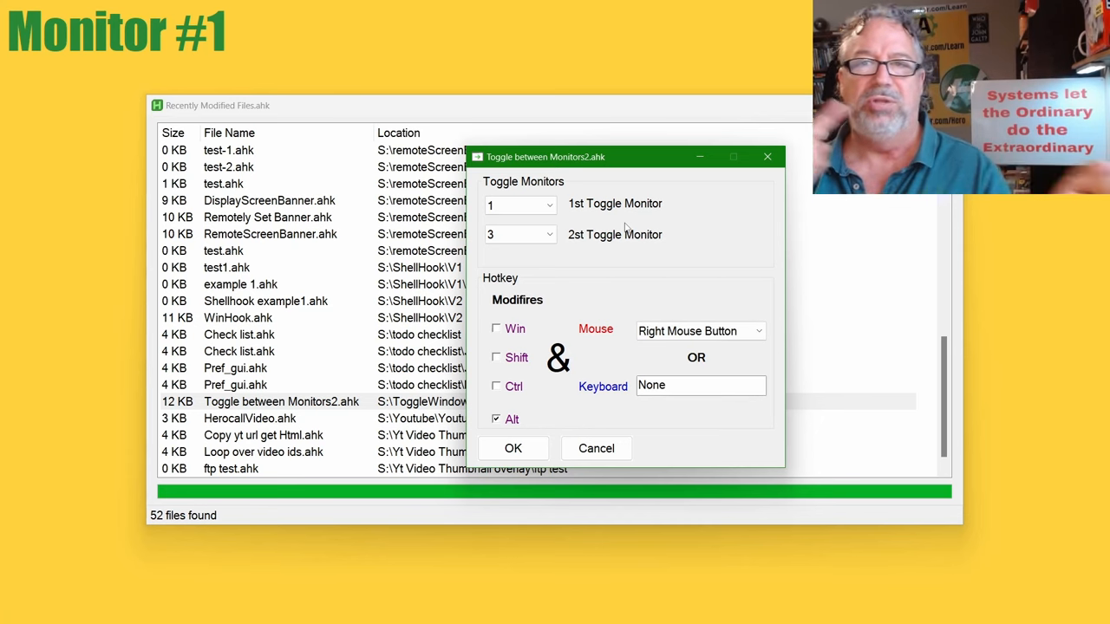
mouse_move(663, 228)
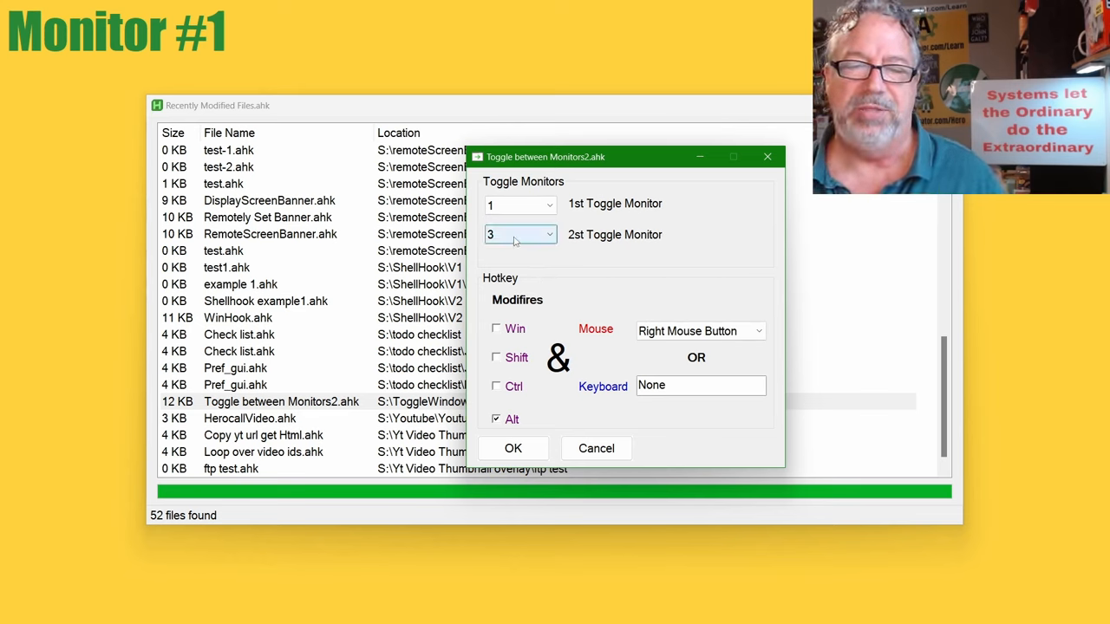
left_click(547, 234)
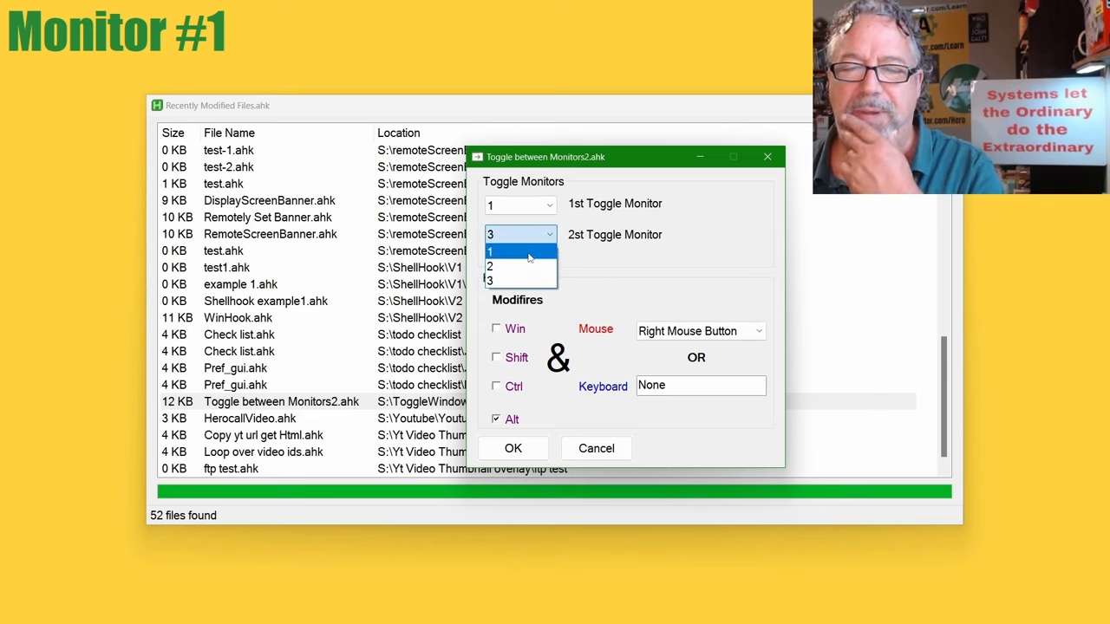
left_click(490, 252)
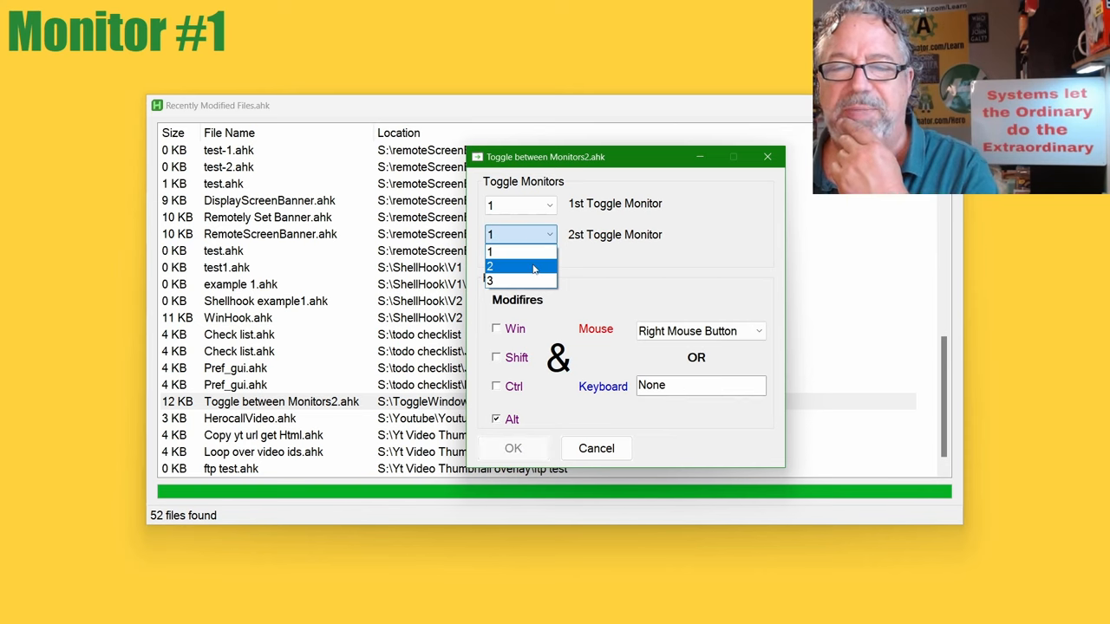
left_click(490, 266)
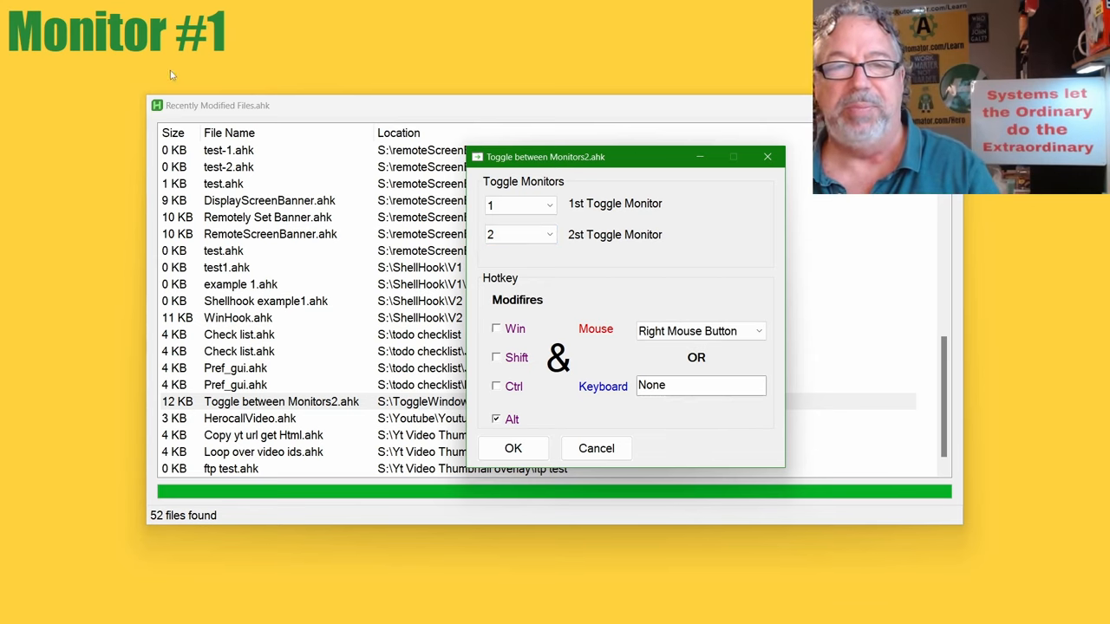
mouse_move(208, 45)
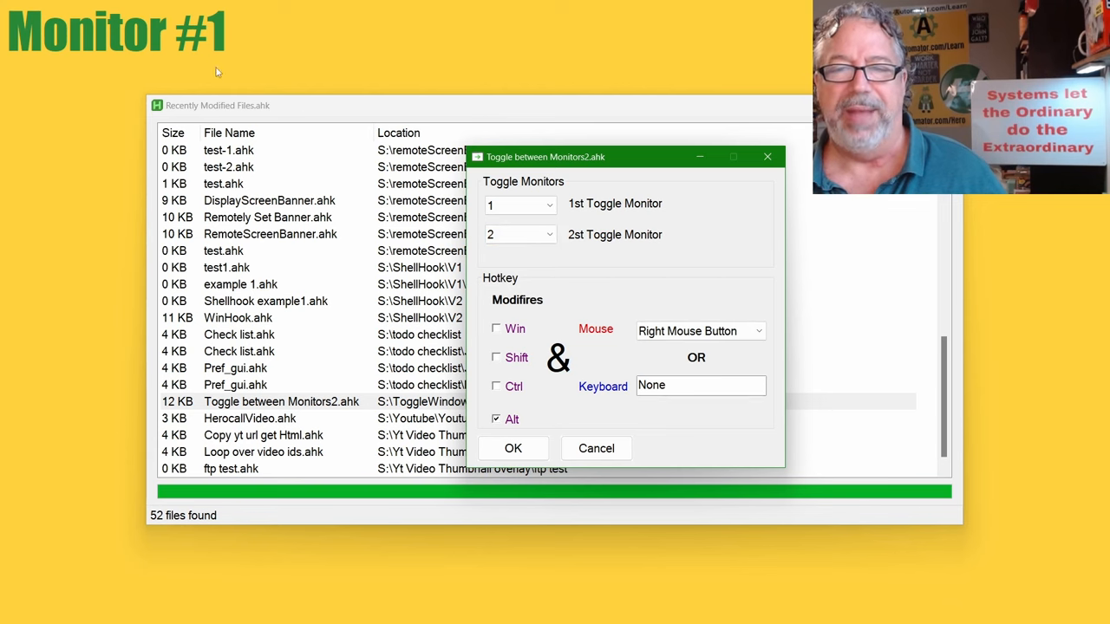
mouse_move(558, 384)
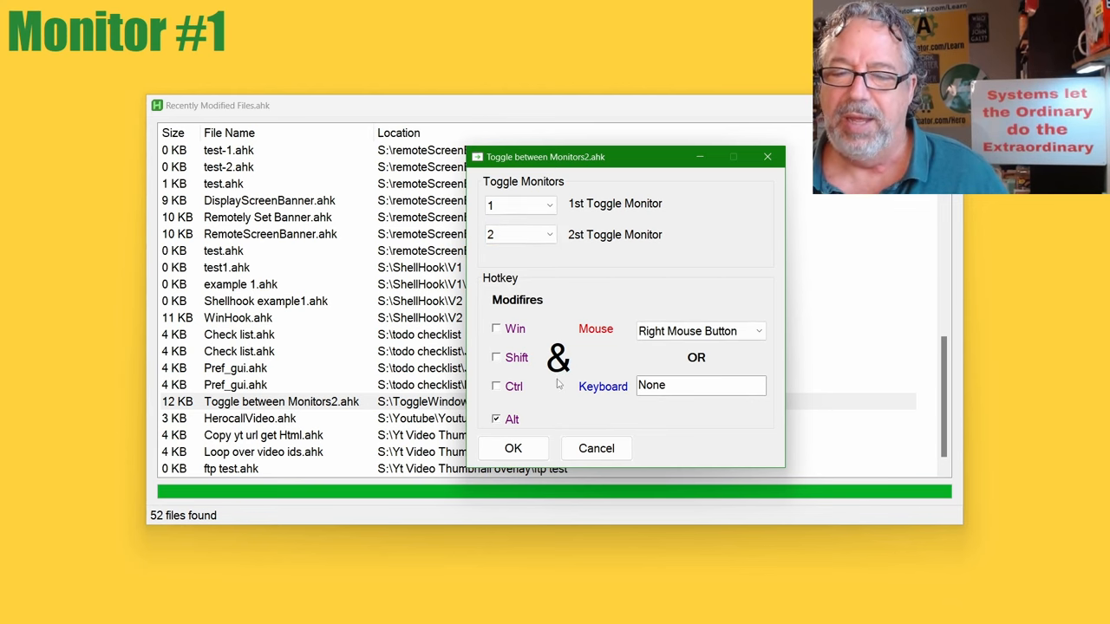
mouse_move(635, 356)
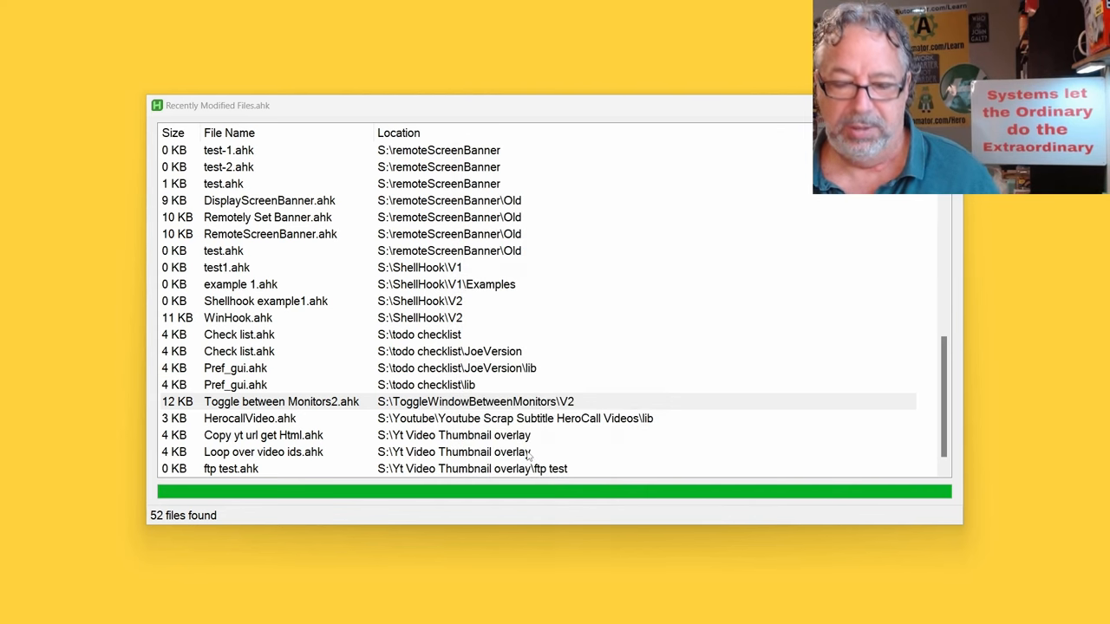
mouse_move(813, 233)
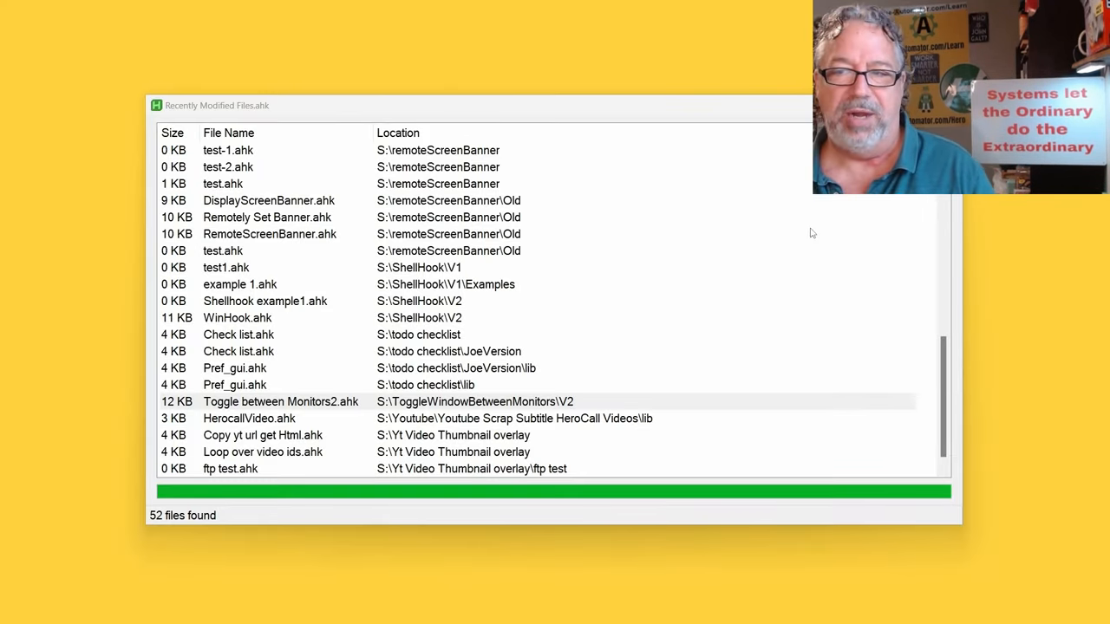
mouse_move(733, 218)
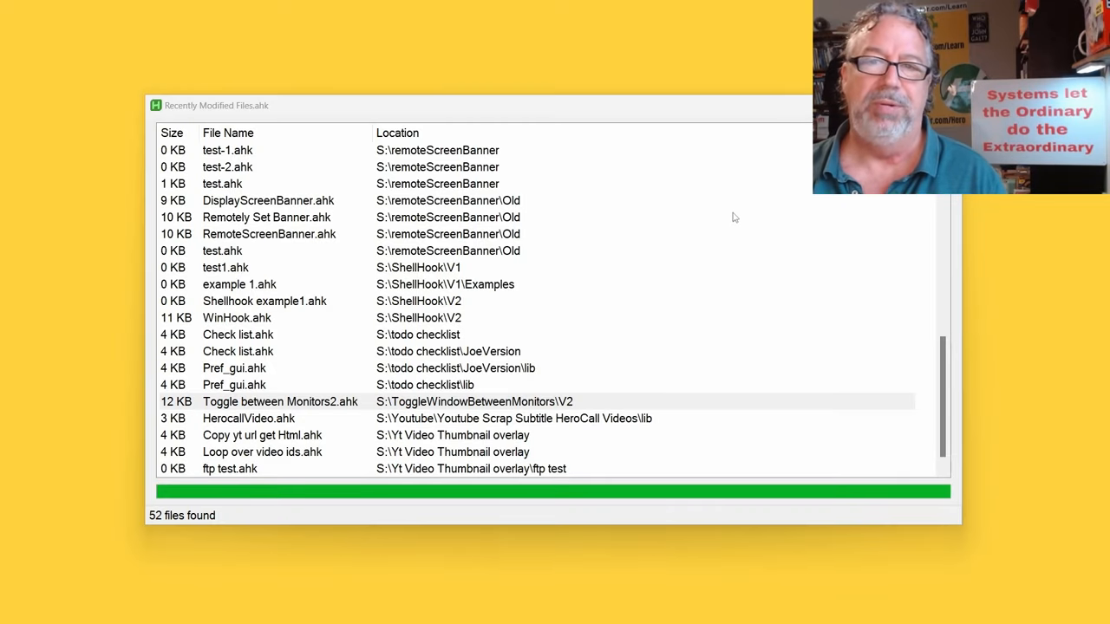
mouse_move(626, 360)
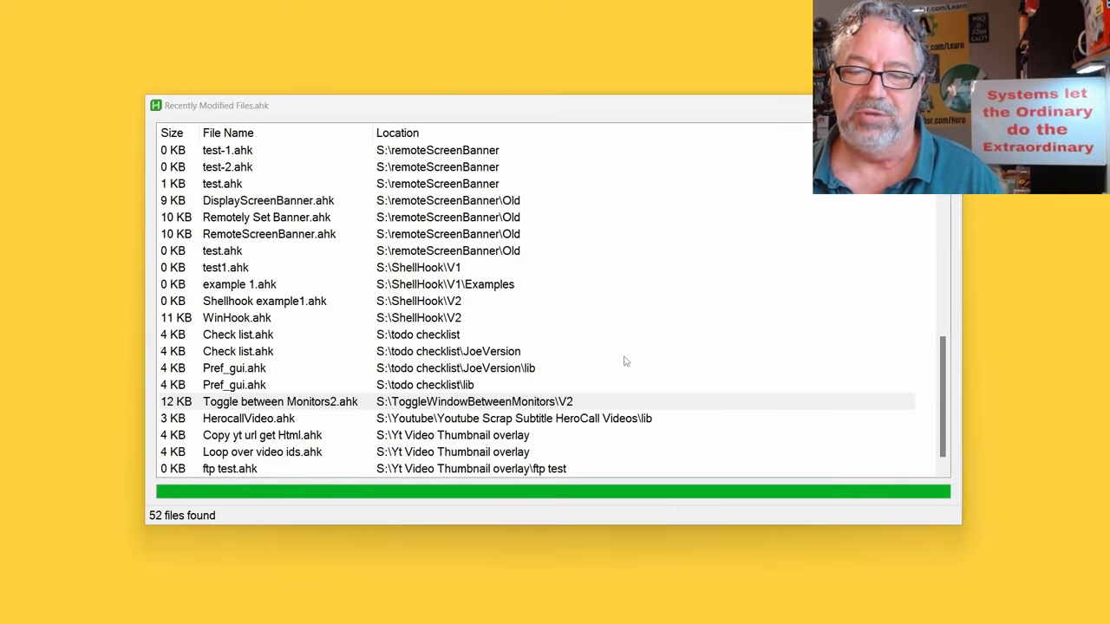
mouse_move(620, 422)
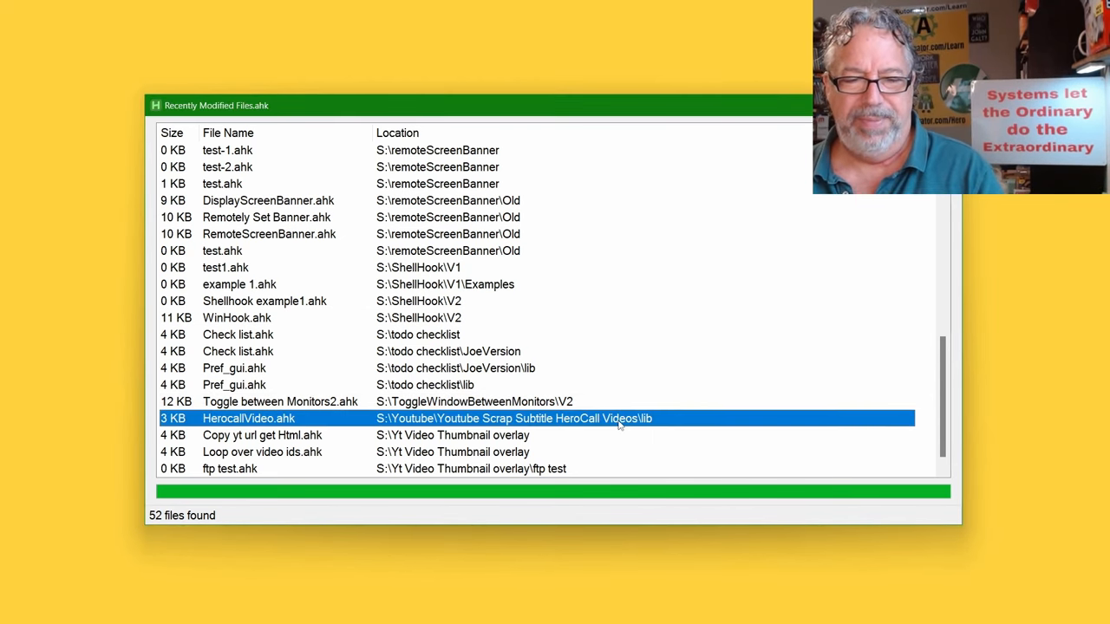
mouse_move(624, 427)
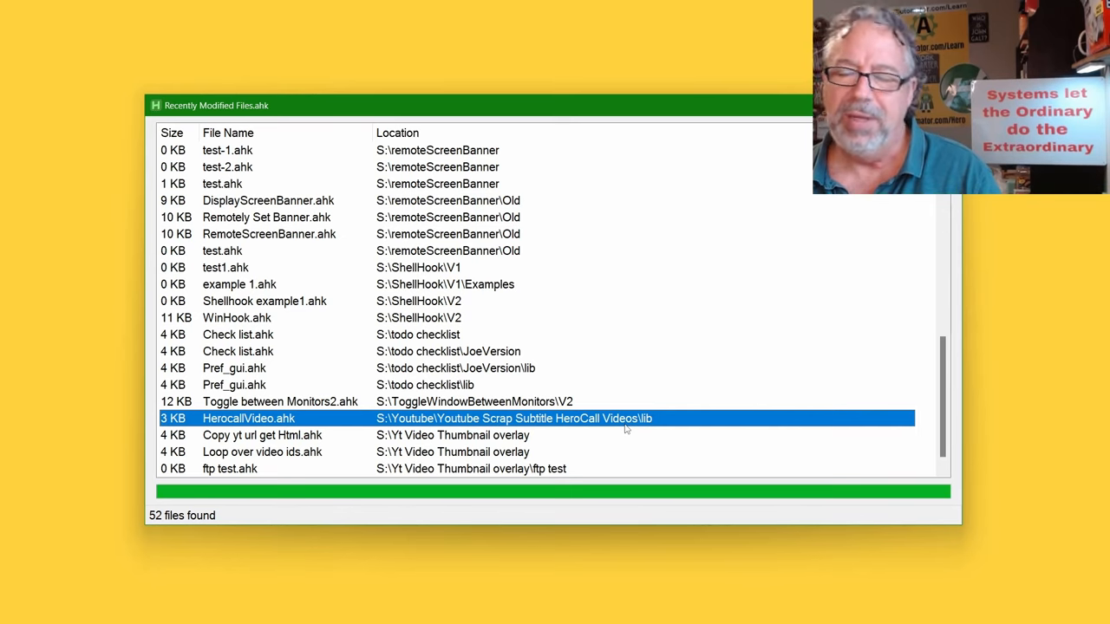
mouse_move(629, 392)
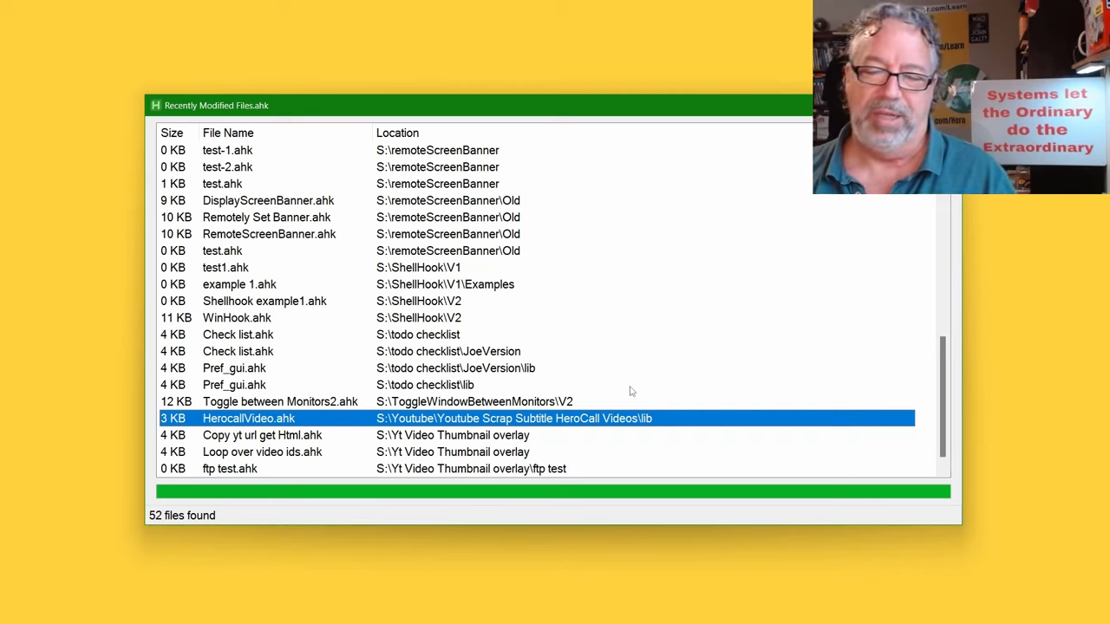
mouse_move(555, 427)
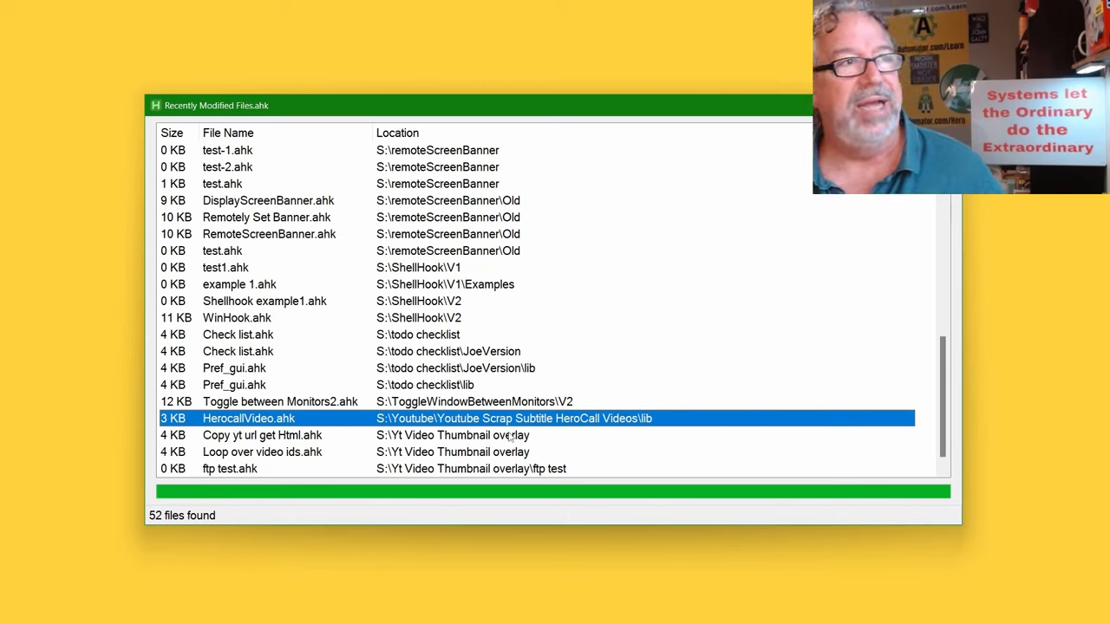
mouse_move(561, 459)
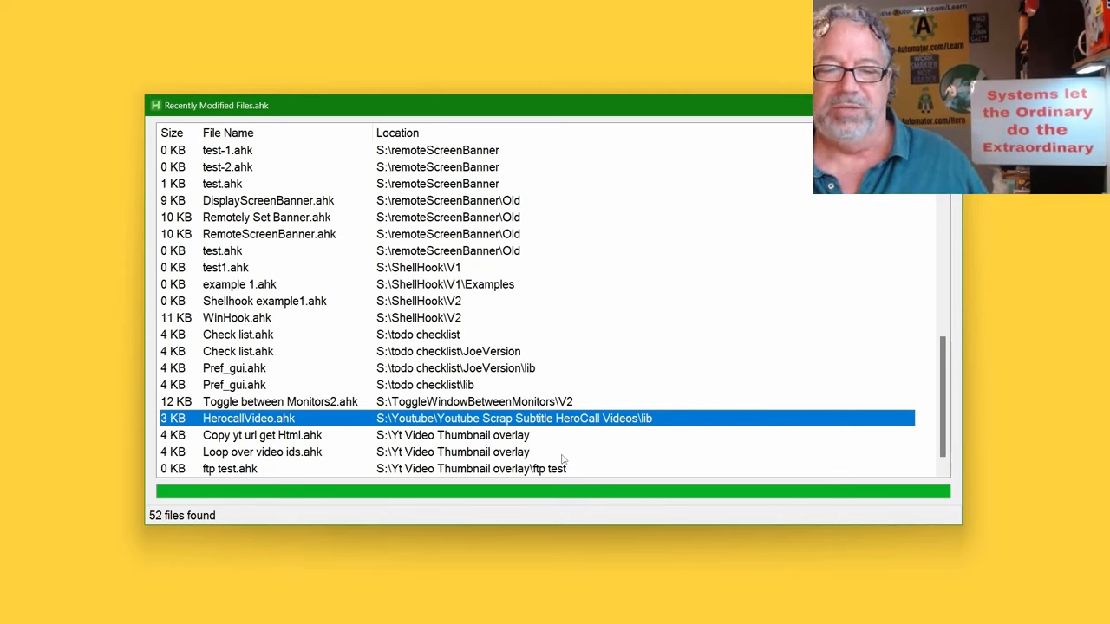
mouse_move(563, 457)
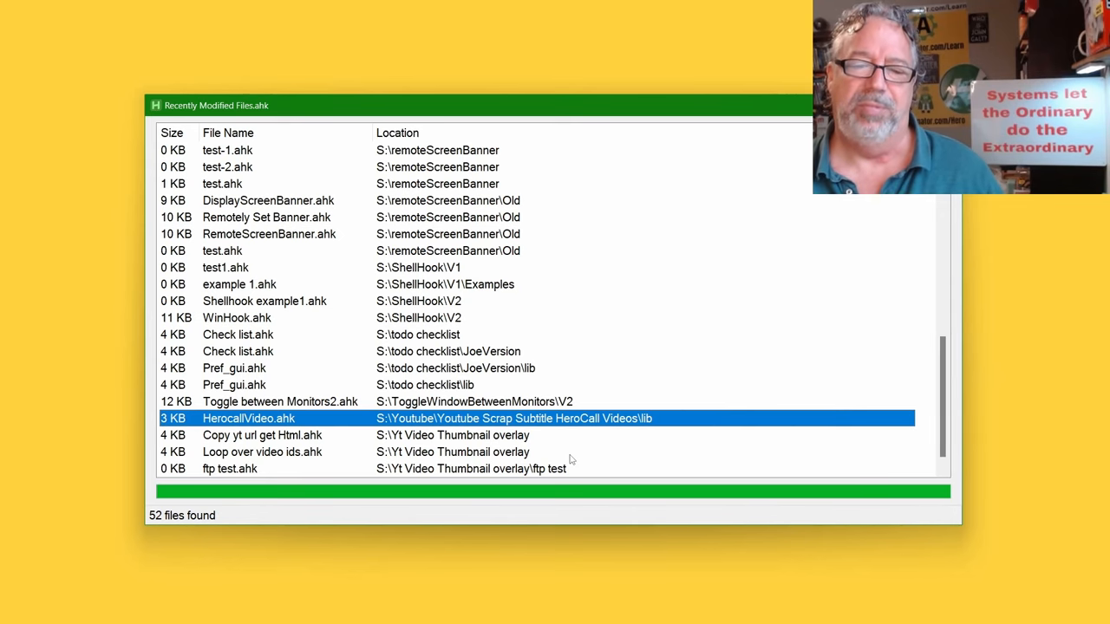
mouse_move(512, 388)
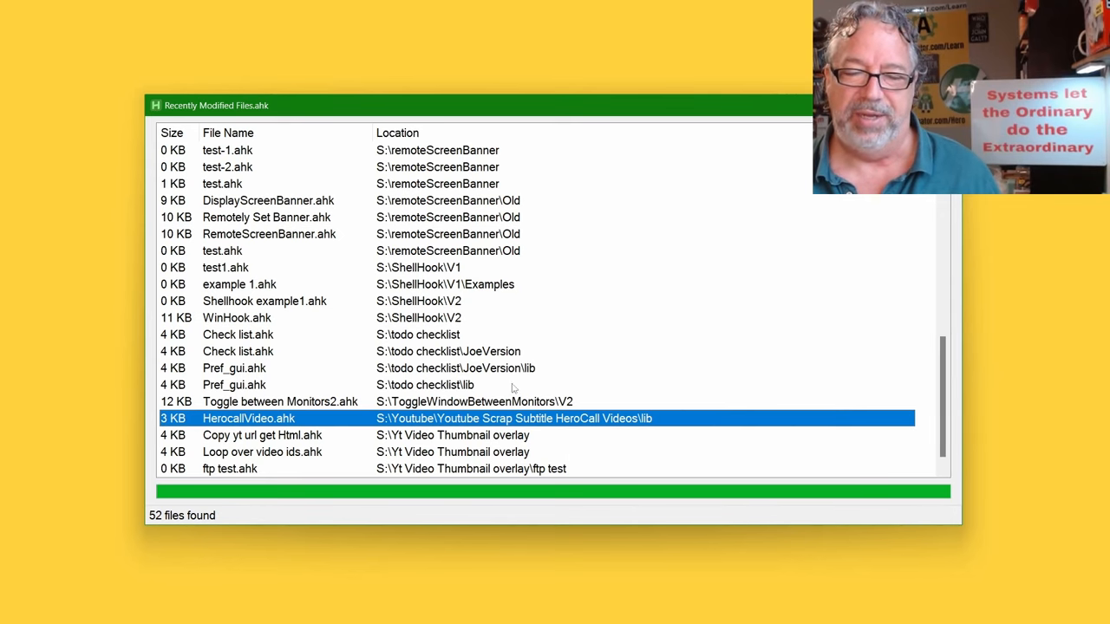
left_click(262, 434)
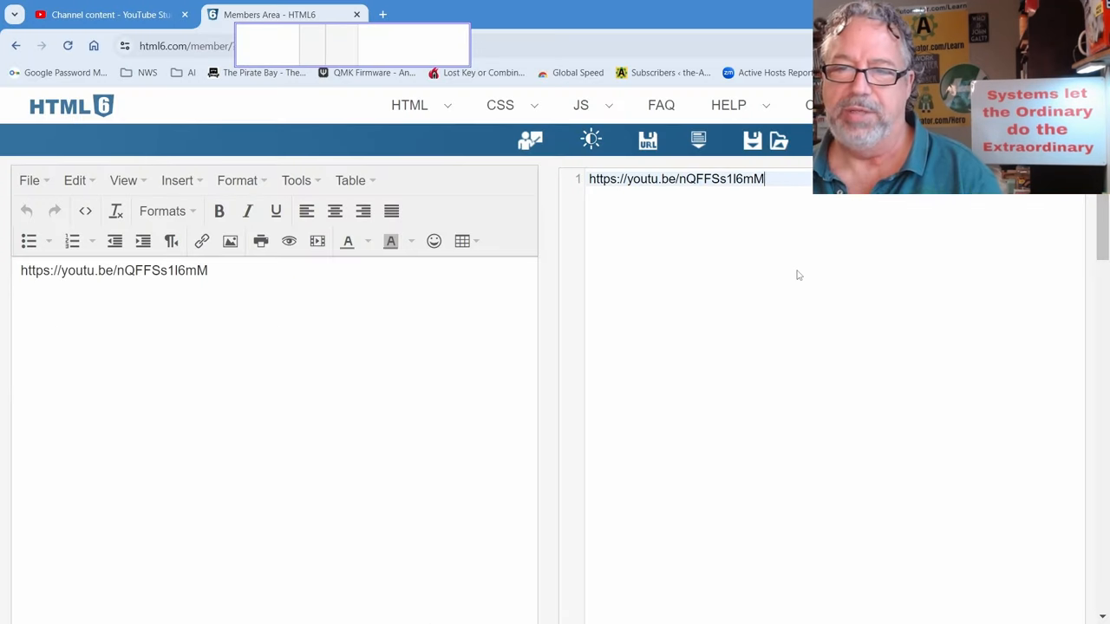
mouse_move(923, 257)
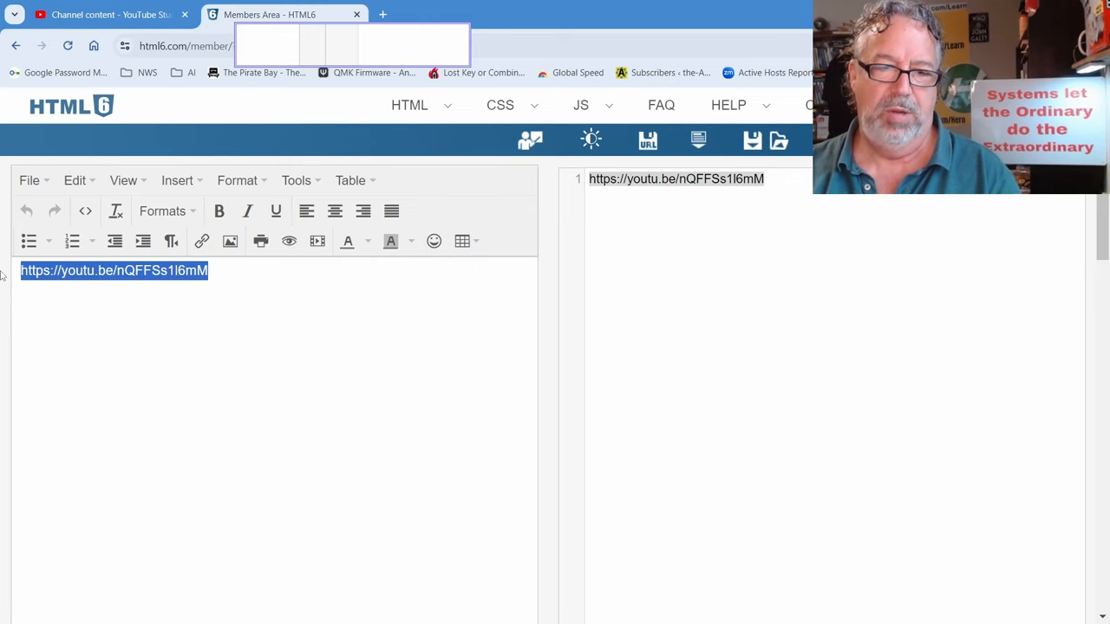
- Type 'watch this video' and link 'this video' to the copied YouTube address
type("watch this video")
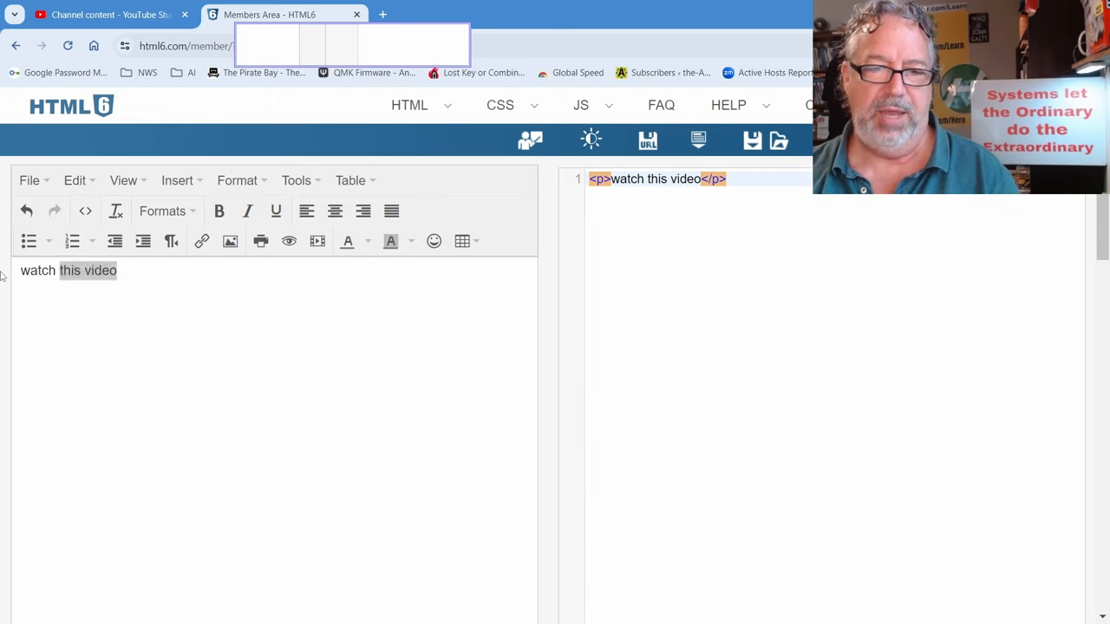
left_click(201, 241)
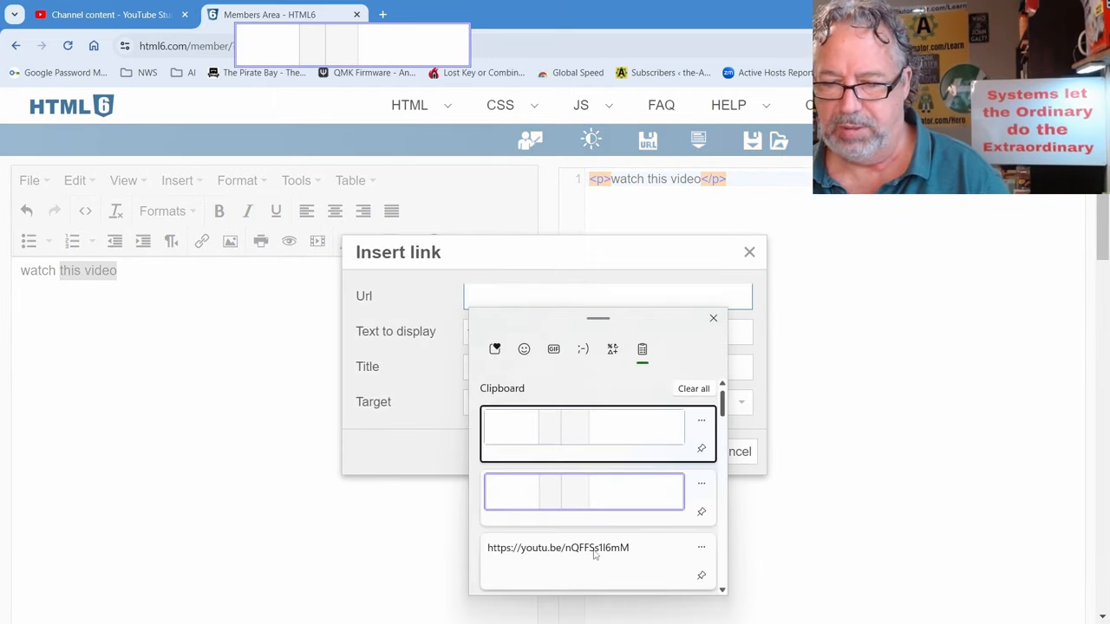
left_click(557, 547)
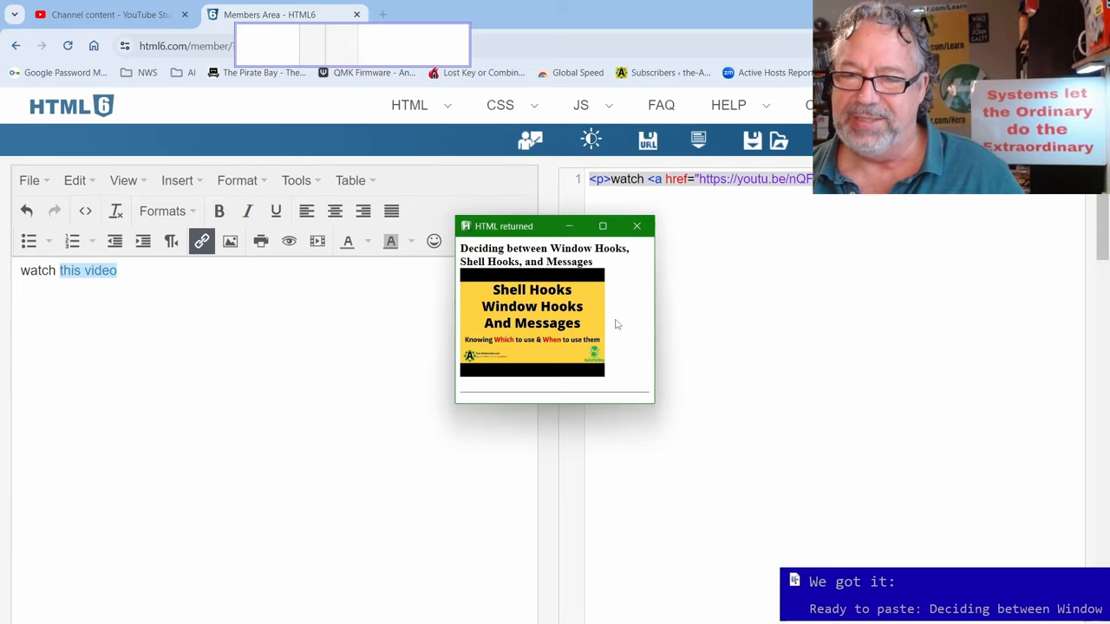
- Run Copy yt url get Html.ahk to return the video's title and thumbnail
left_click(636, 226)
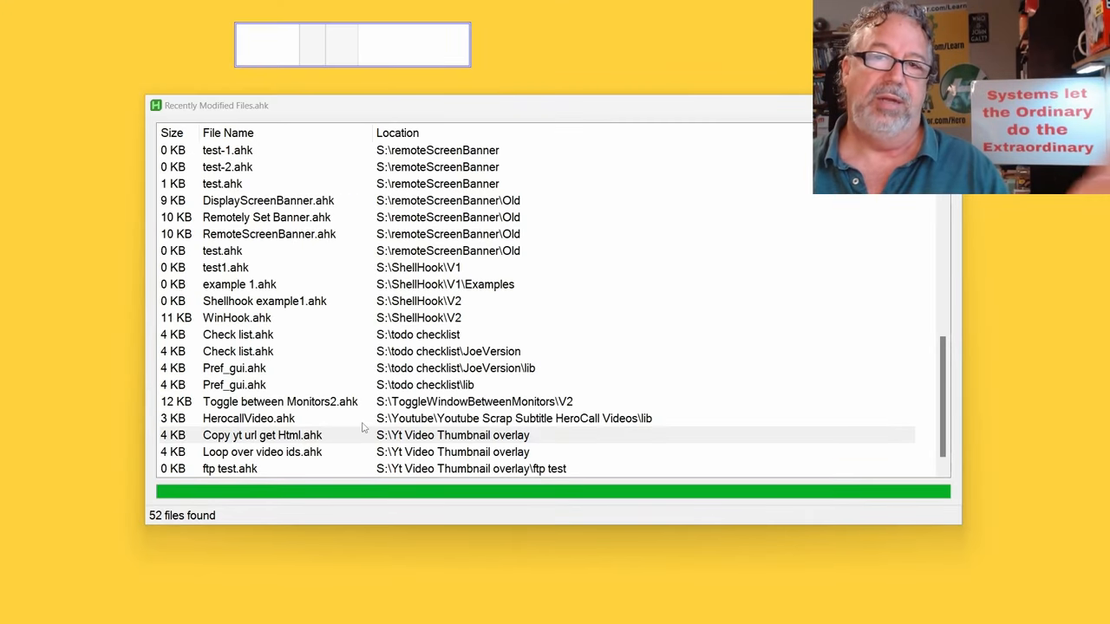
mouse_move(459, 30)
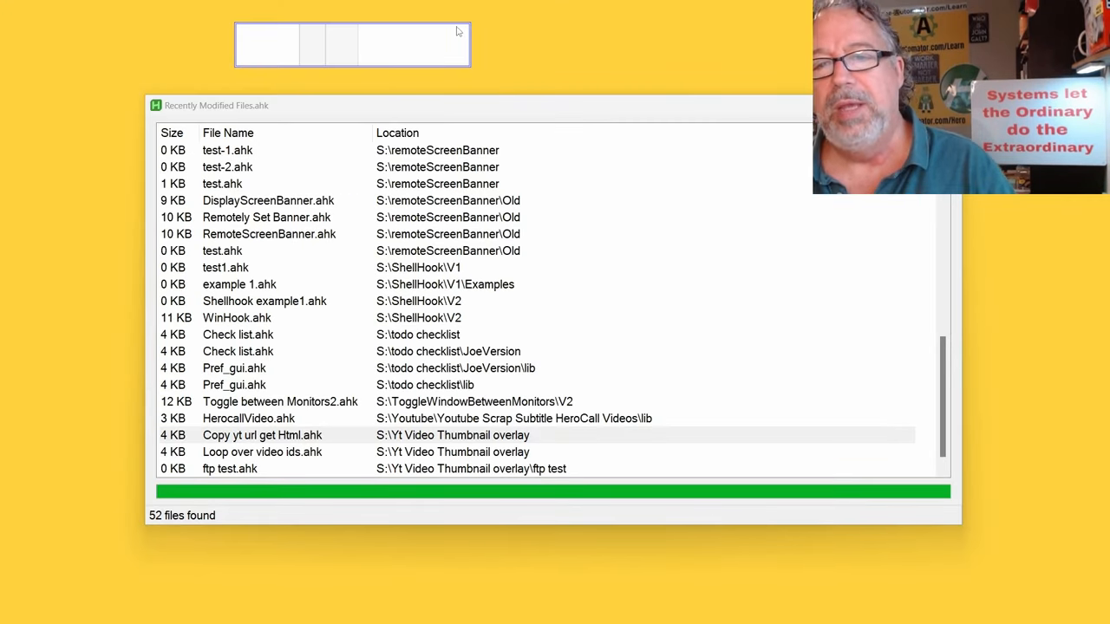
mouse_move(461, 24)
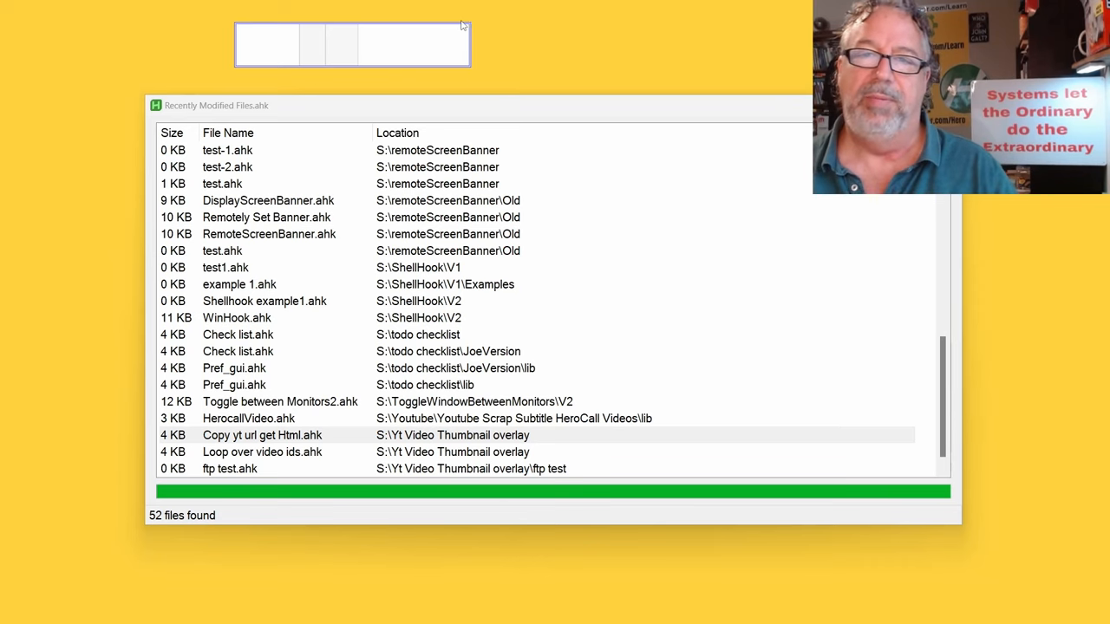